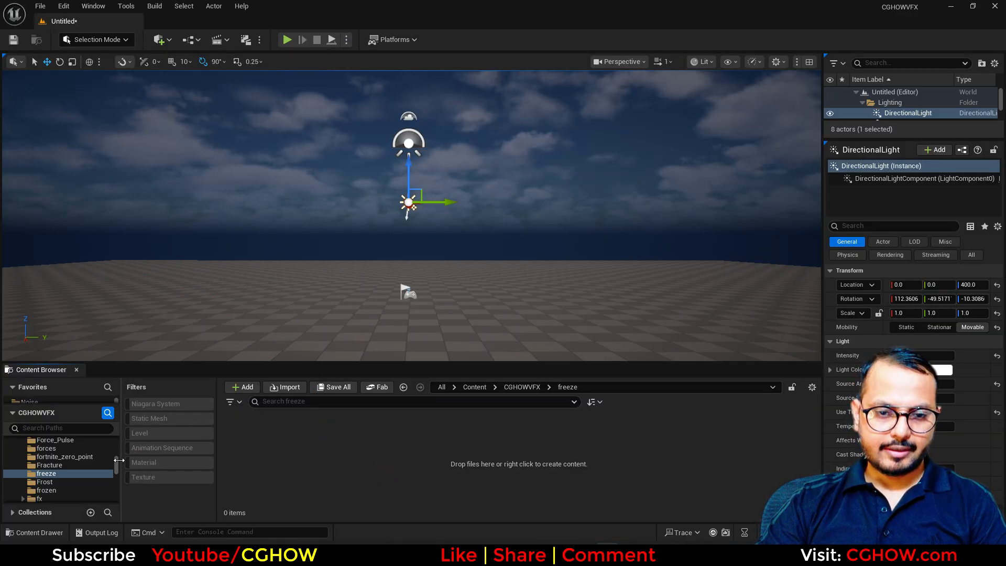
Create a new material named M_freeze in the freeze folder and open it.
left_click(243, 387)
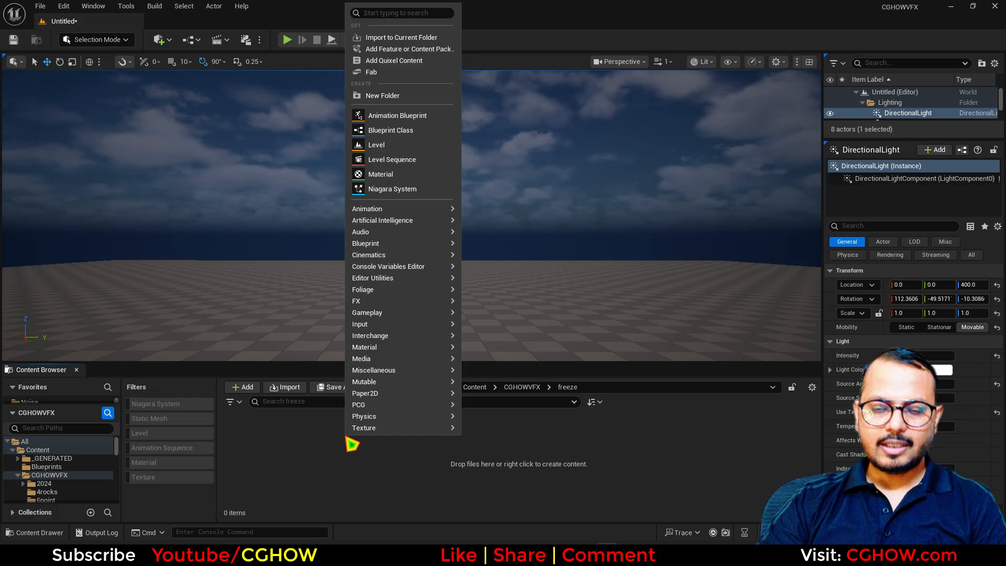
left_click(380, 174)
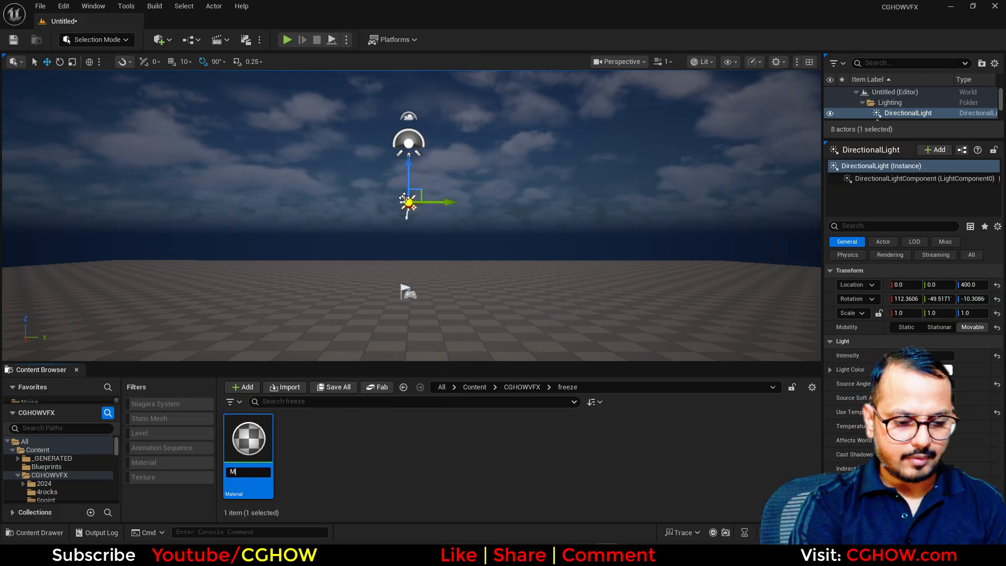
type("_freeze")
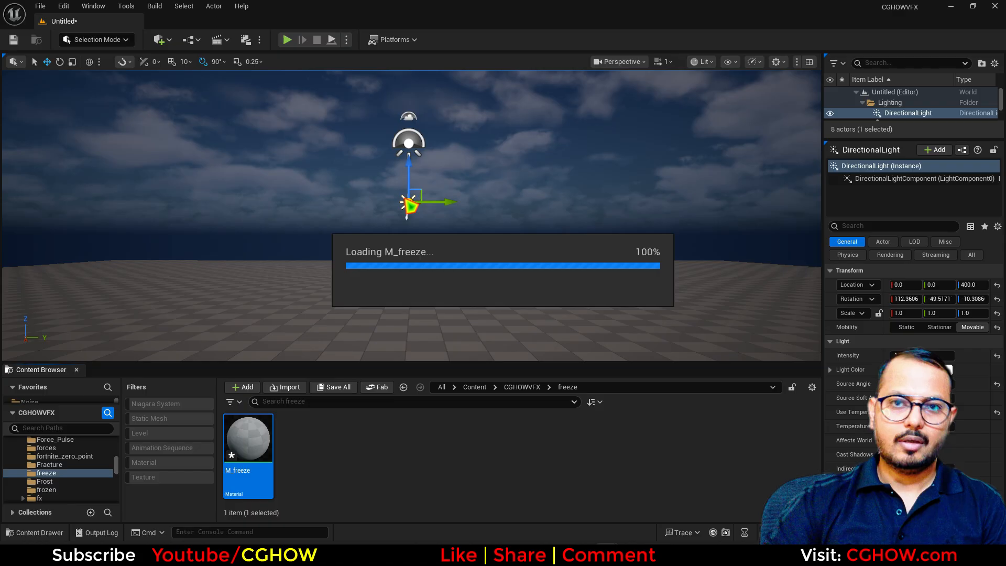
double_click(248, 438)
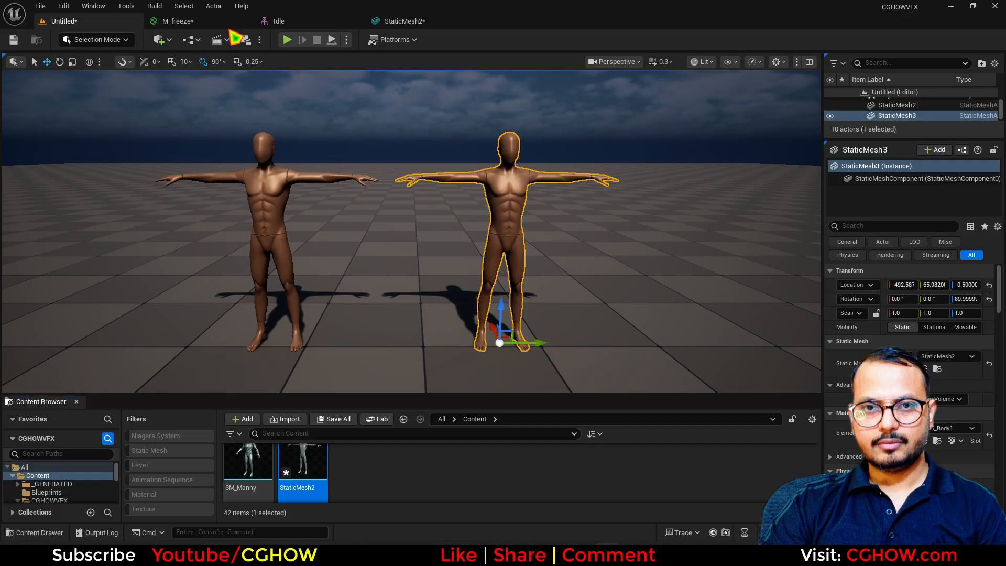
Search the Content Browser for 'ice' and bring t_ice01 and its companion texture into M_freeze.
left_click(177, 20)
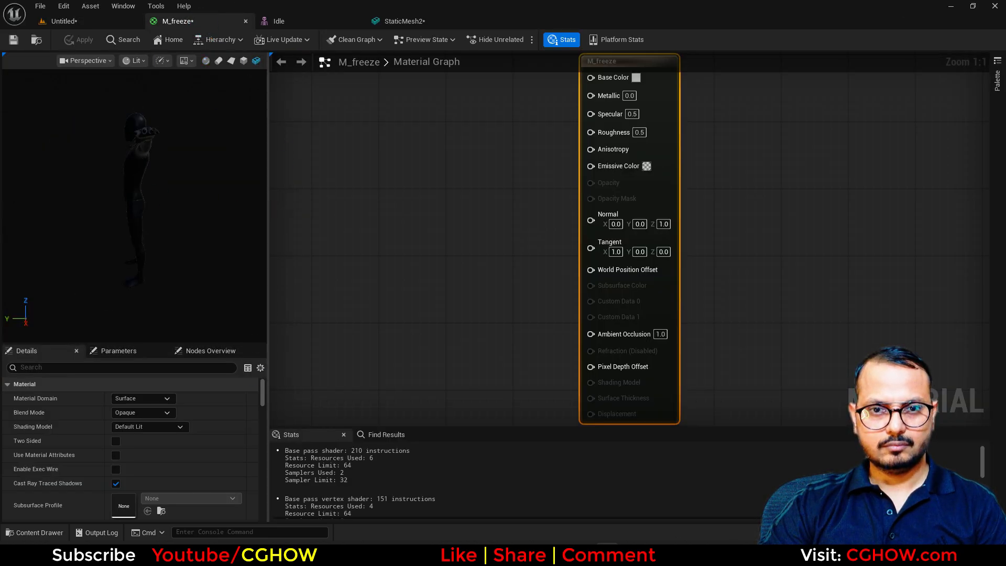
left_click_drag(270, 223, 409, 222)
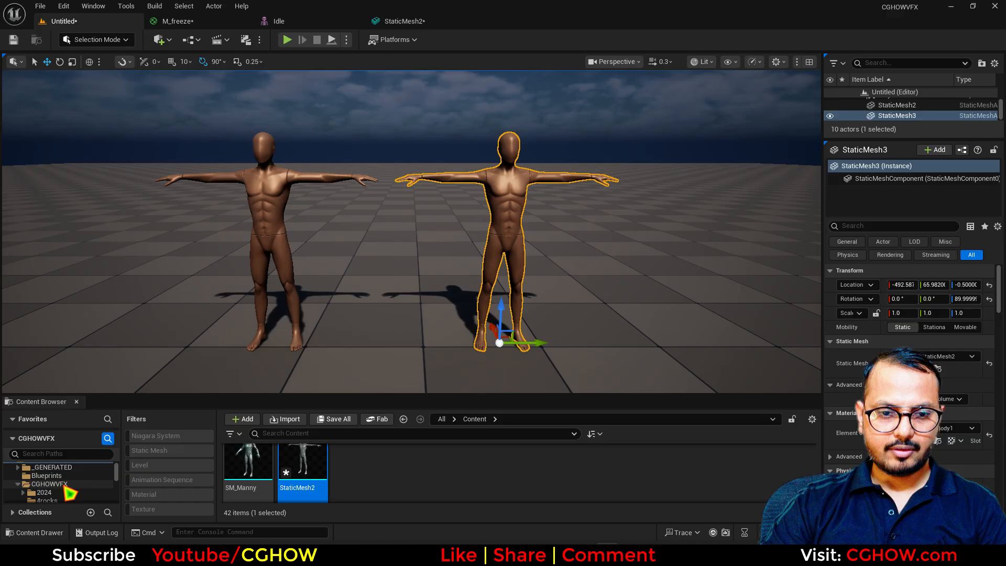
type("i")
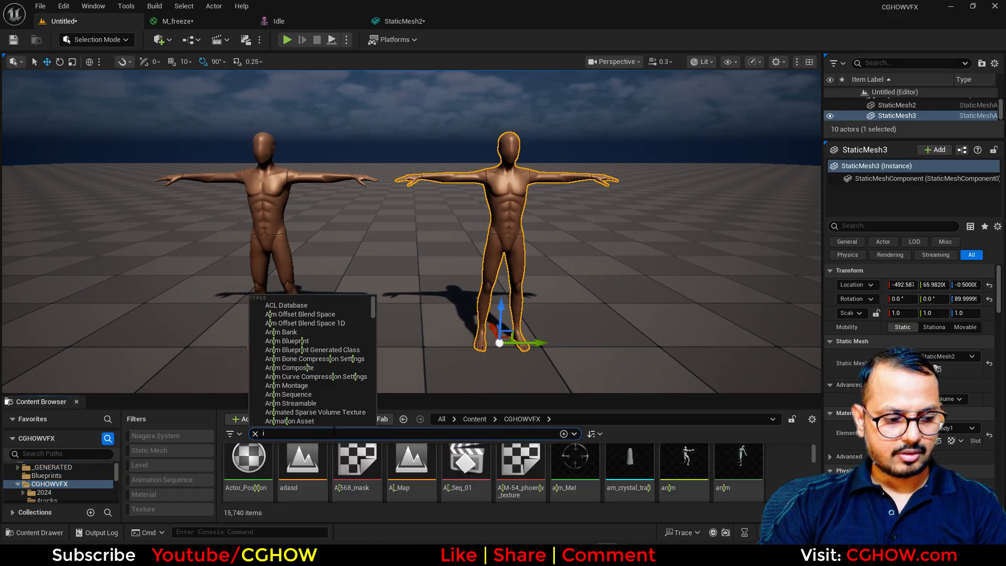
type("ce")
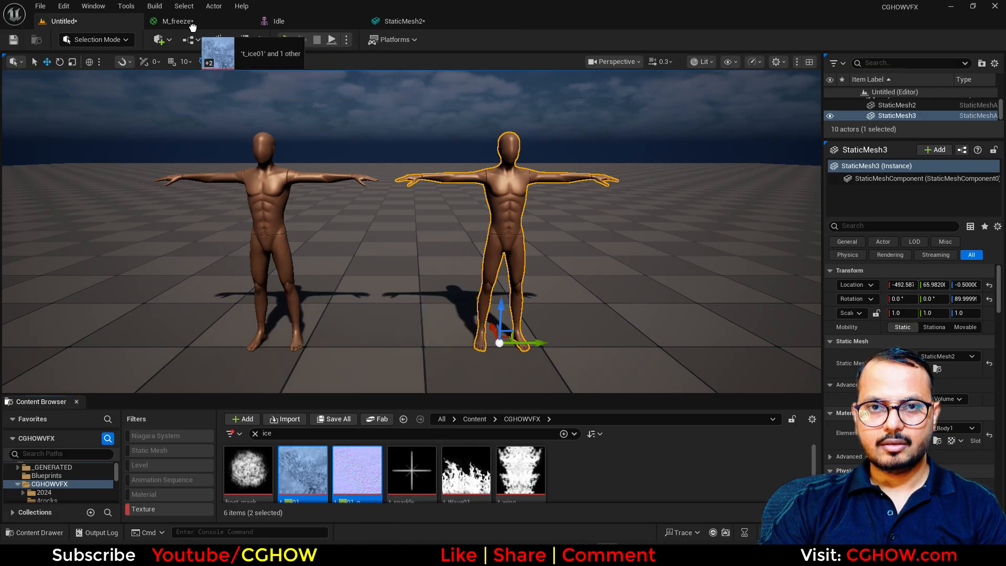
left_click(181, 20)
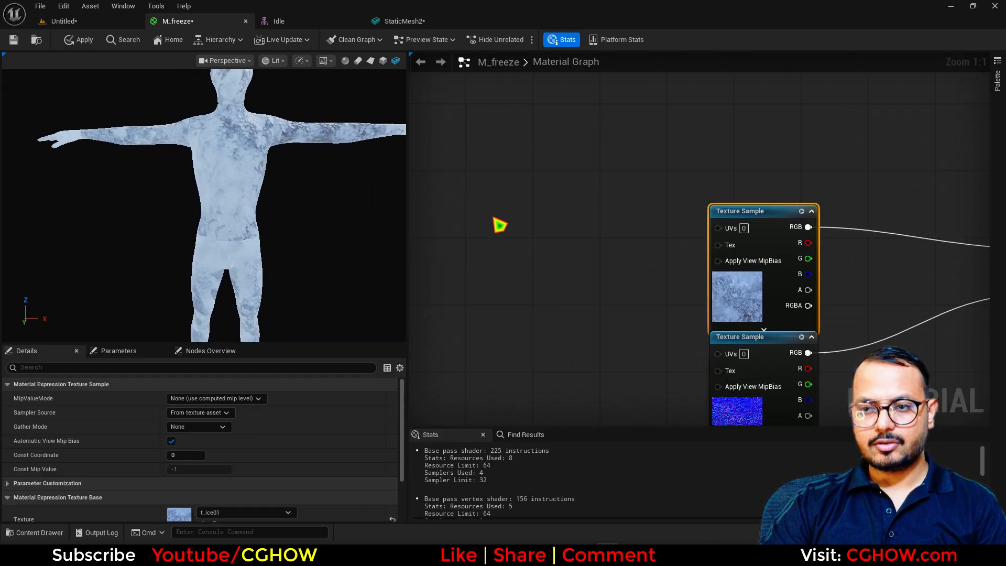
Add a BumpOffset node and connect the Texture Sample RGB to its Height input.
type("bu")
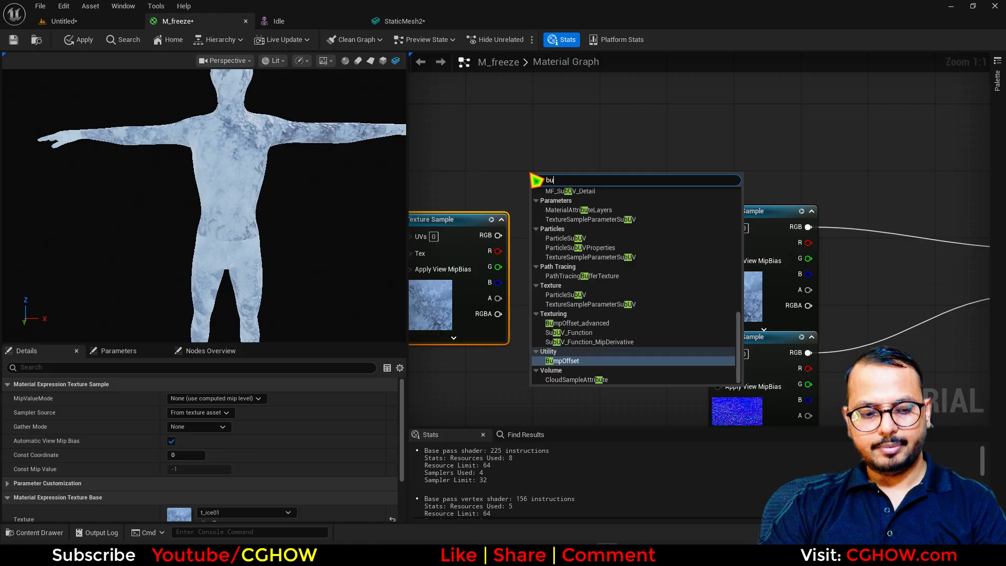
left_click(562, 361)
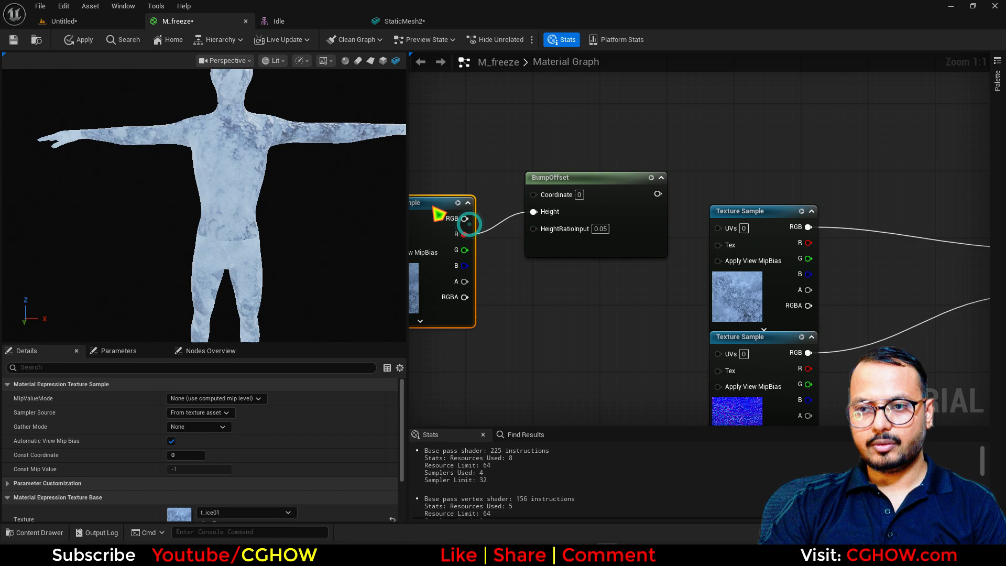
left_click(565, 177)
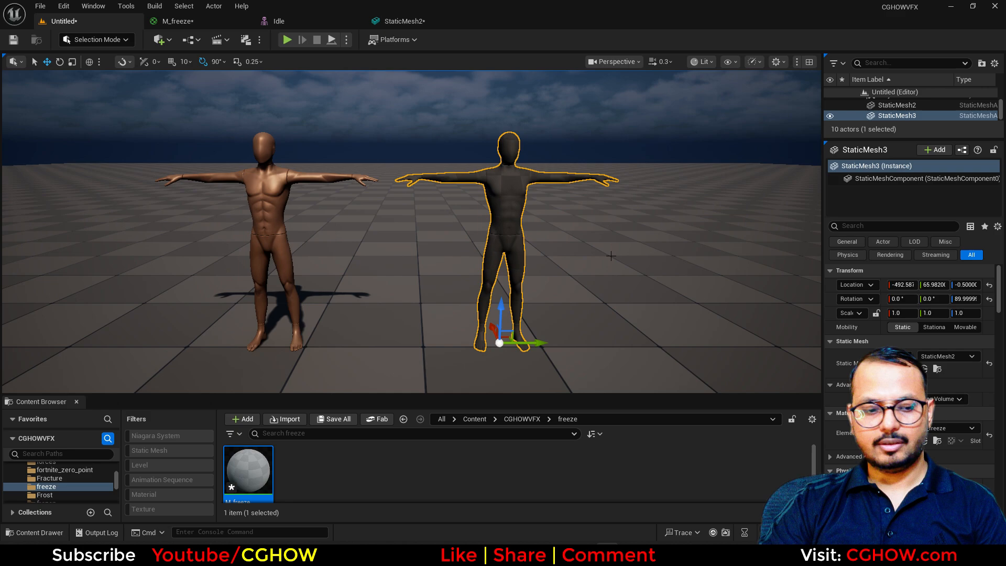
Save the level as 'freeze', set BumpOffset Height Ratio to 0.2, and apply.
left_click(333, 418)
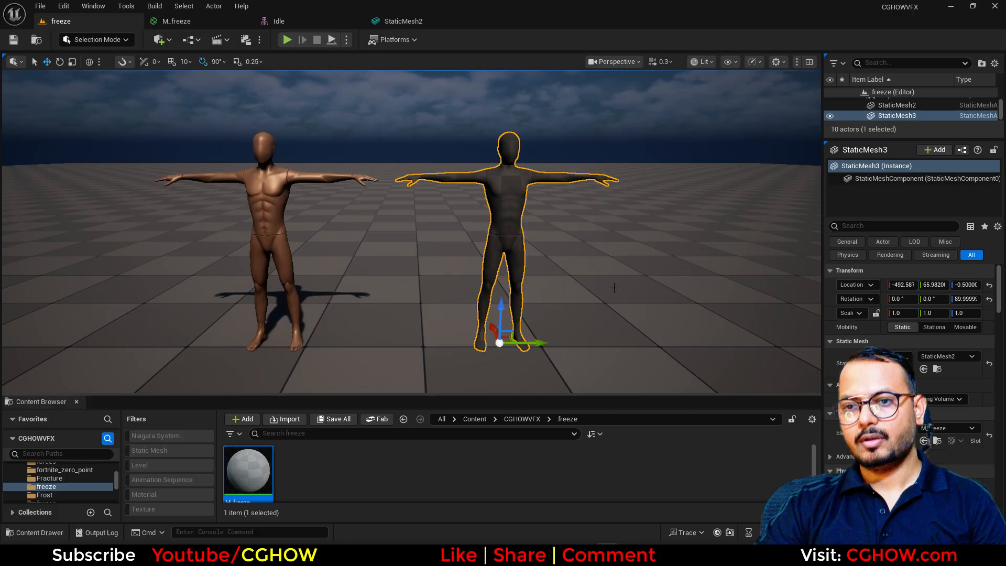
left_click(181, 20)
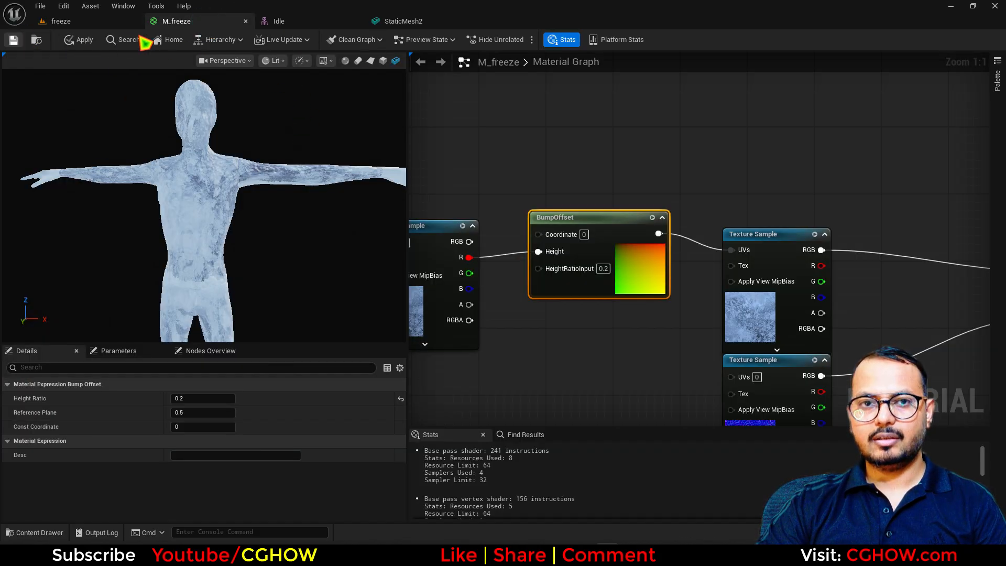
left_click(84, 39)
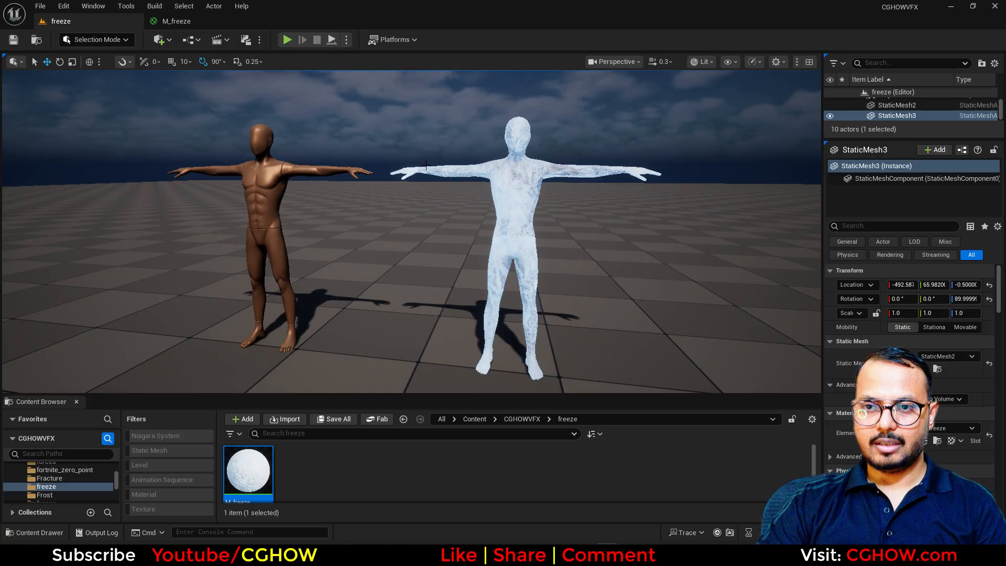
mouse_move(507, 212)
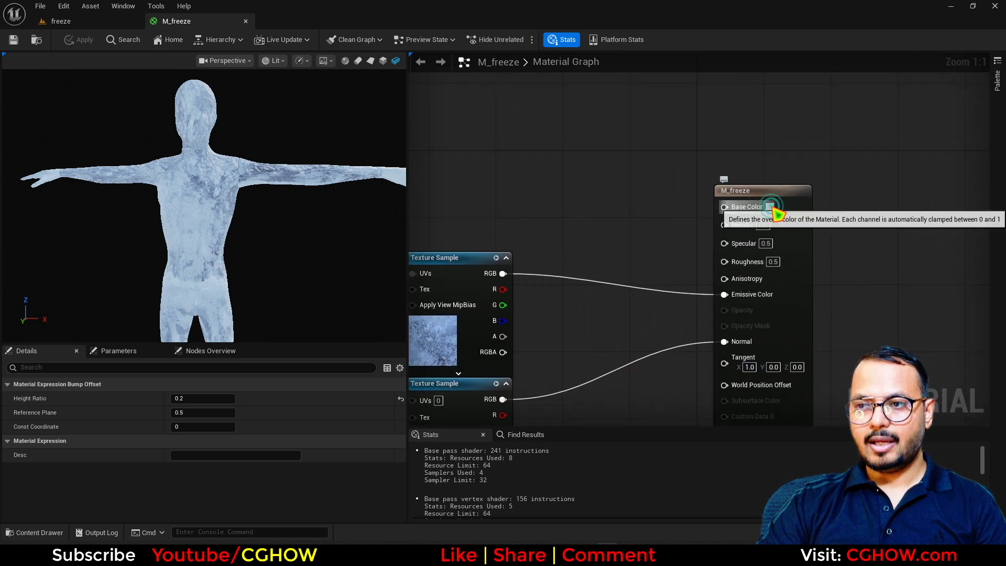
Blend a light-blue tint through Fresnel, Power and Lerp nodes into Emissive.
left_click(763, 205)
type("fre")
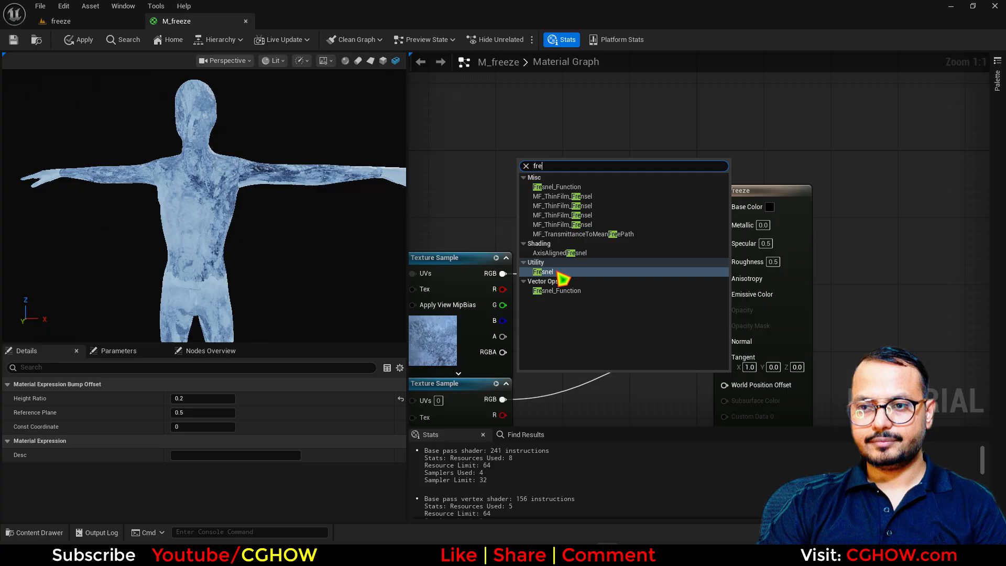
left_click(543, 271)
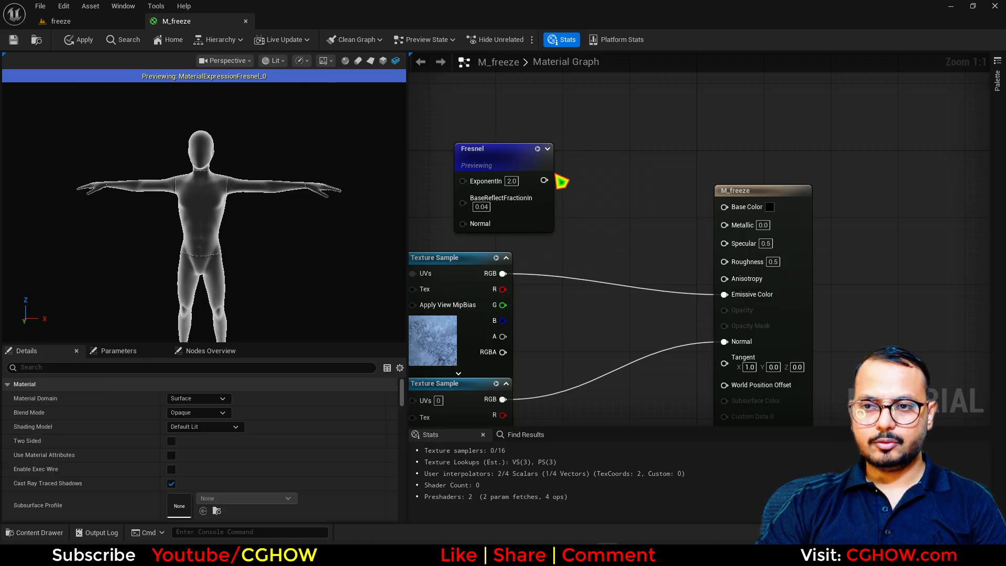
left_click(583, 165)
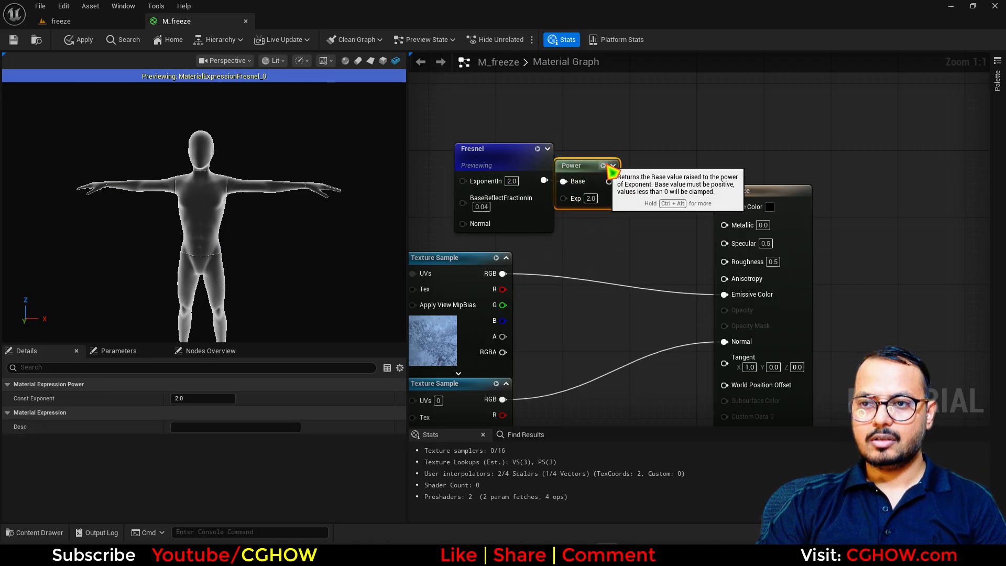
left_click(583, 165)
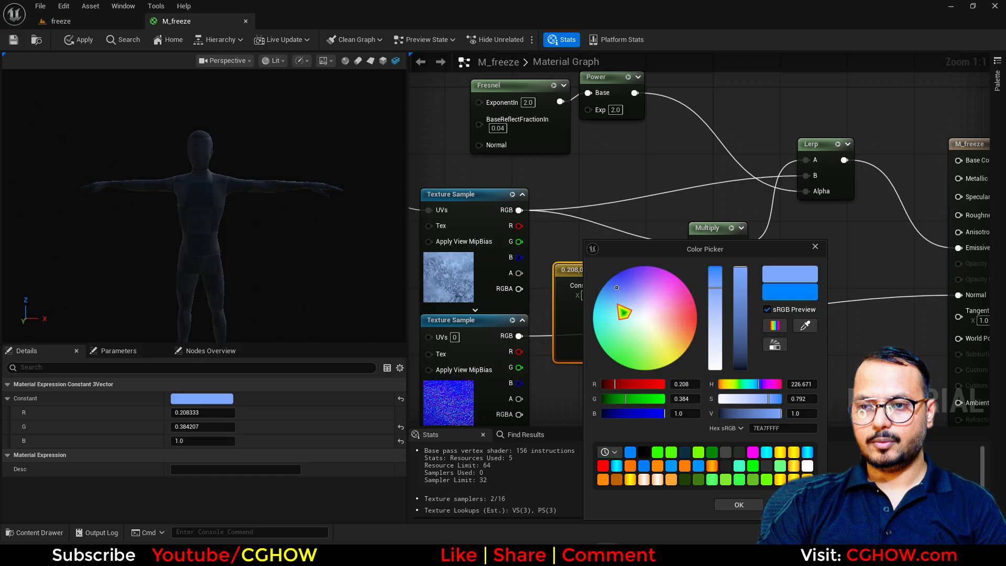
left_click_drag(623, 312, 616, 300)
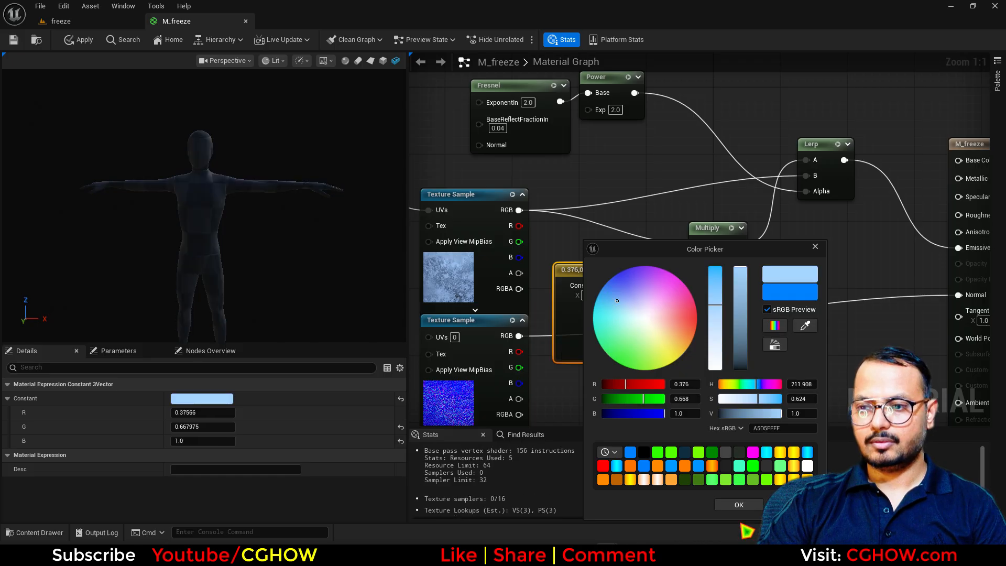
left_click(738, 504)
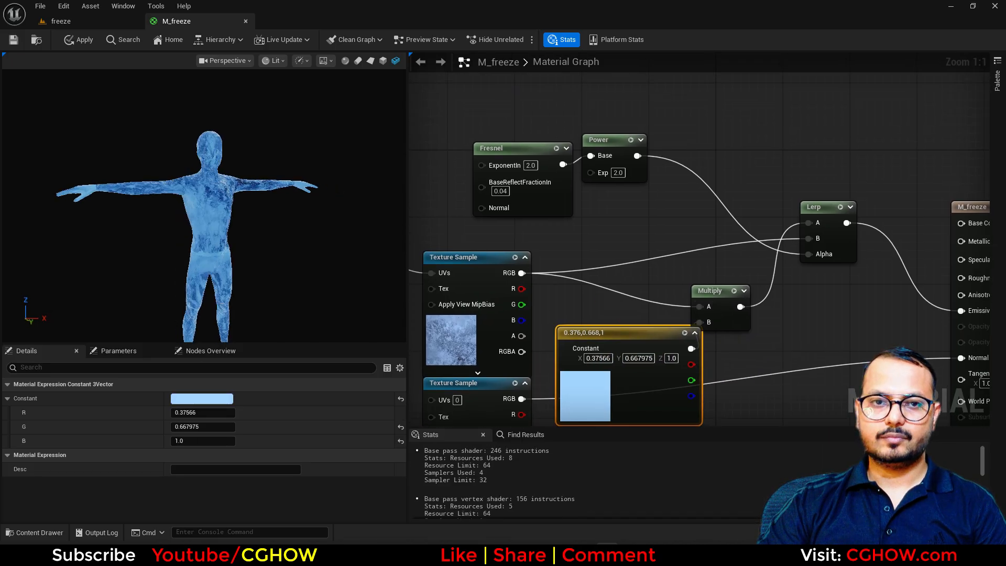
left_click(77, 39)
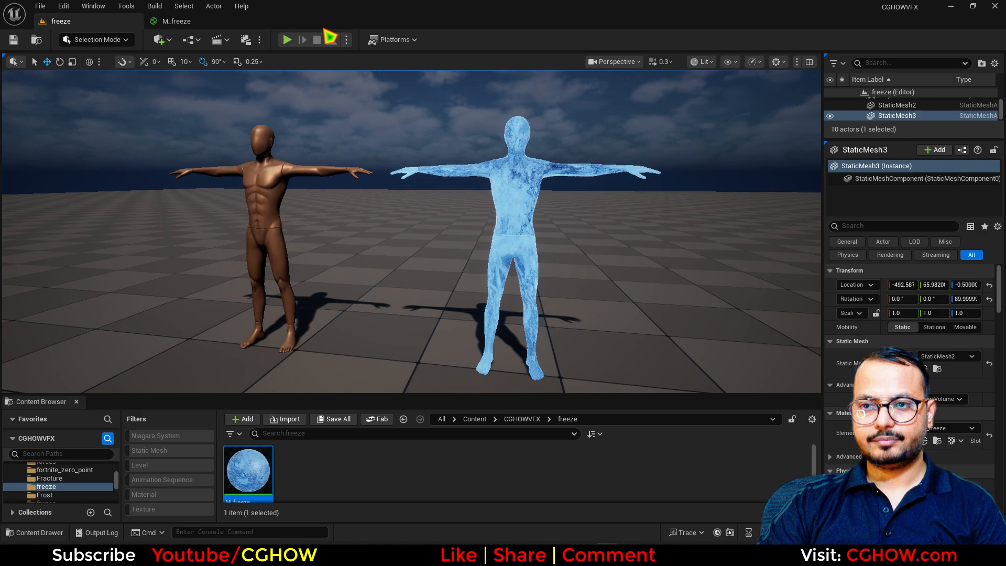
Feed a Multiply node with B = 5.0 into the Lerp's B input.
double_click(248, 472)
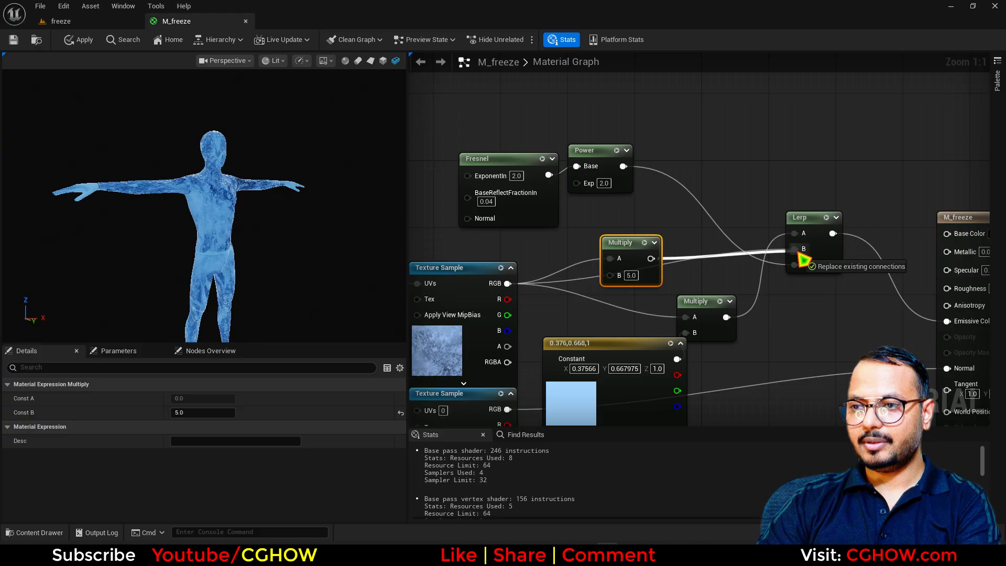
left_click(79, 39)
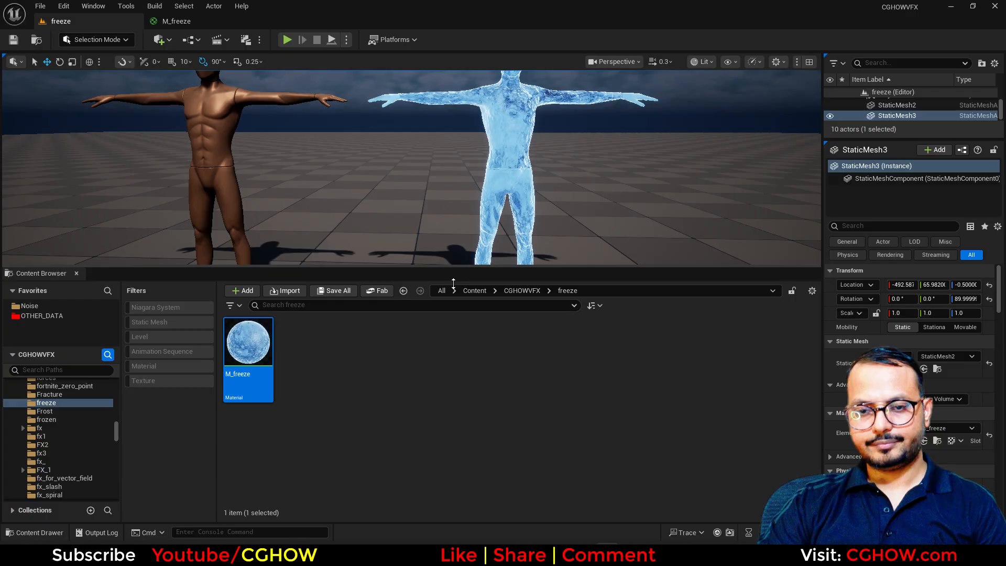
Create a Niagara System named NS_iceicles in the freeze folder and open it.
left_click(242, 291)
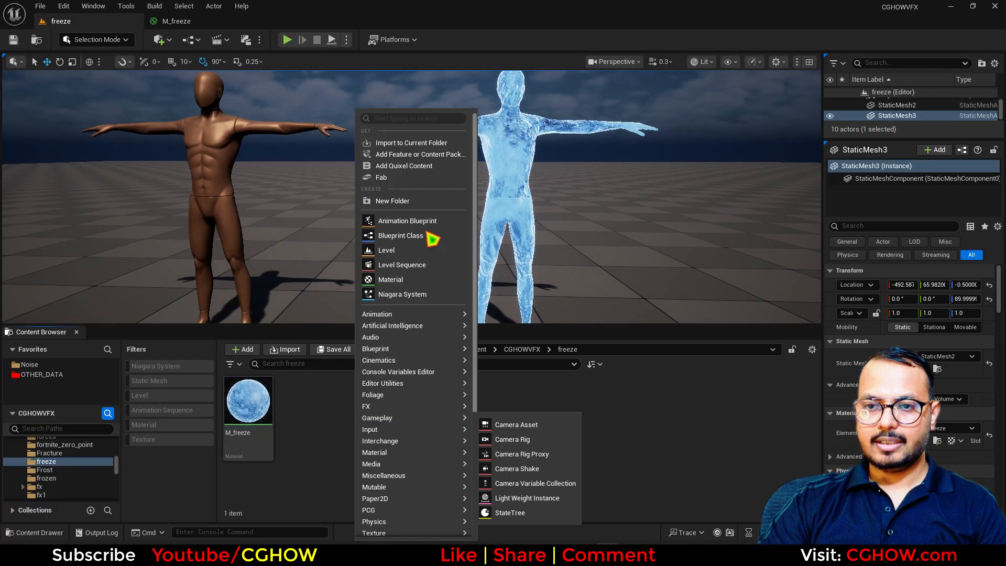
left_click(403, 294)
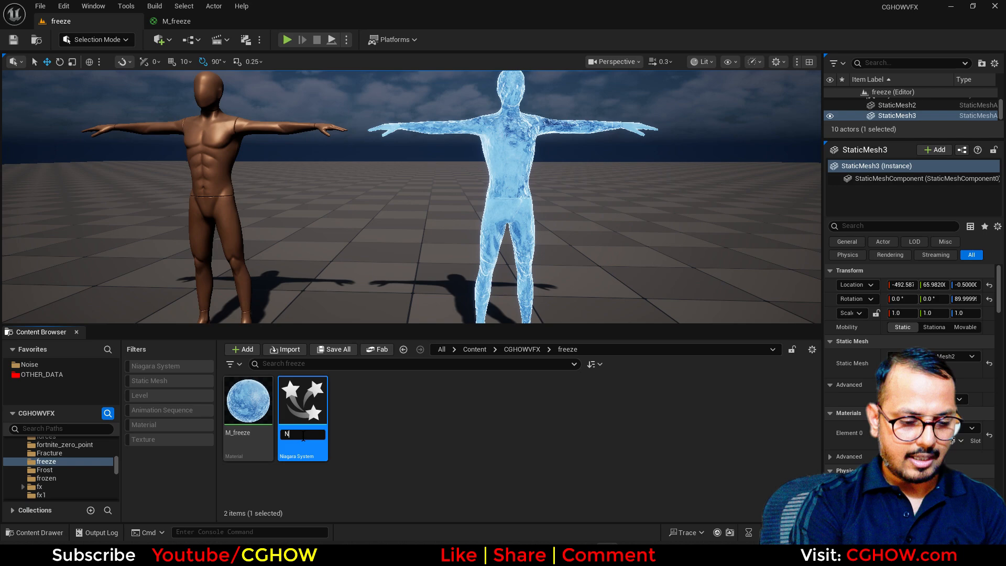
type("NS_iceicles")
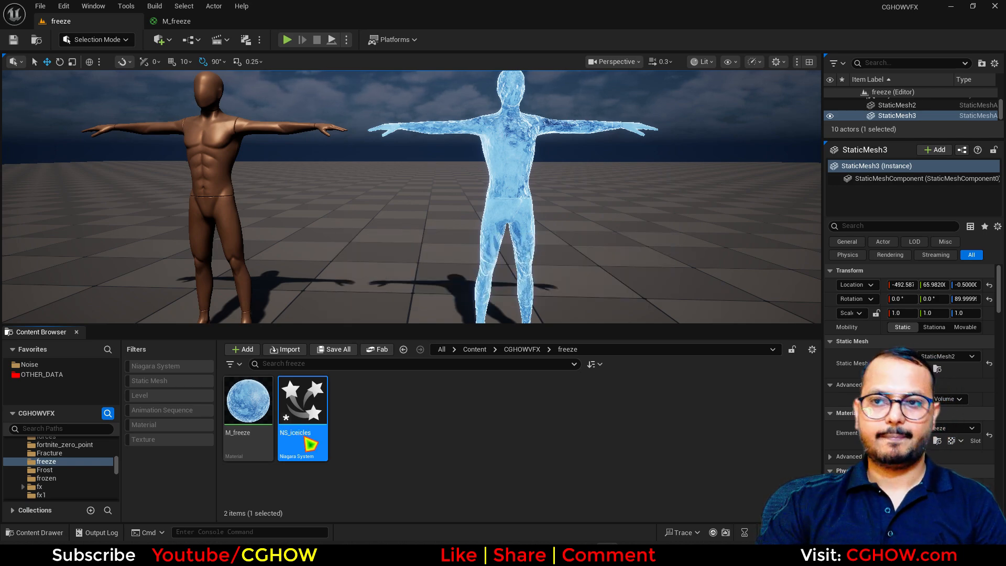
double_click(302, 400)
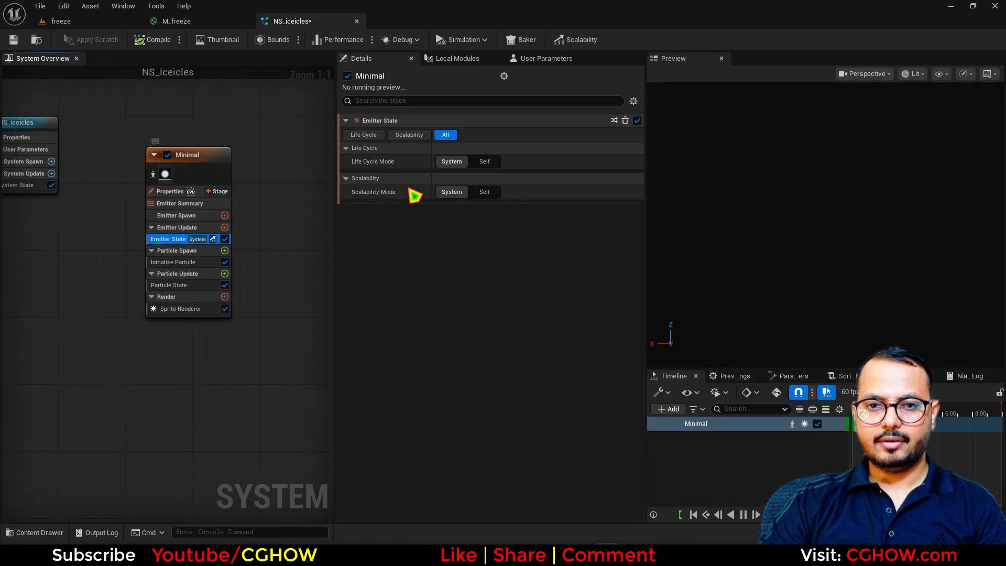
Set the emitter life cycle to Self, looping once, with an instantaneous burst of 50.
left_click(483, 161)
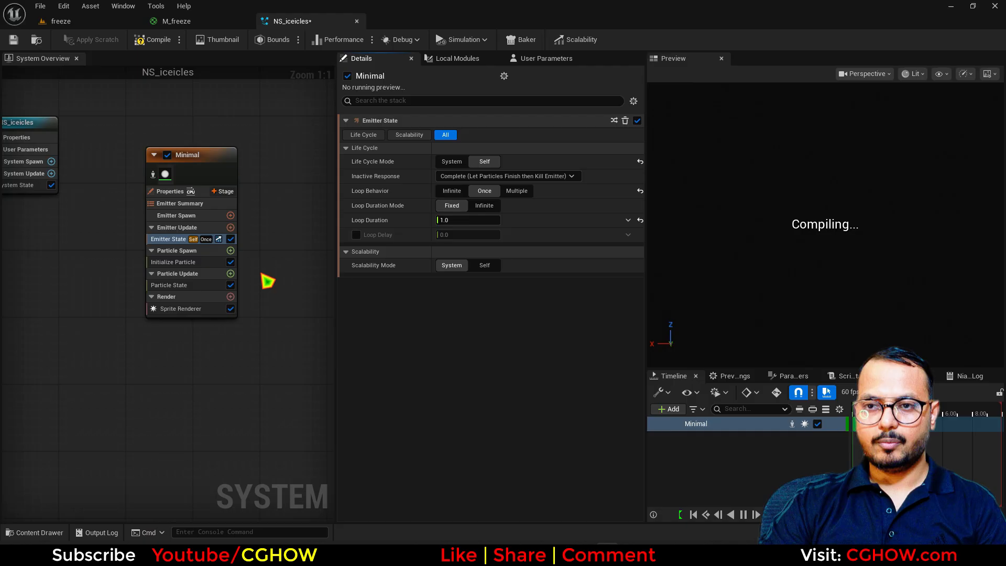
left_click(231, 215)
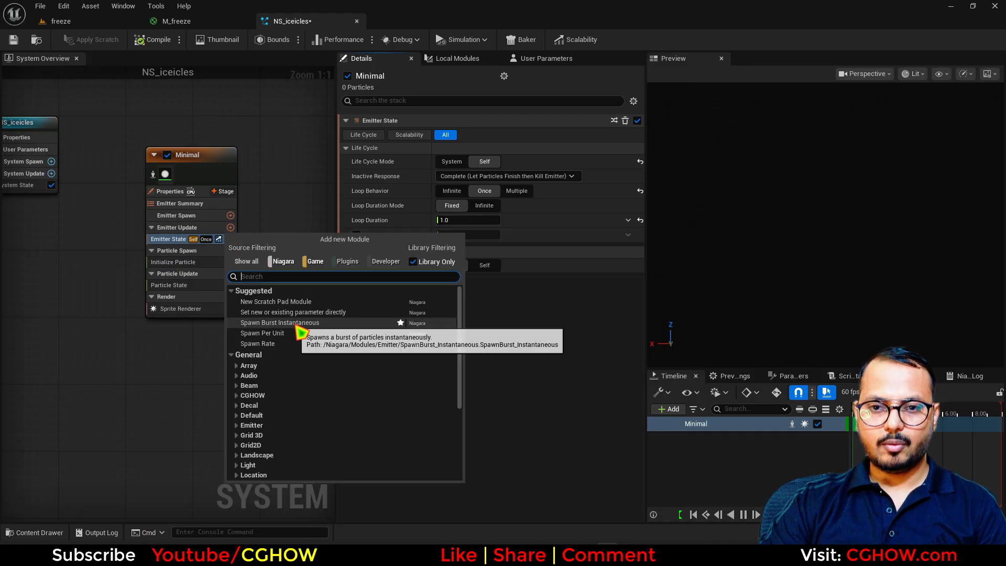
left_click(278, 322)
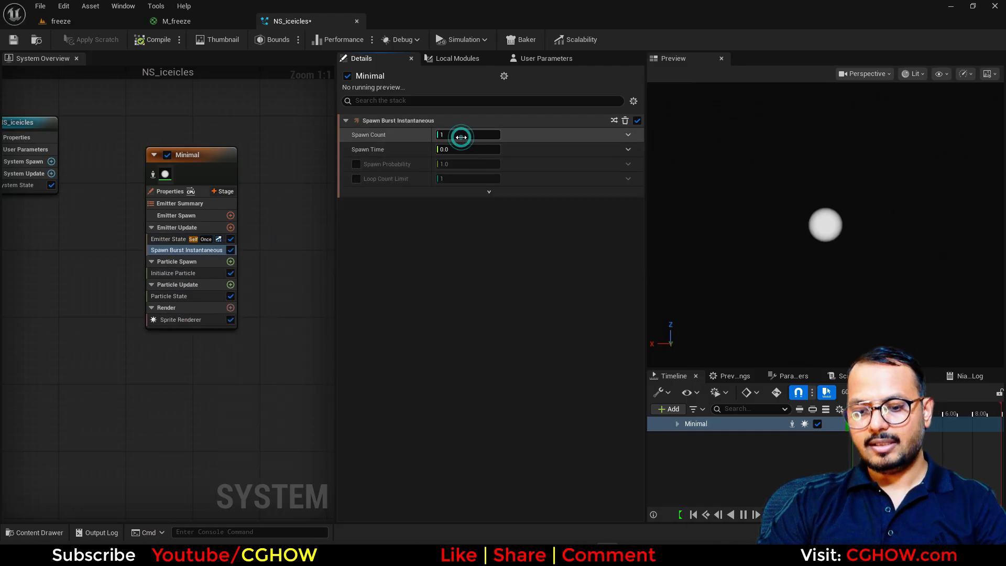
type("50")
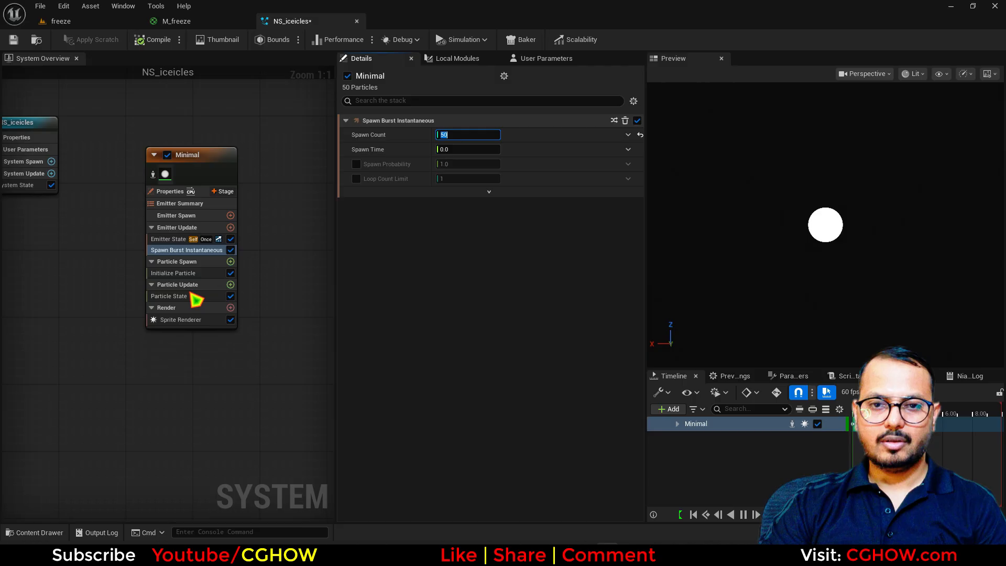
Search the Particle Spawn modules for skeletal and static mesh location options.
left_click(231, 261)
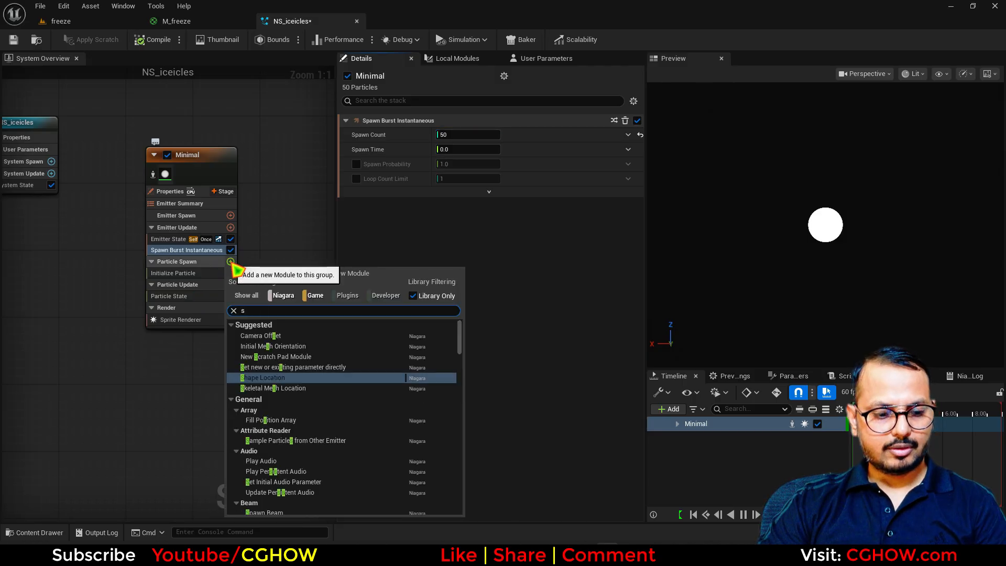
type("kele")
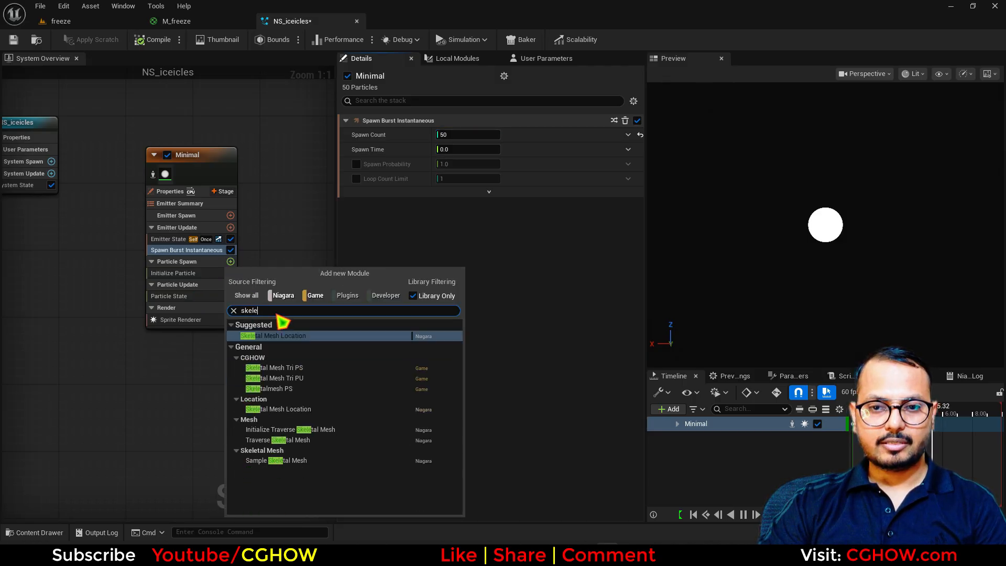
type("stat")
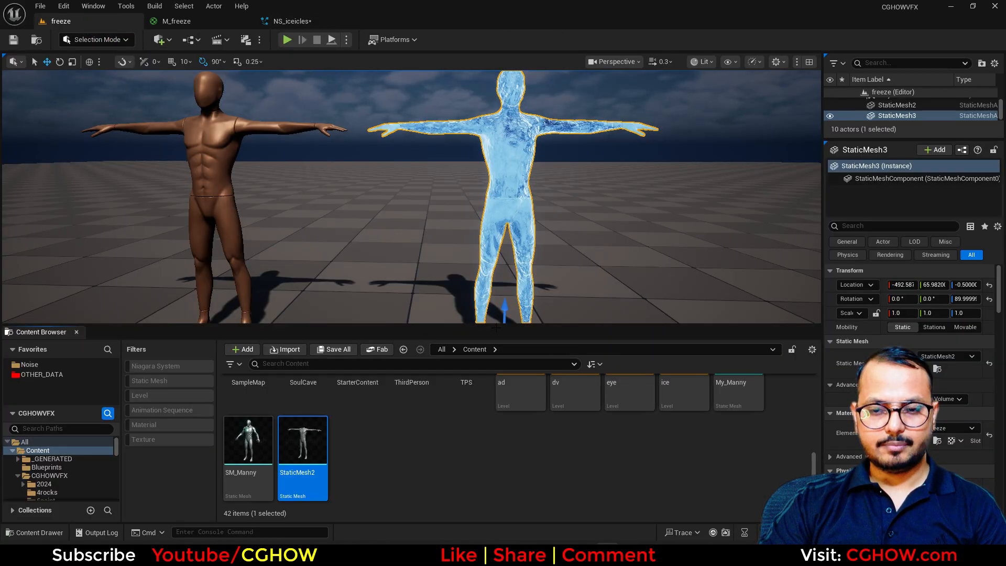
Spawn particles across StaticMesh2's triangles with a Static Mesh Location module.
left_click(292, 20)
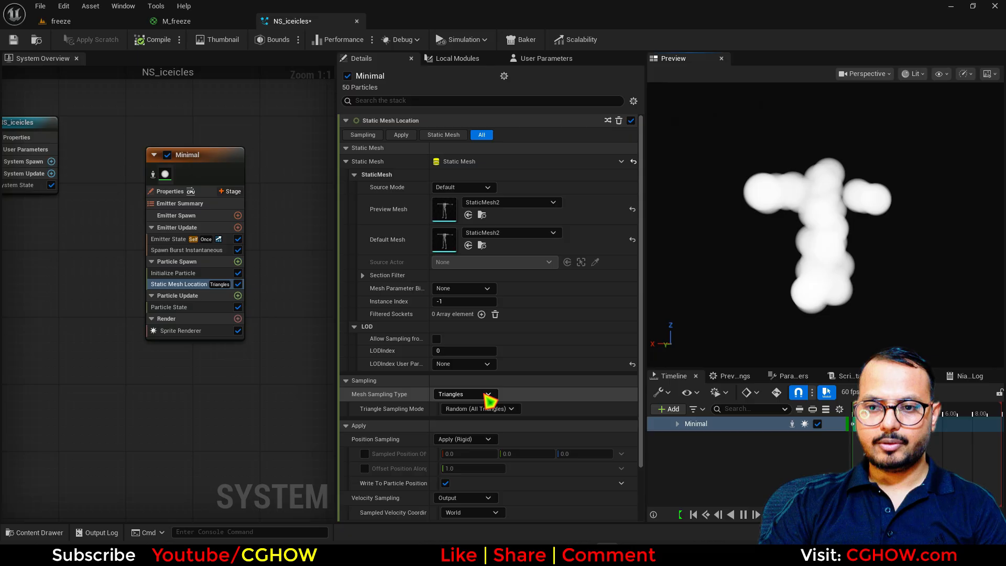
left_click(465, 393)
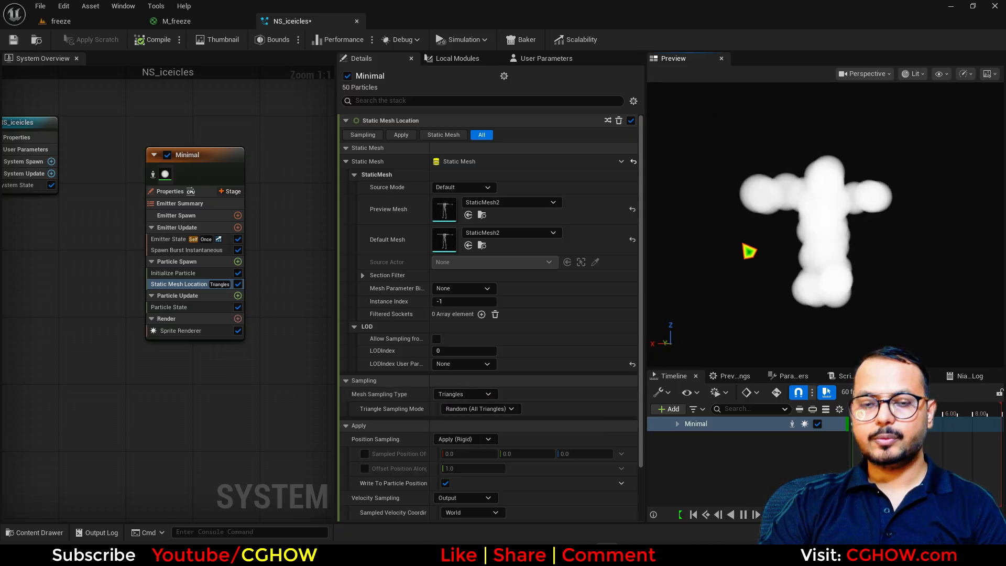
left_click(170, 191)
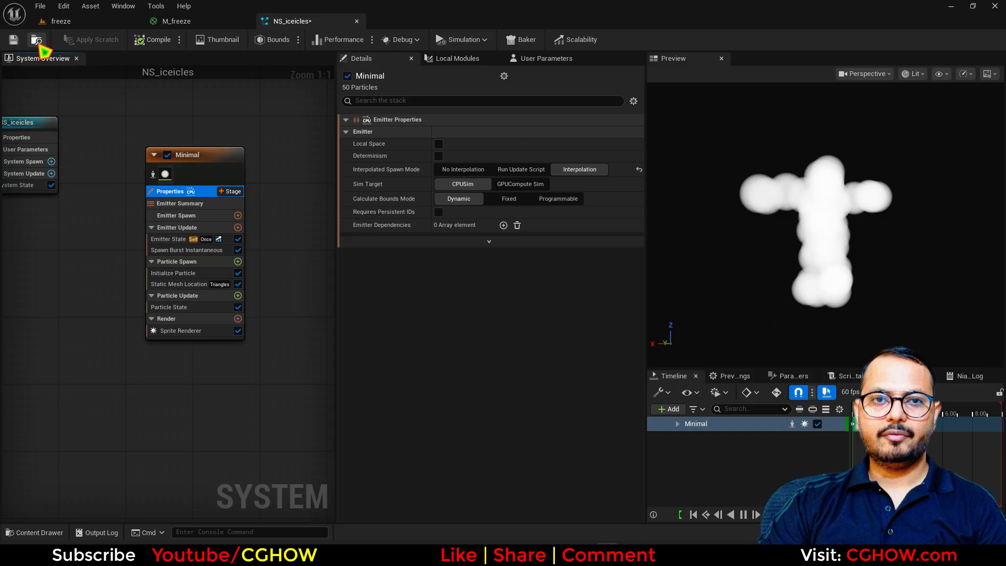
left_click(61, 20)
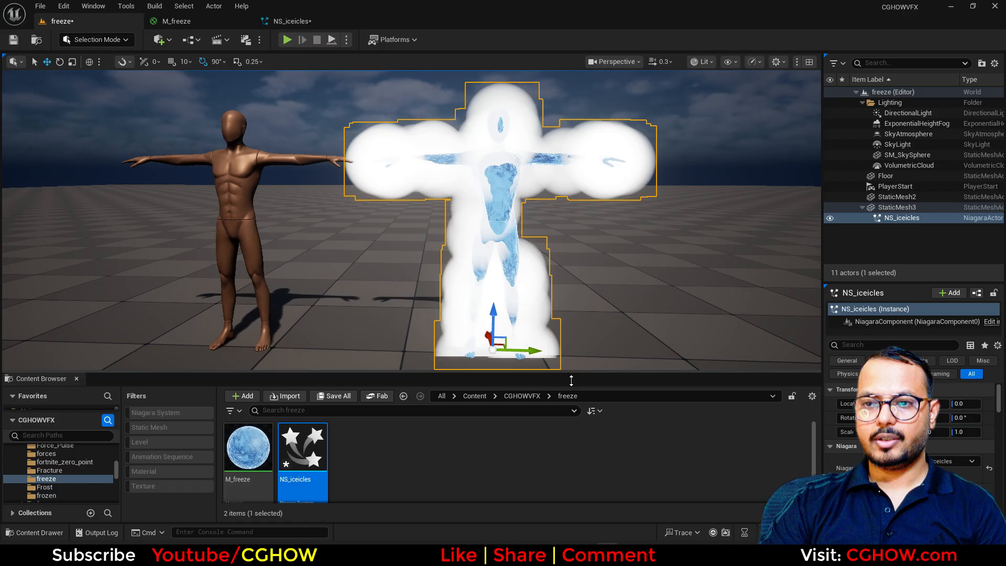
Replace NS_iceicles' Sprite Renderer with a Mesh Renderer, then browse to the CGHOWVFX folder.
double_click(302, 446)
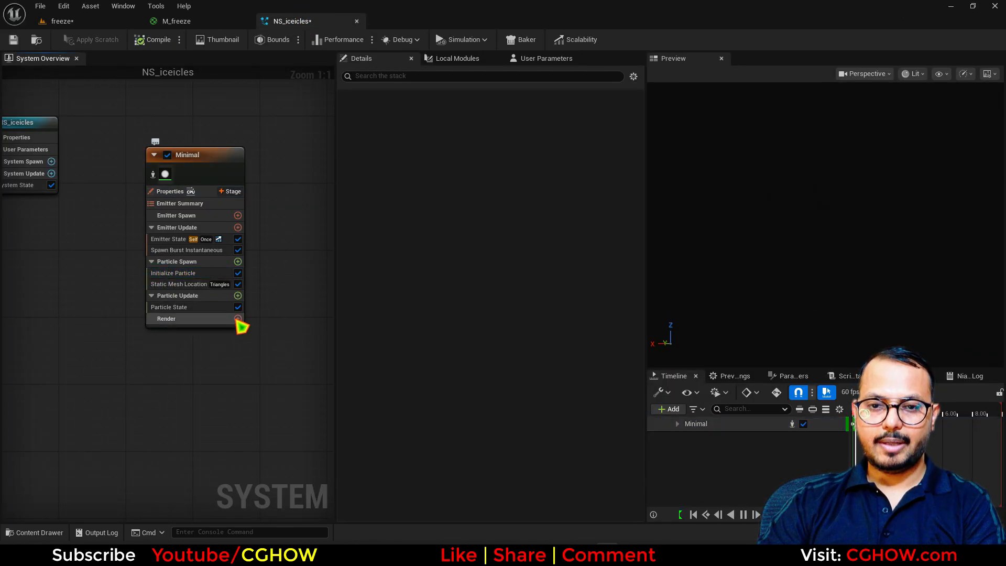
left_click(166, 318)
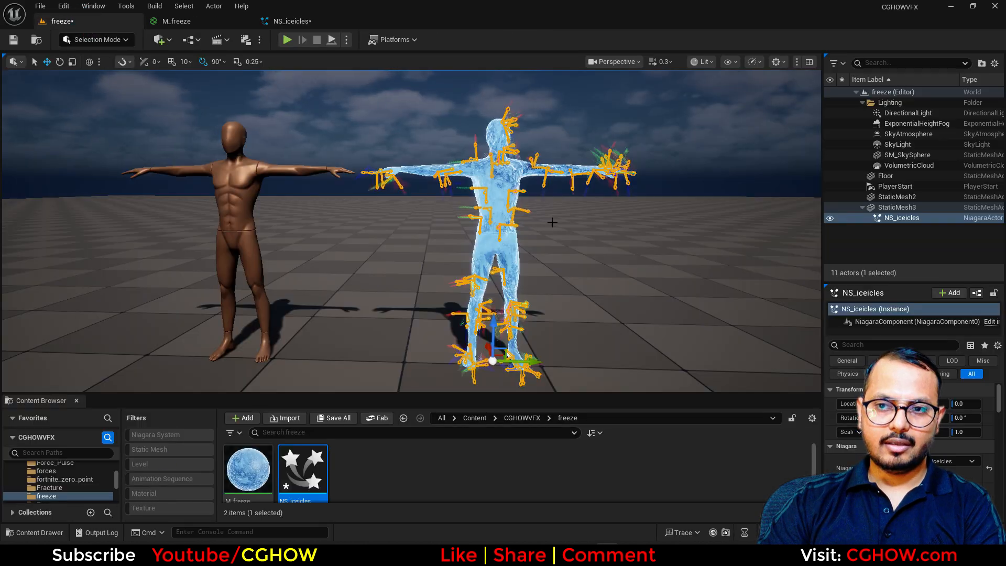
left_click(885, 176)
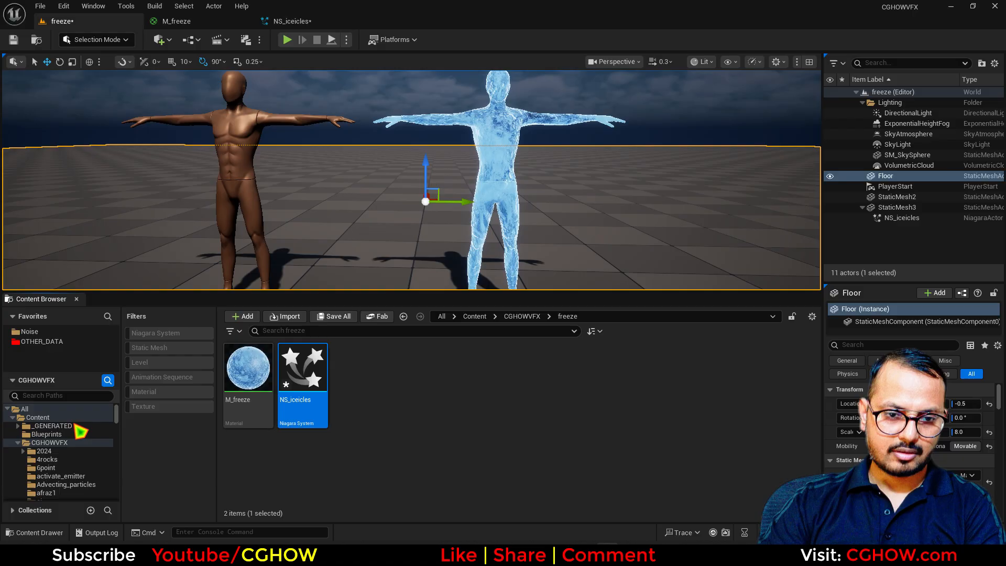
left_click(522, 315)
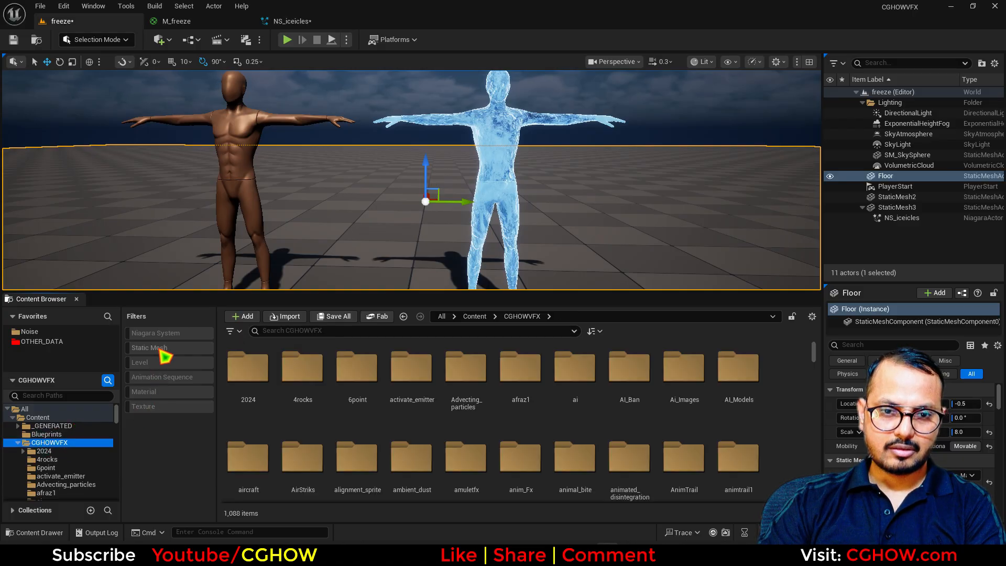
Find the sm_icicle static mesh by searching 'ic' and open it in the mesh editor.
type("ice")
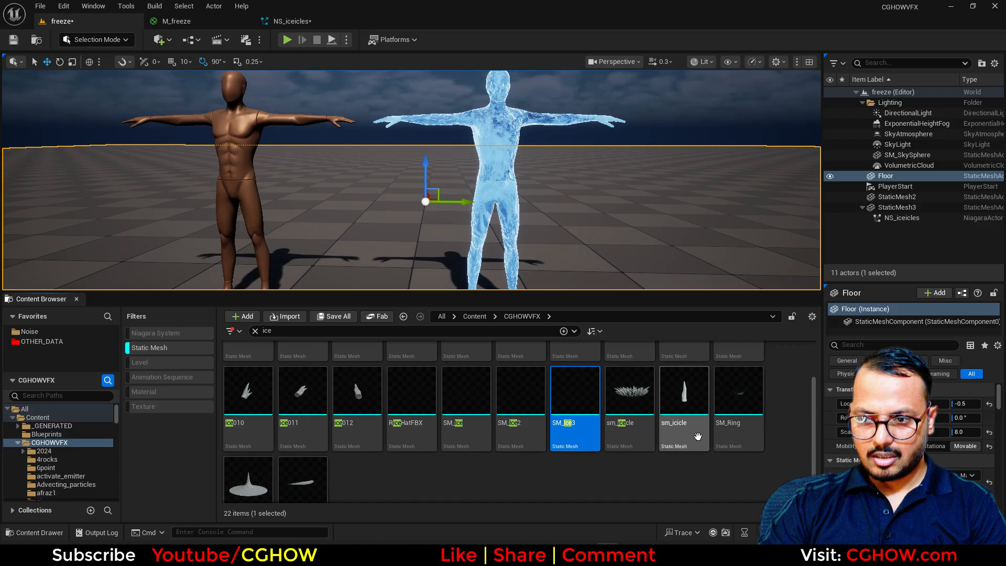
left_click(682, 390)
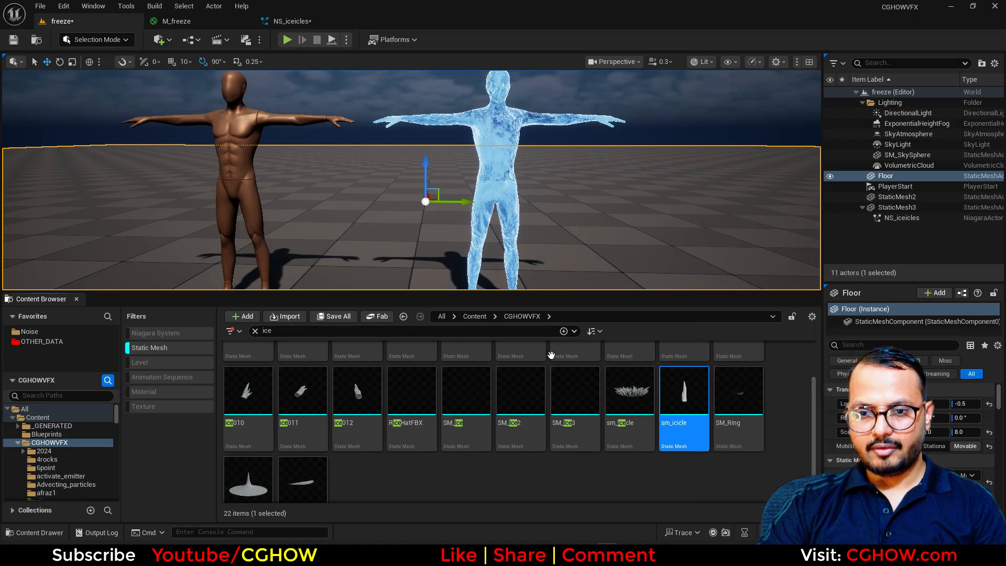
double_click(683, 389)
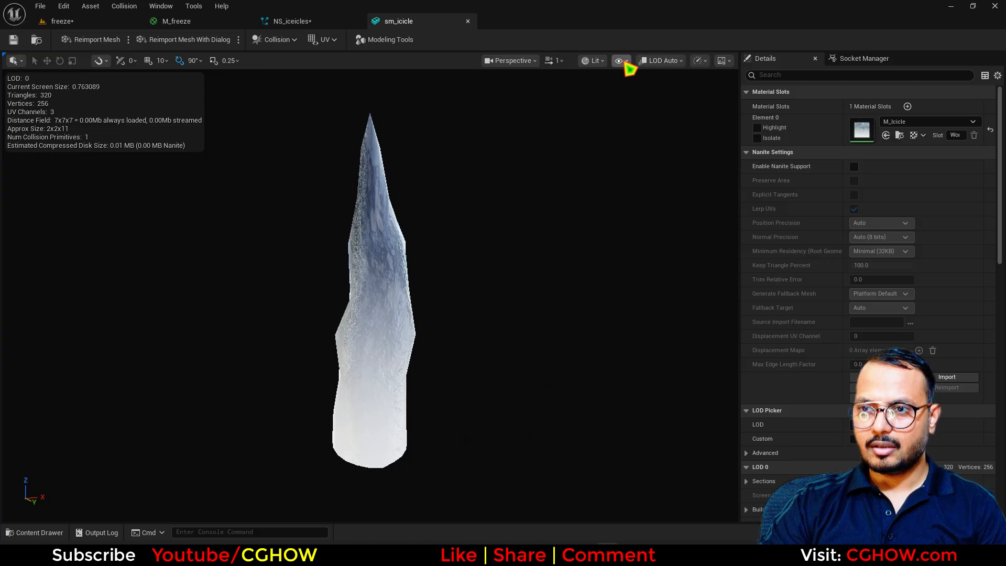
Turn on Show Pivot and orbit to see the pivot at the icicle's base.
left_click(618, 61)
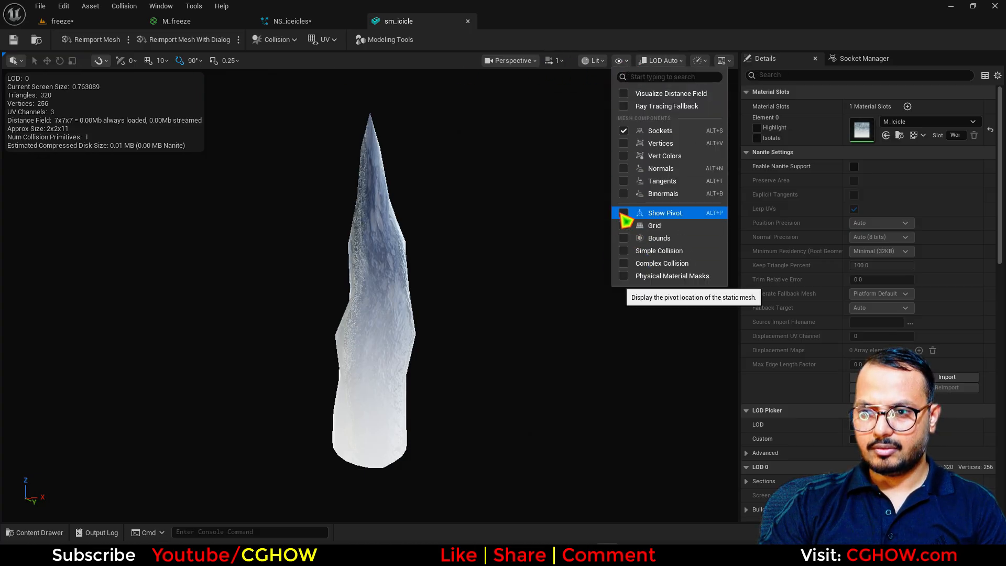
left_click(664, 212)
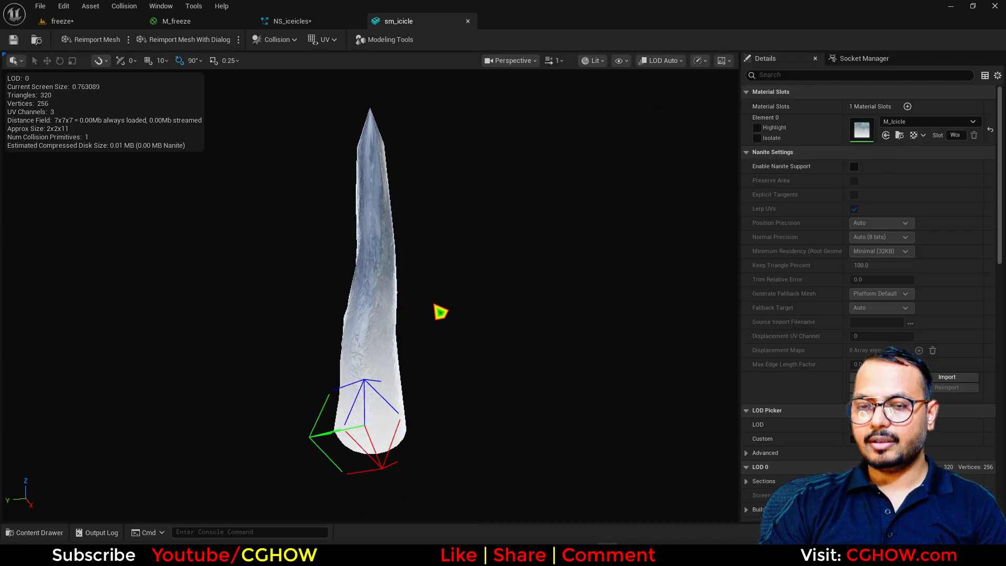
left_click_drag(439, 314, 374, 279)
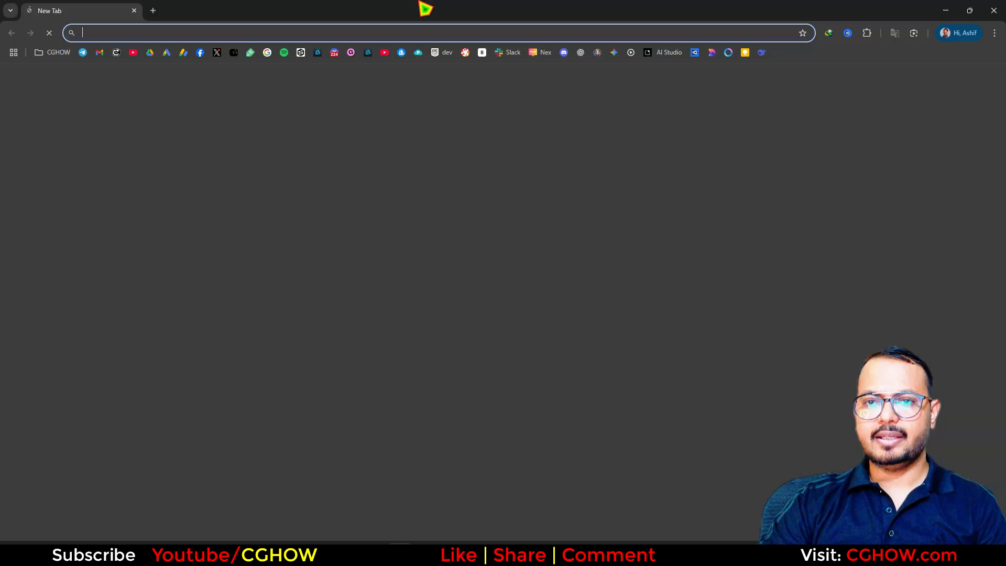
Go to youtube.com/cghow/videos and scroll through the channel's ice tutorials.
type("youtube.com/cghow/videos")
type("ice")
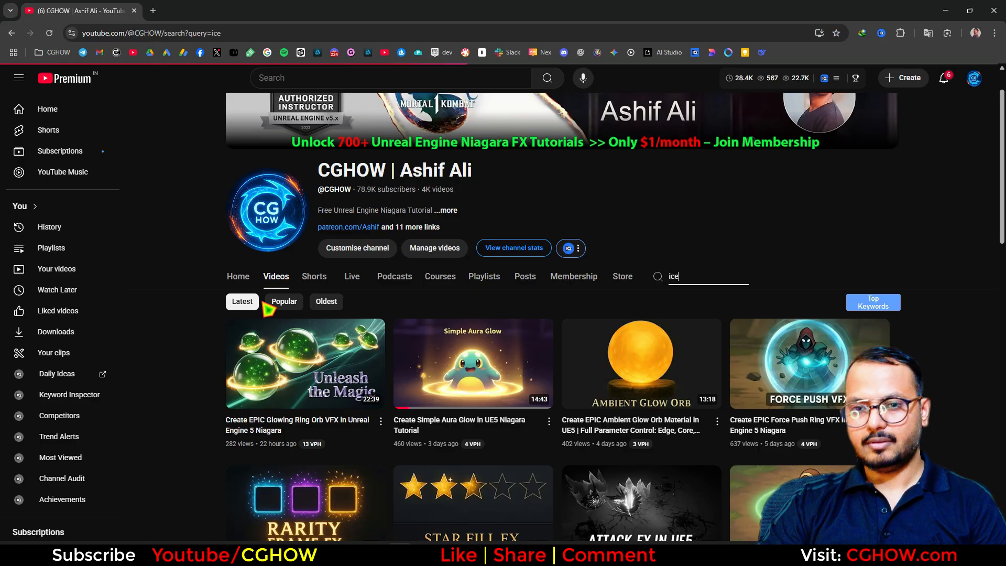
scroll("down", 3)
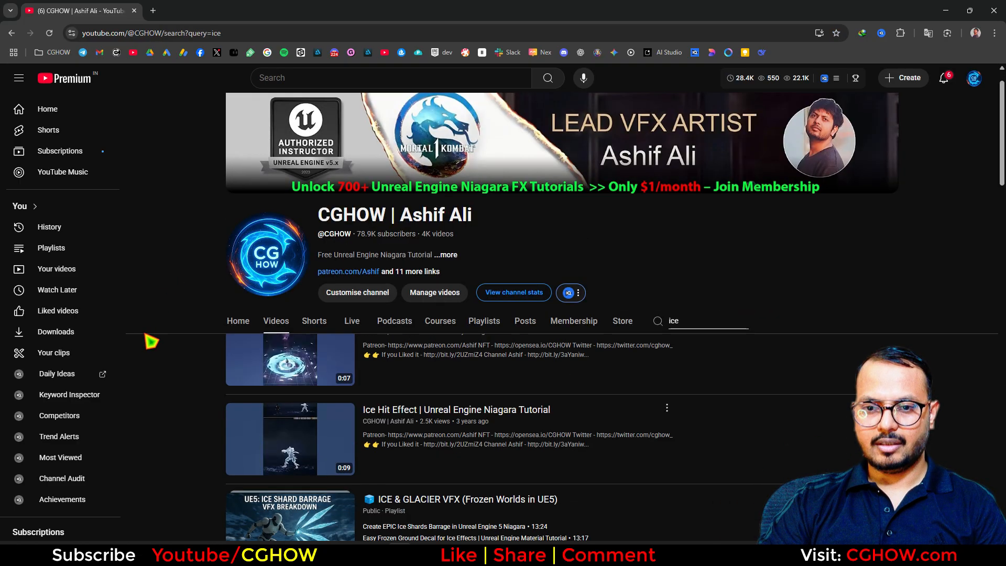
scroll("down", 3)
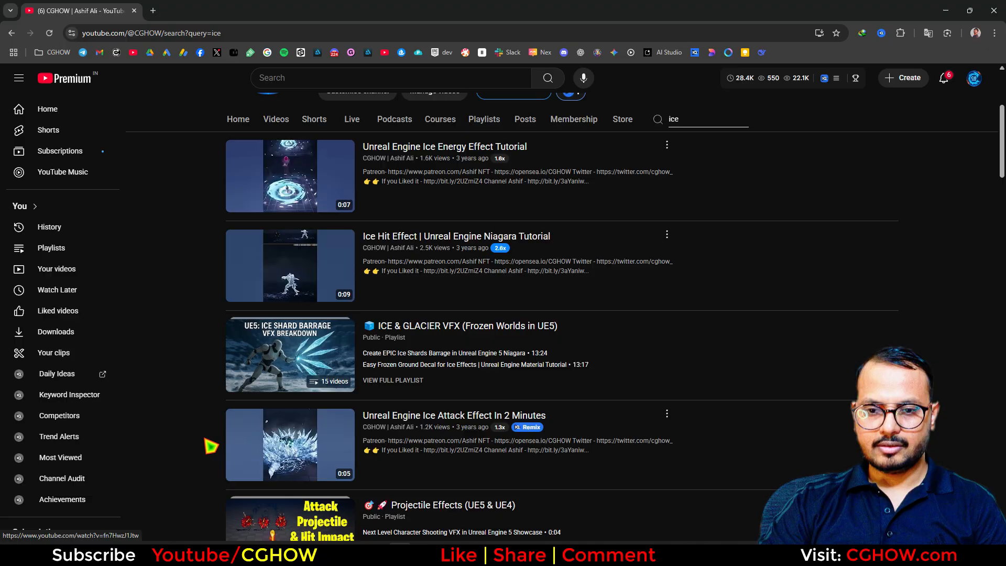
scroll("down", 3)
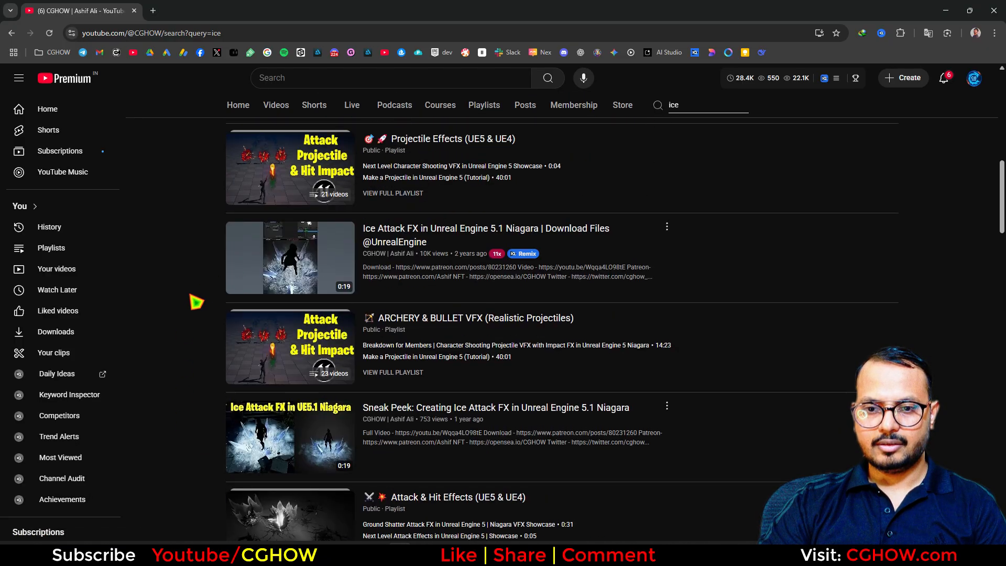
scroll("down", 3)
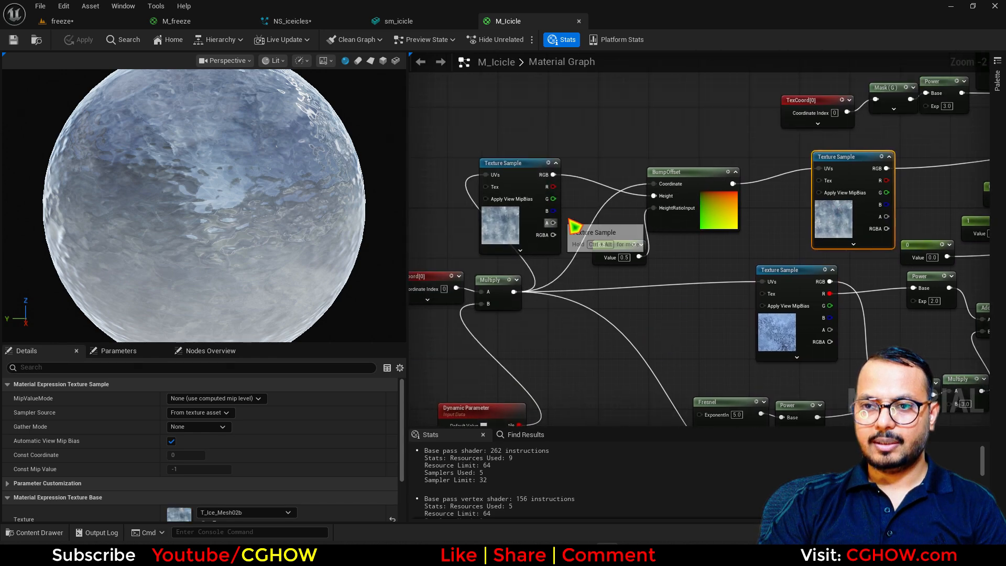
Close the M_Icicle material editor, choosing Yes to apply changes to the original material.
scroll("down", 3)
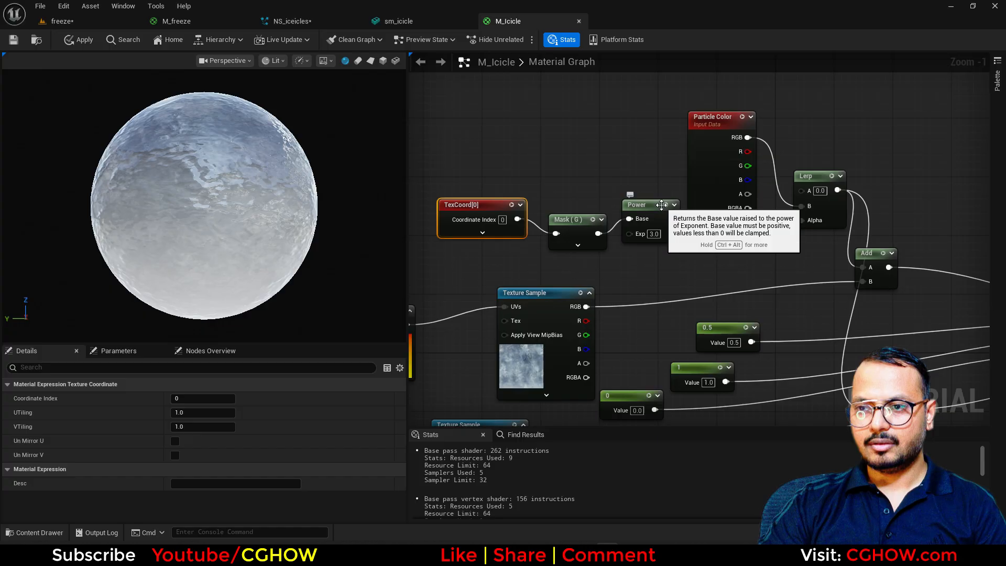
left_click(651, 204)
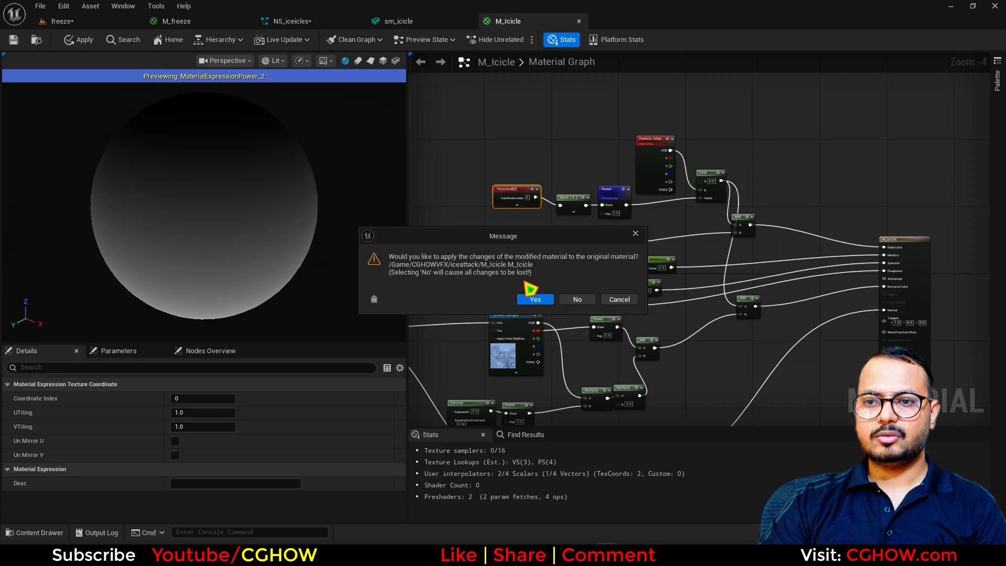
left_click(534, 299)
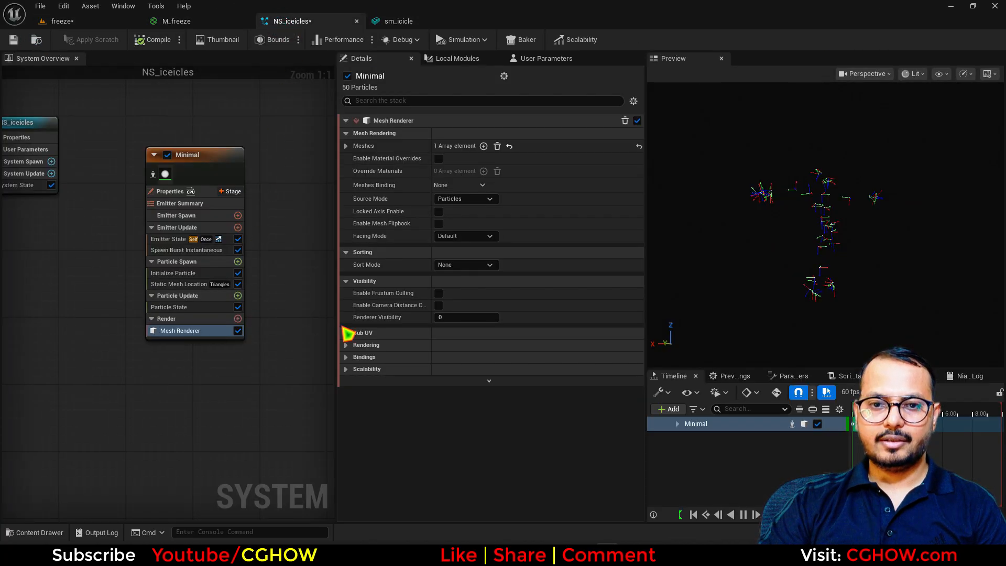
Set Mesh Renderer mesh 0 to sm_icicle and Spawn Burst count to 200, then compile.
left_click(345, 145)
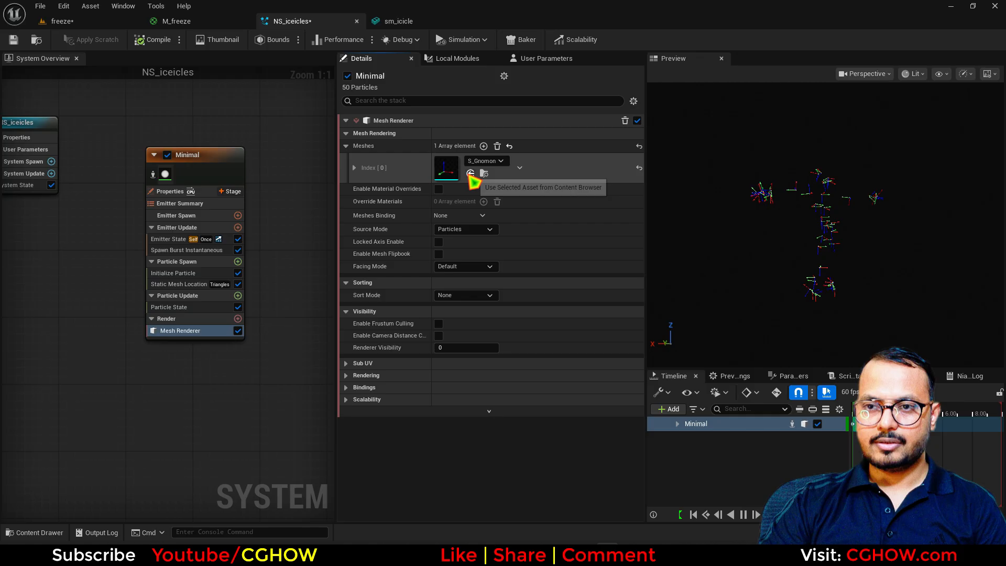
left_click(471, 174)
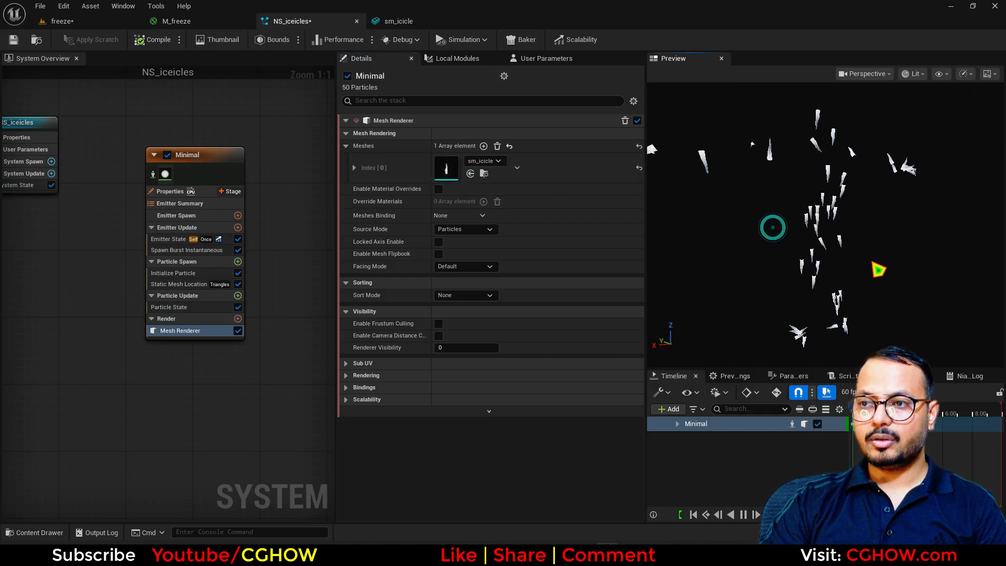
left_click(186, 249)
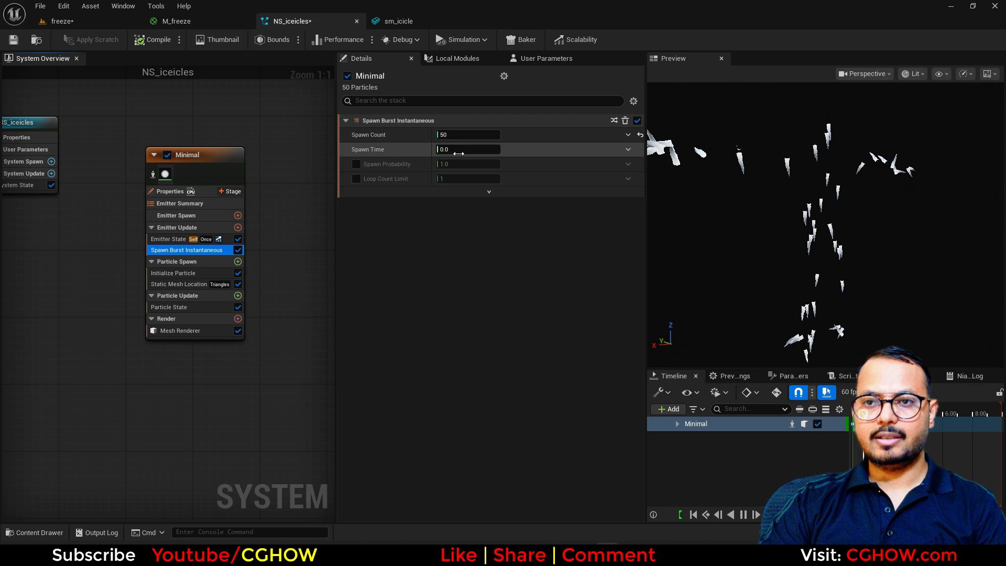
type("200")
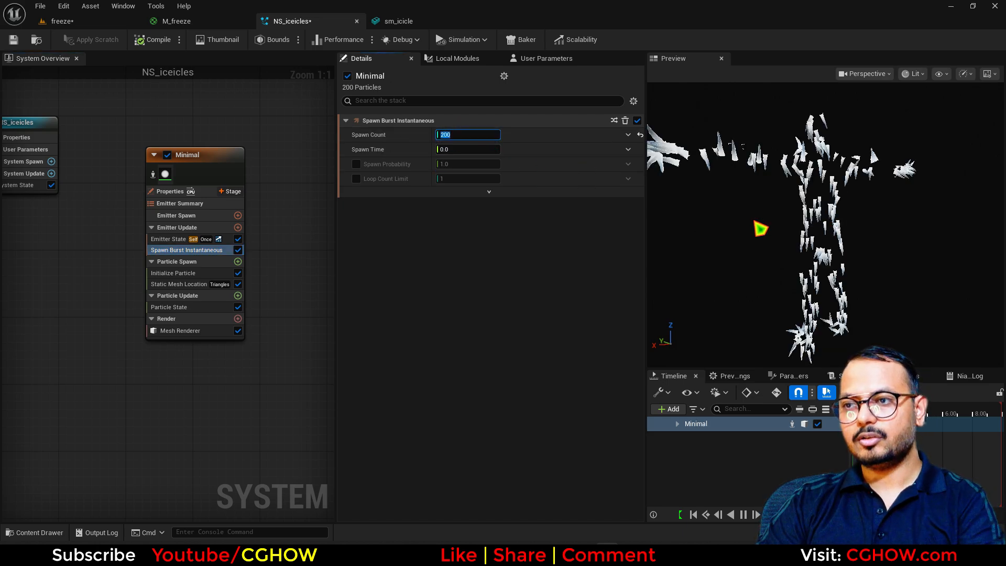
left_click(158, 39)
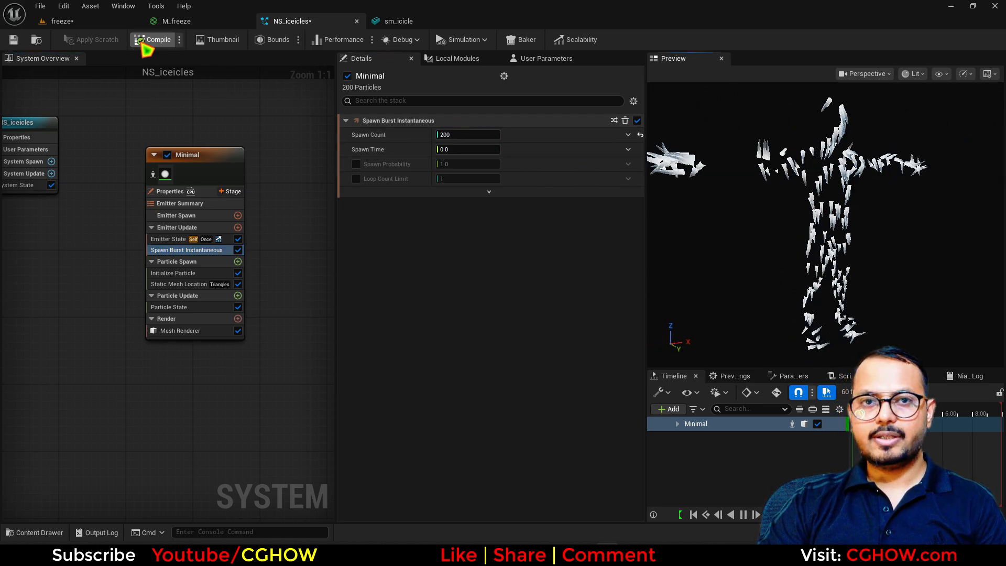
Look at the sm_icicle asset tab, then close NS_iceicles.
left_click(398, 20)
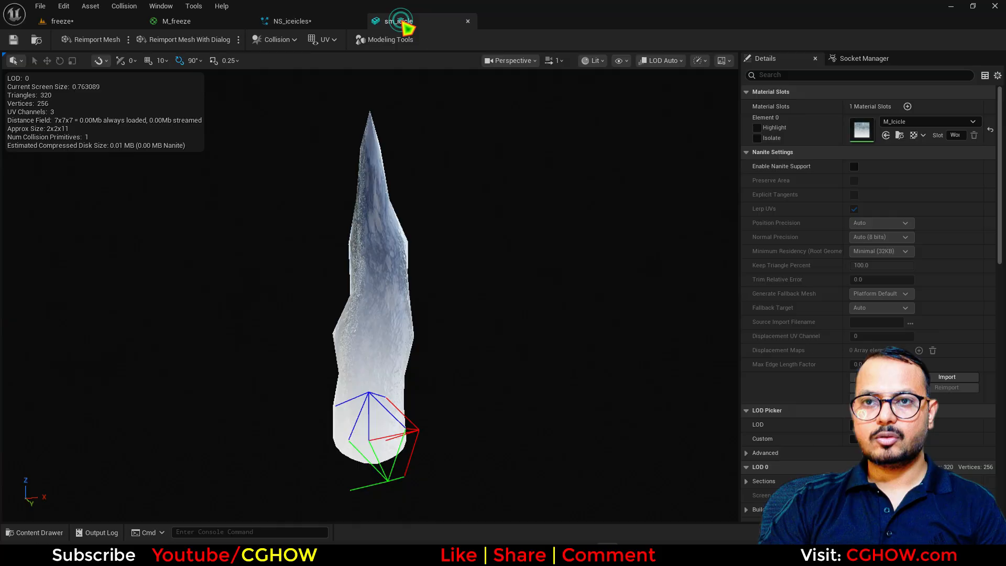
left_click(291, 21)
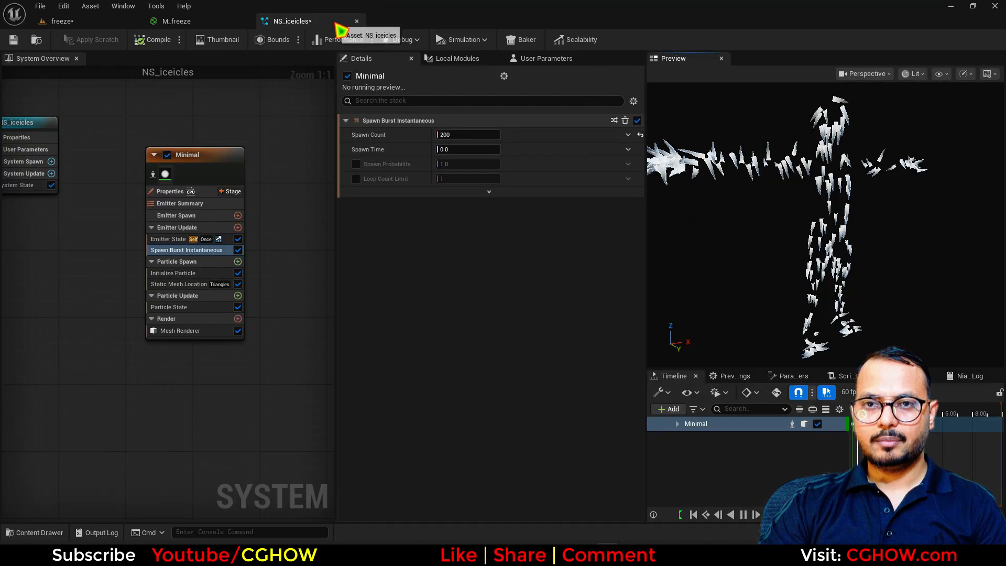
left_click(179, 21)
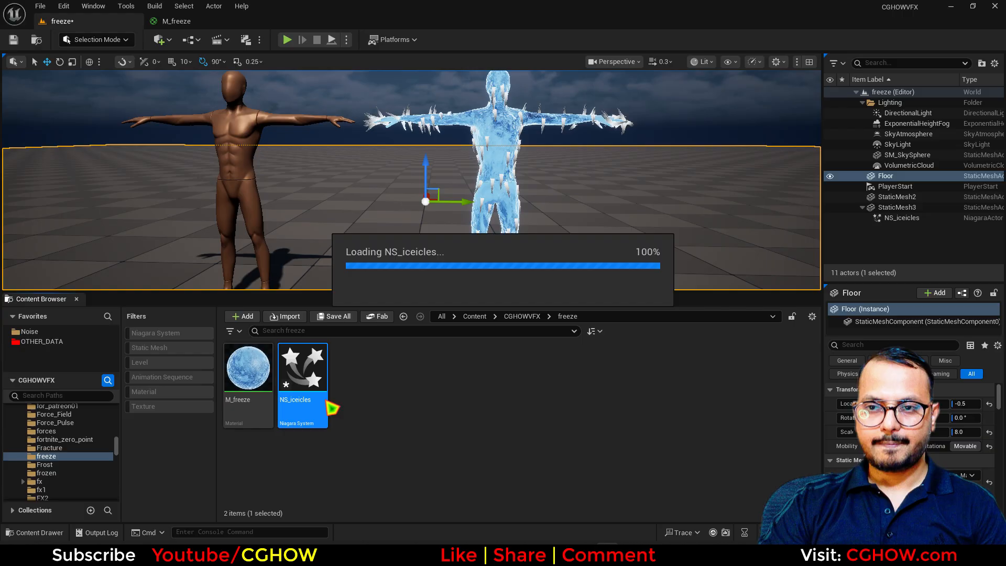
Reopen NS_iceicles and switch the icicles' mesh orientation from random to Vector.
double_click(302, 367)
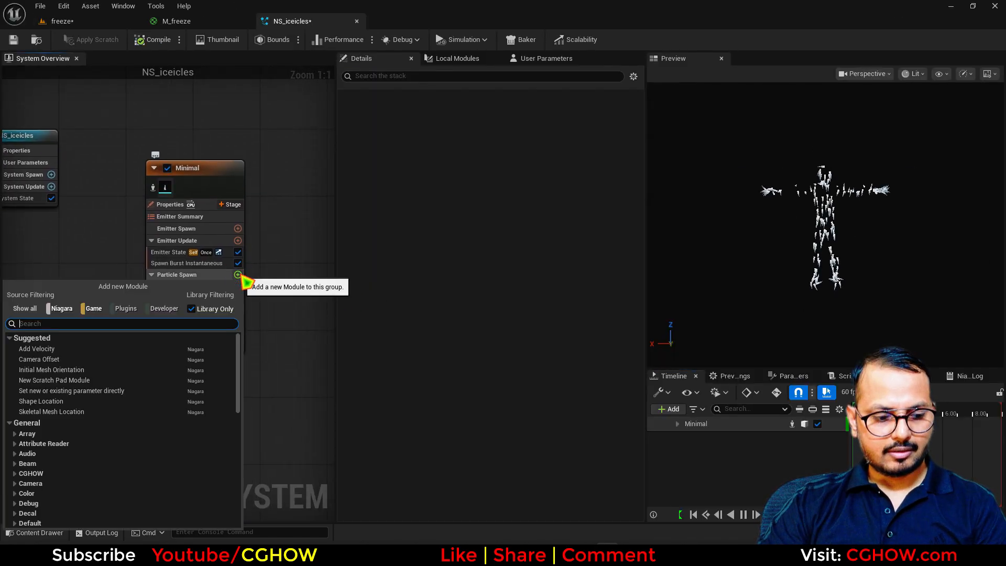
type("rota")
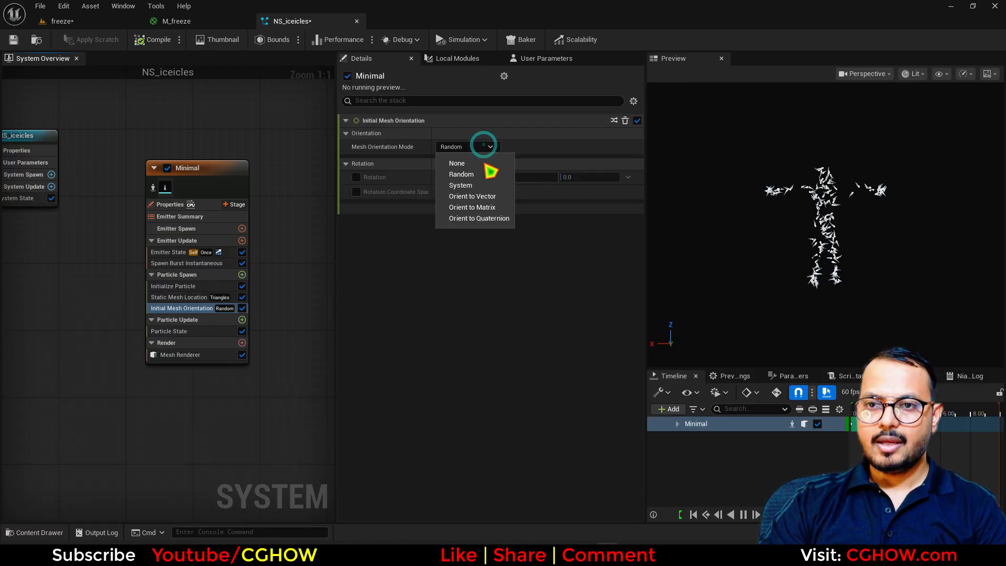
left_click(457, 163)
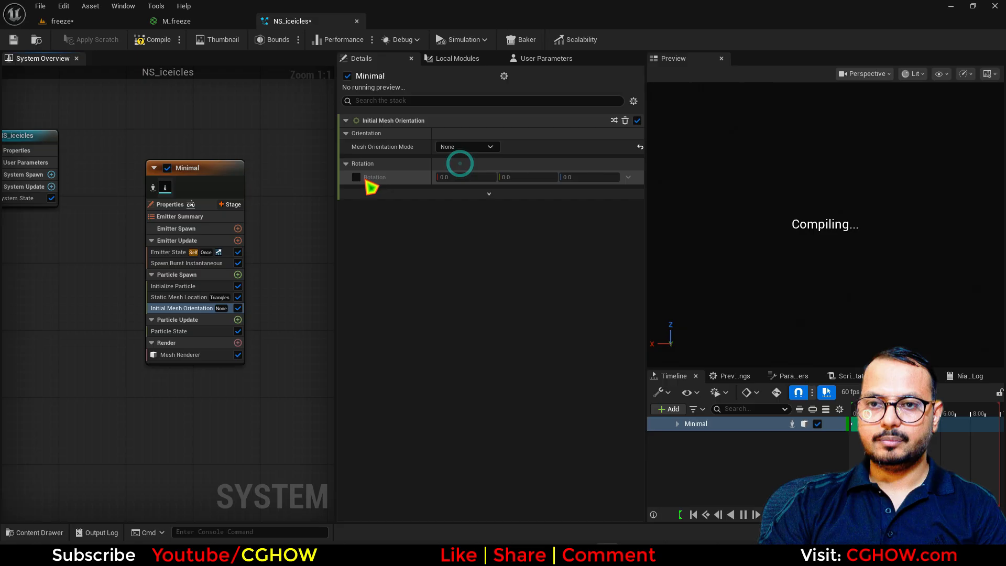
left_click(466, 146)
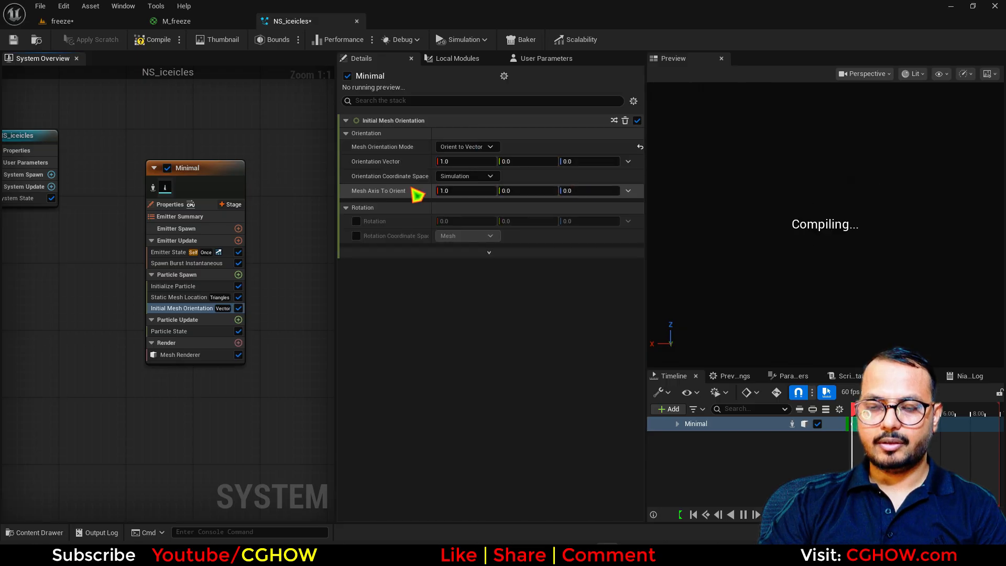
mouse_move(625, 160)
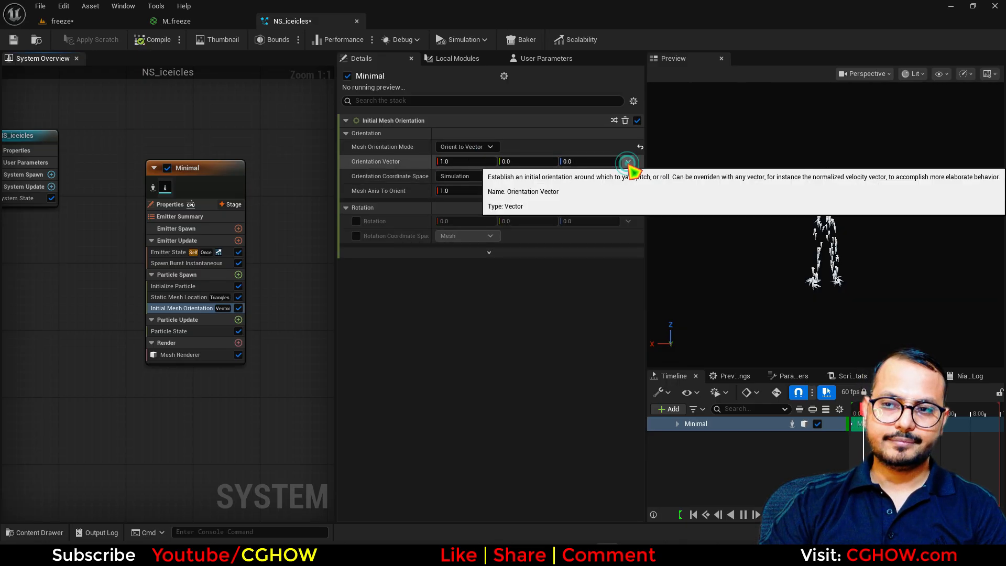
Link Orientation Vector to SampledNormal, set rotation Y to -0.25, and check the level.
left_click(627, 160)
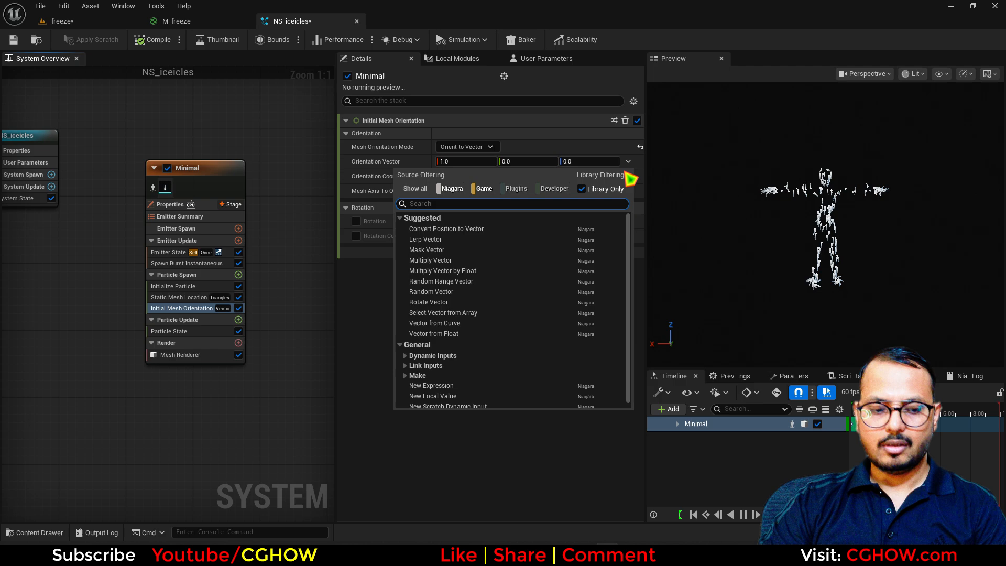
type("sh")
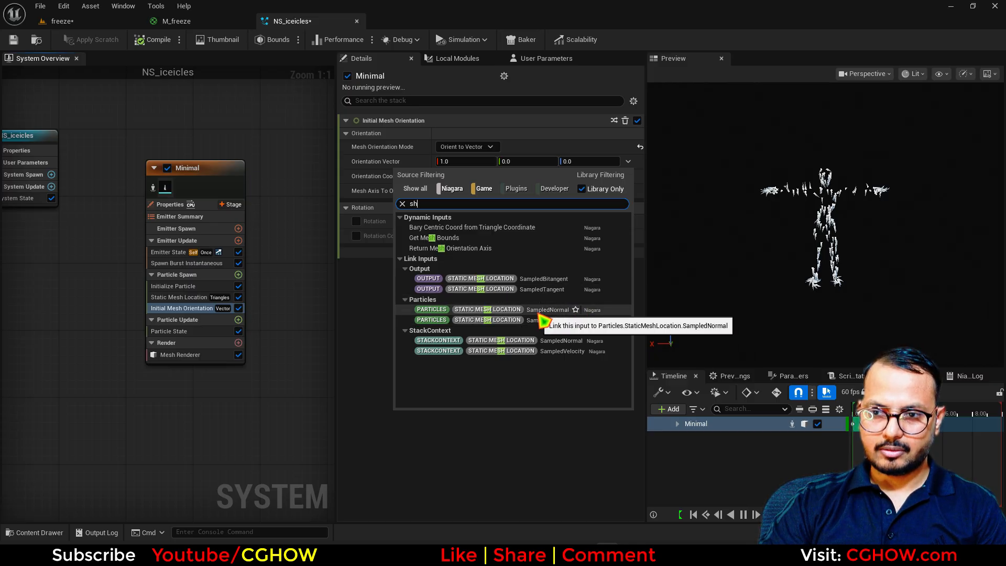
left_click(547, 309)
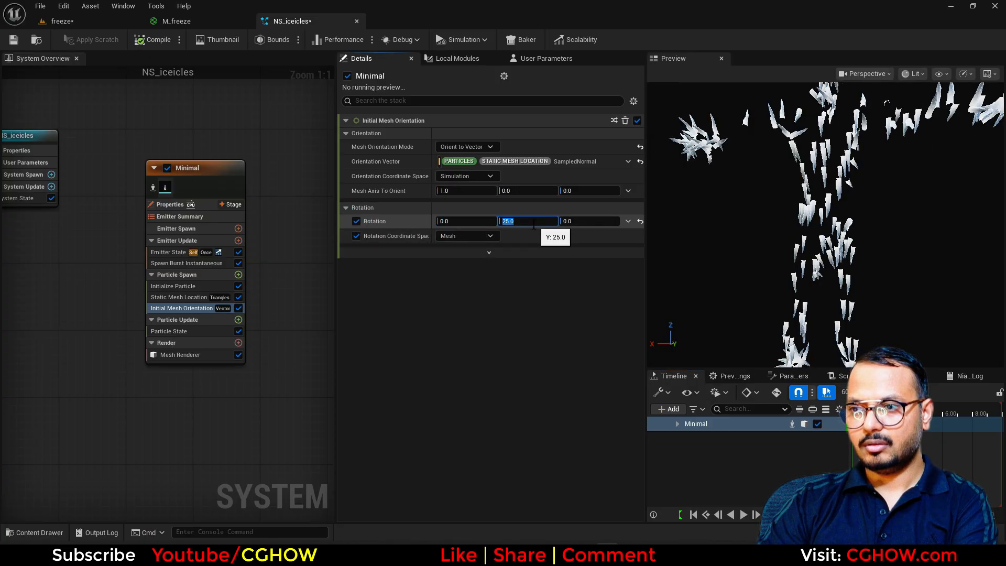
type("0.25")
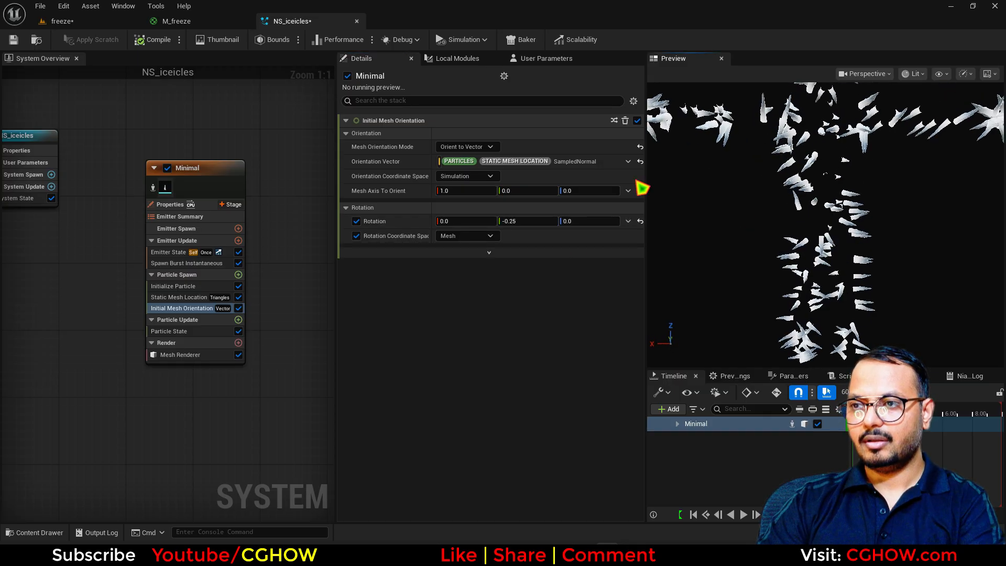
left_click(57, 20)
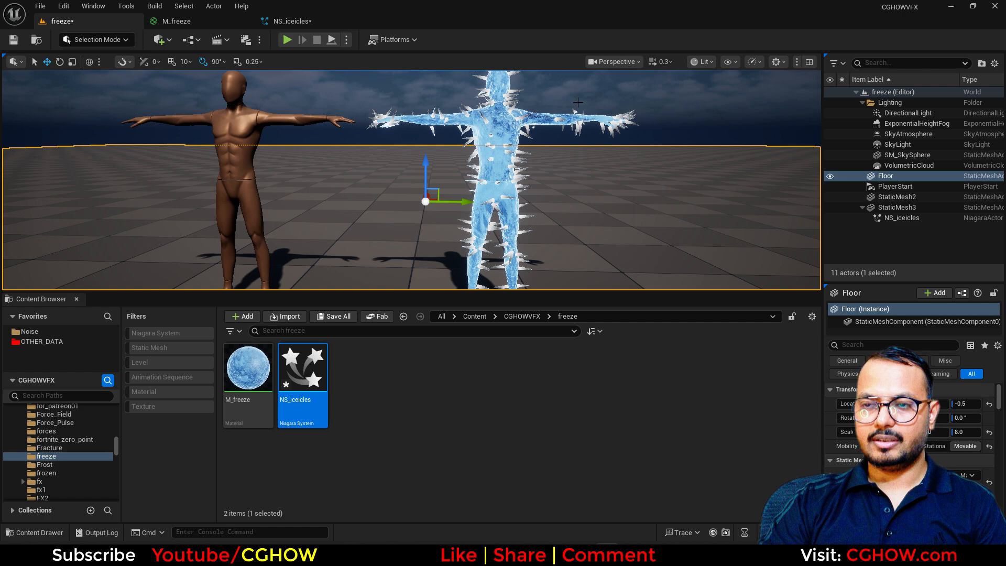
Edit the Particle State settings, then reopen NS_iceicles from the level.
left_click(908, 155)
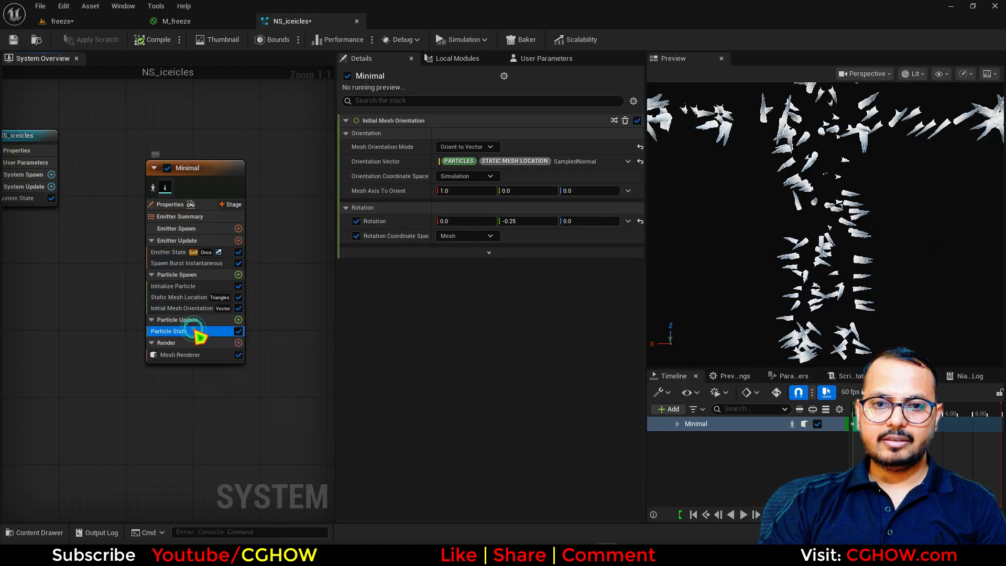
left_click(169, 331)
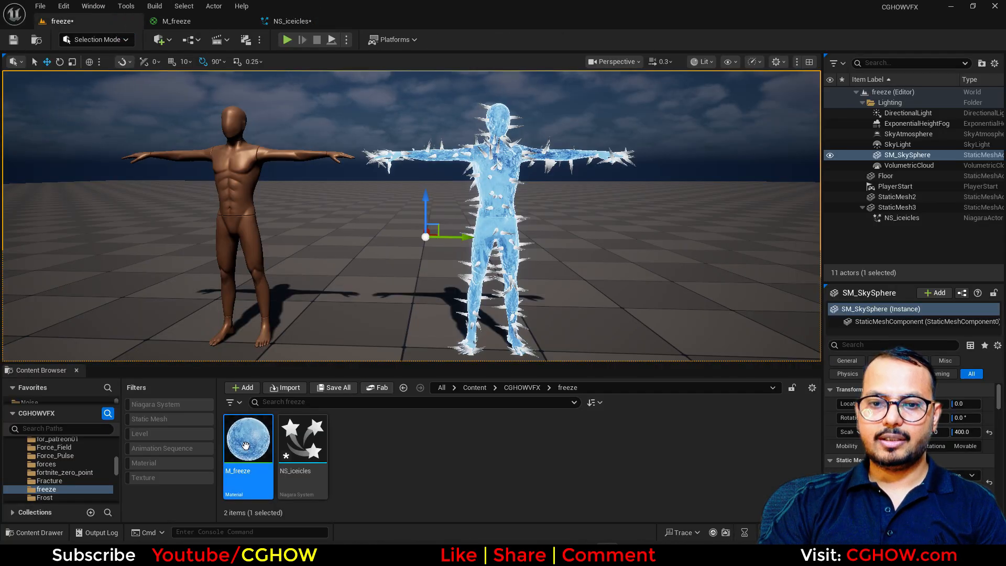
double_click(302, 438)
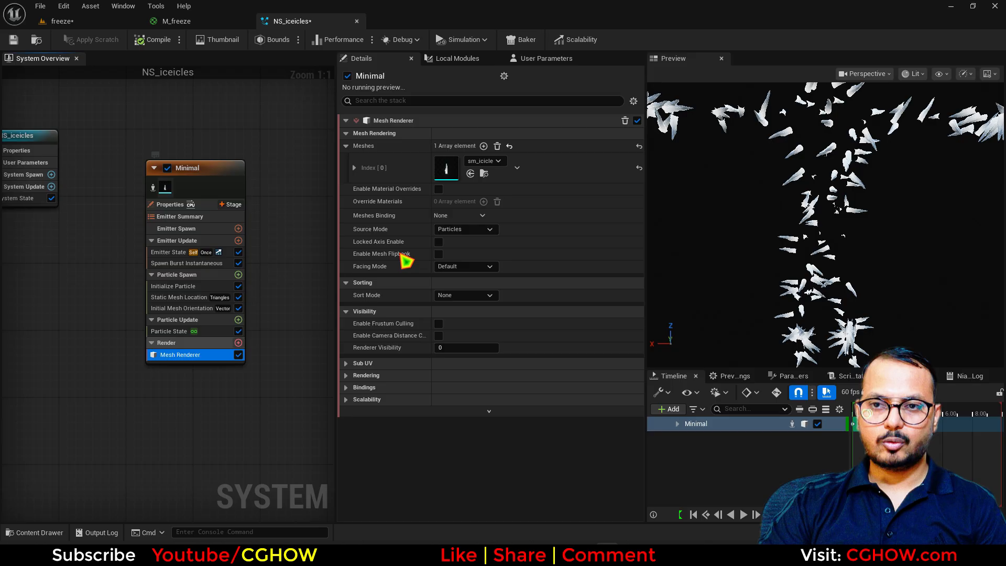
Enable material overrides on the icicle mesh renderer and add an M_freeze override slot.
left_click(439, 188)
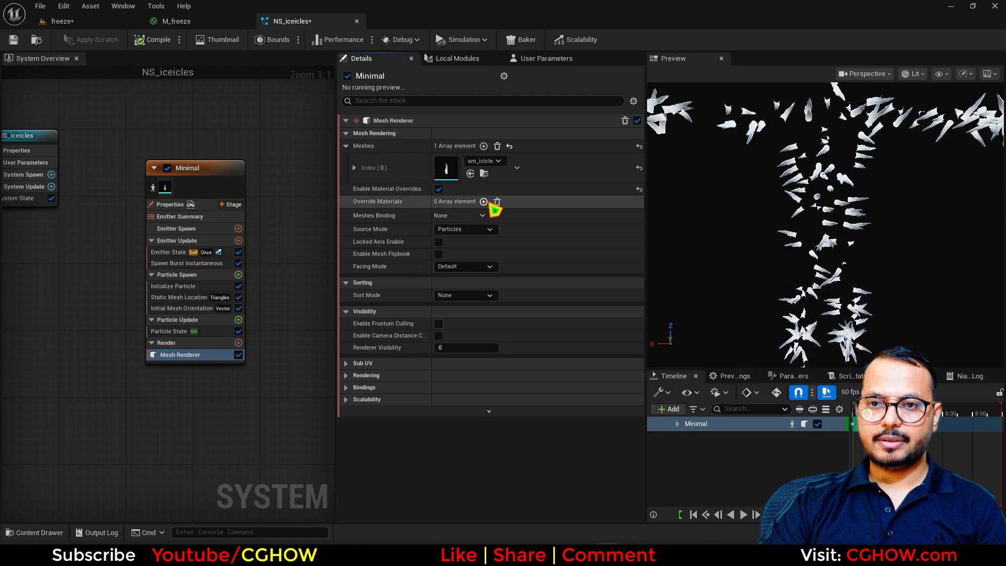
left_click(483, 201)
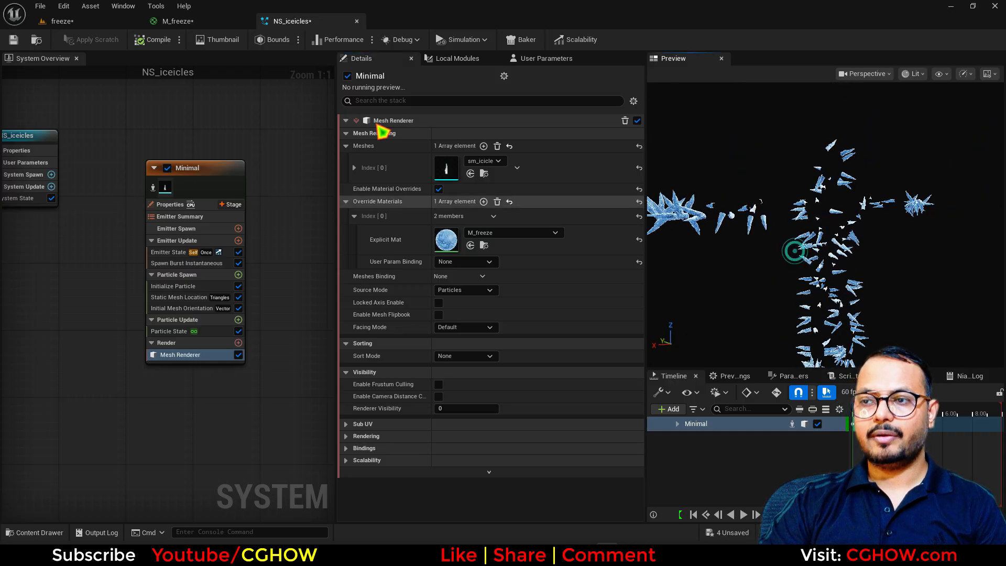
left_click(61, 21)
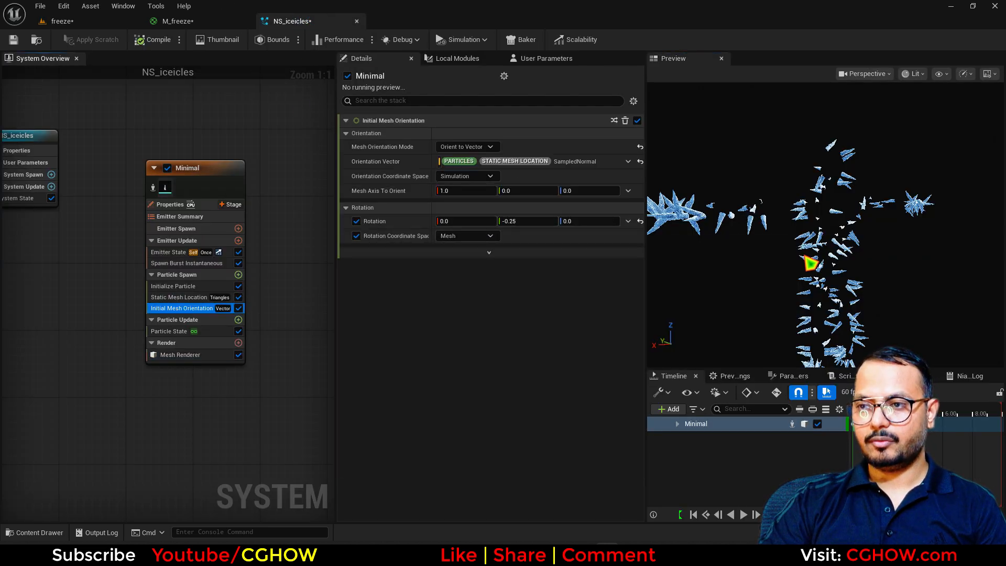
Adjust the icicles' rotation values and set Mesh Scale Mode to Random Non-Uniform.
left_click_drag(590, 221, 578, 221)
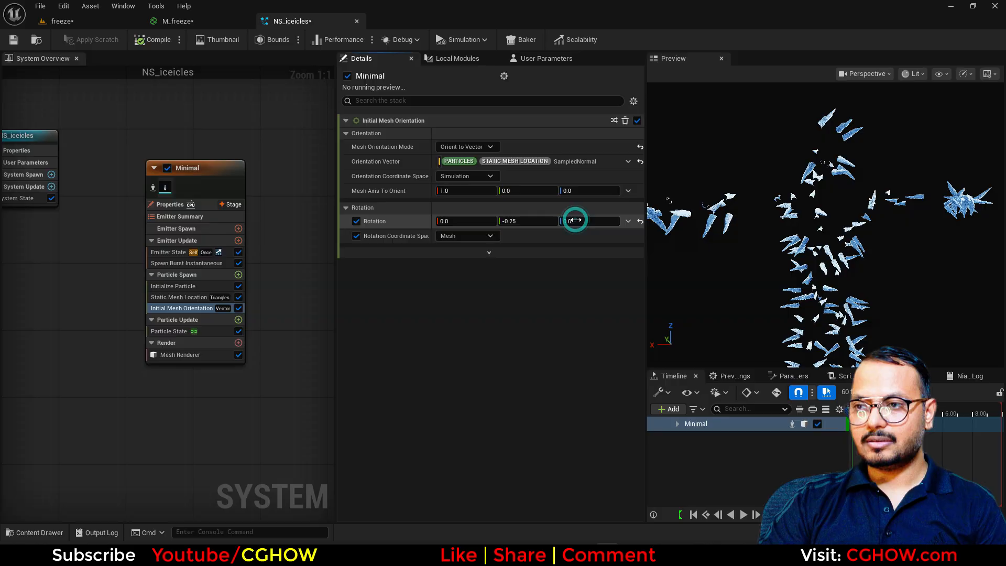
left_click_drag(575, 220, 477, 221)
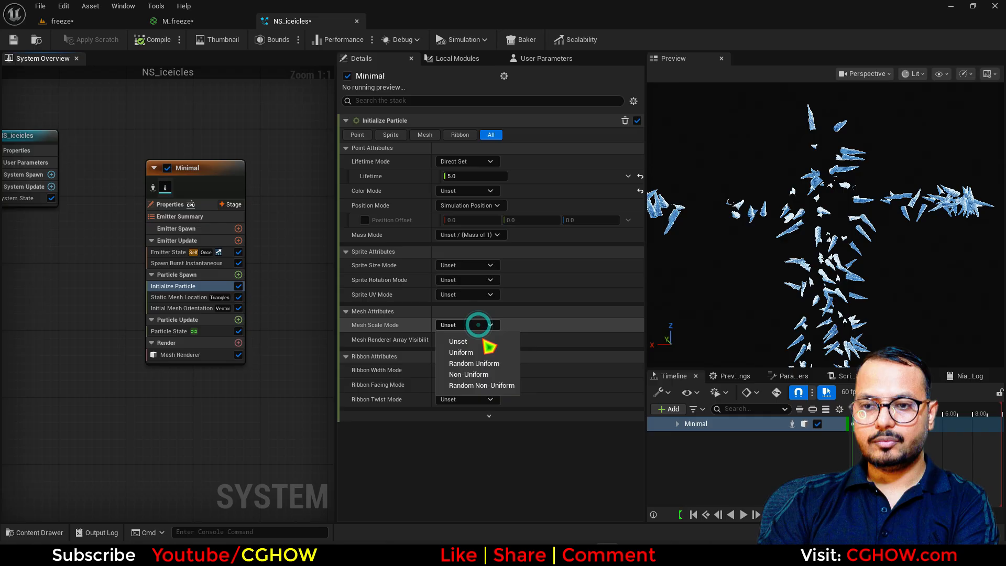
left_click(481, 385)
type("1")
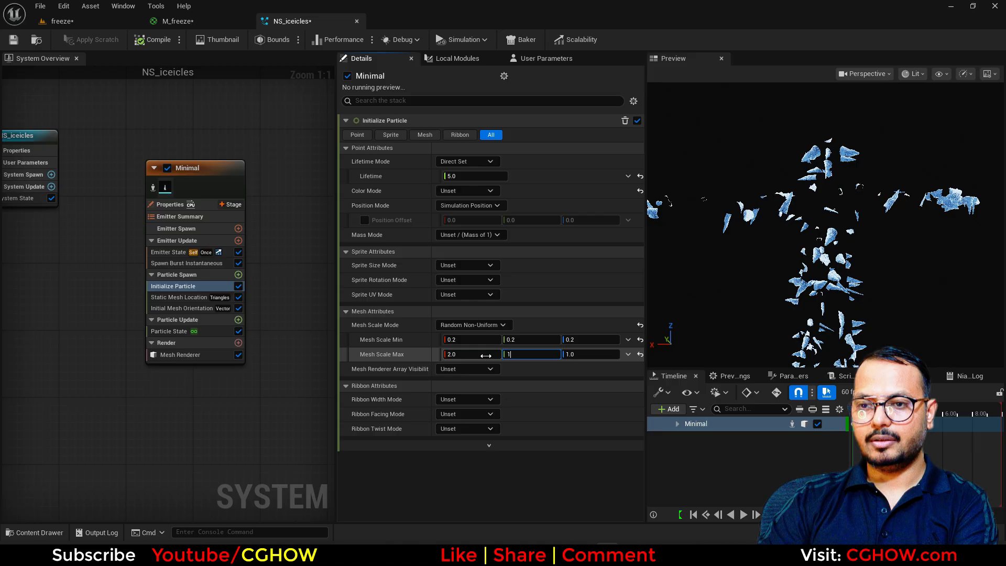
Raise the Spawn Burst Instantaneous count to 500 icicles.
left_click(186, 263)
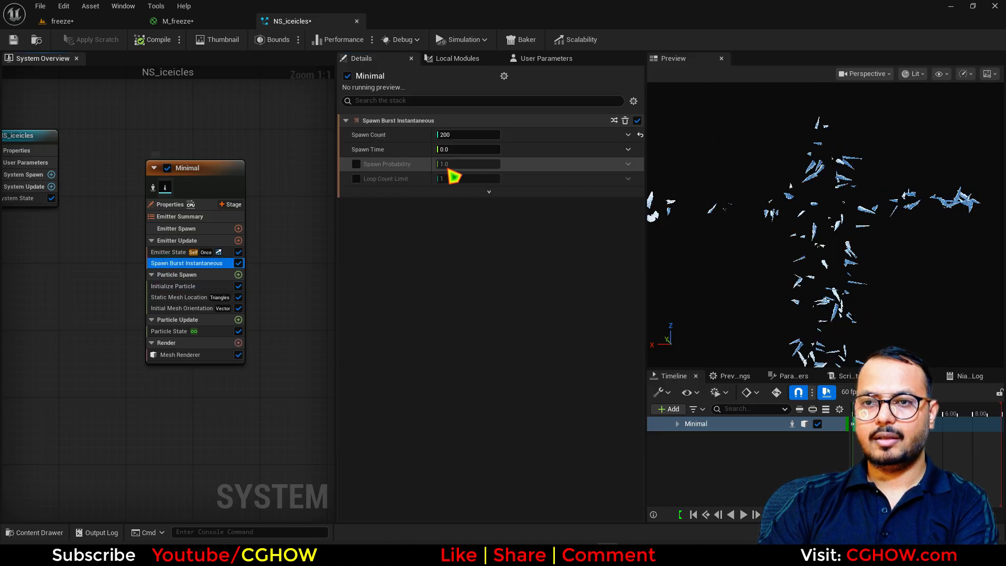
type("500")
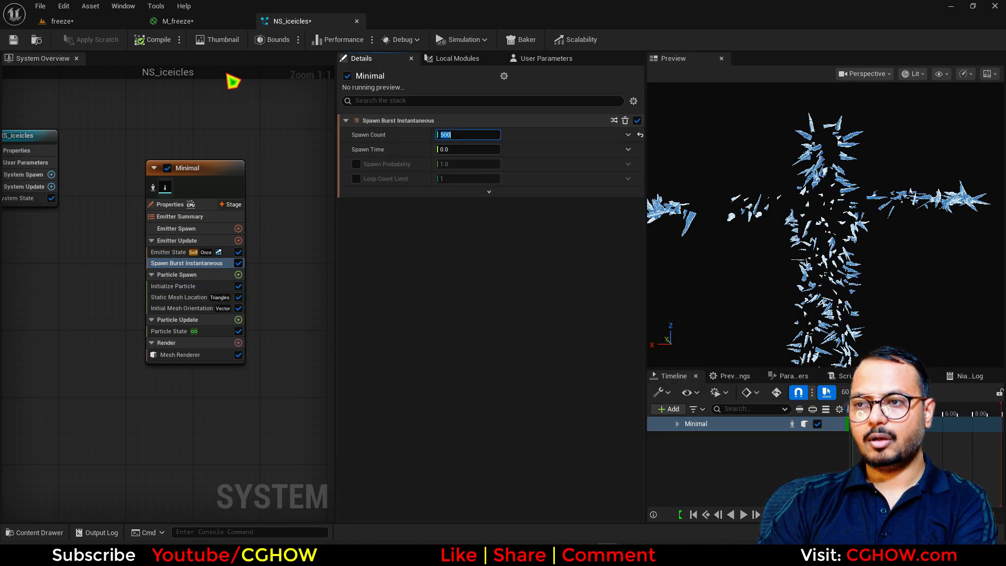
left_click(57, 21)
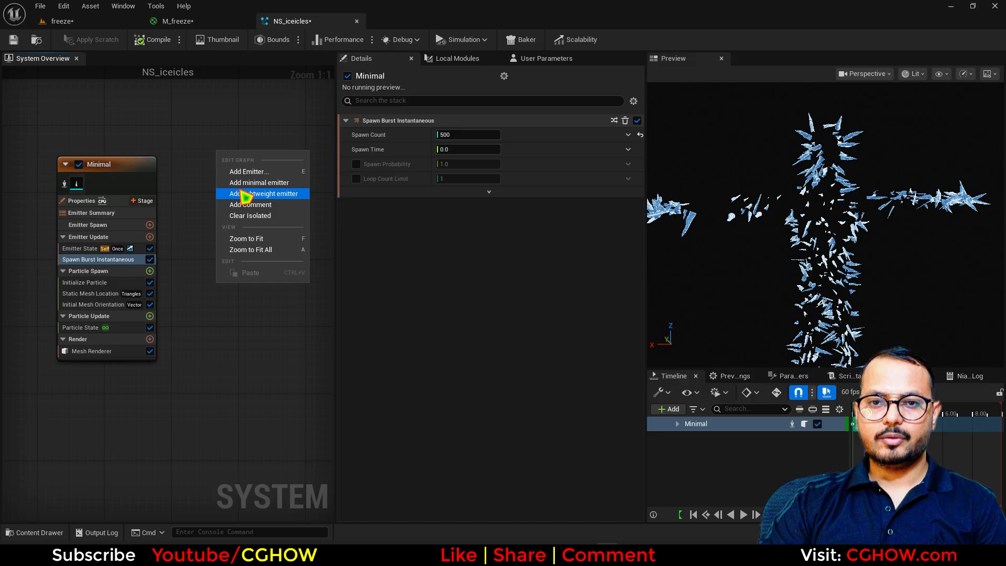
Add emitter Minimal001 with Infinite loop and a Sprite Renderer, then view the freeze level.
left_click(264, 194)
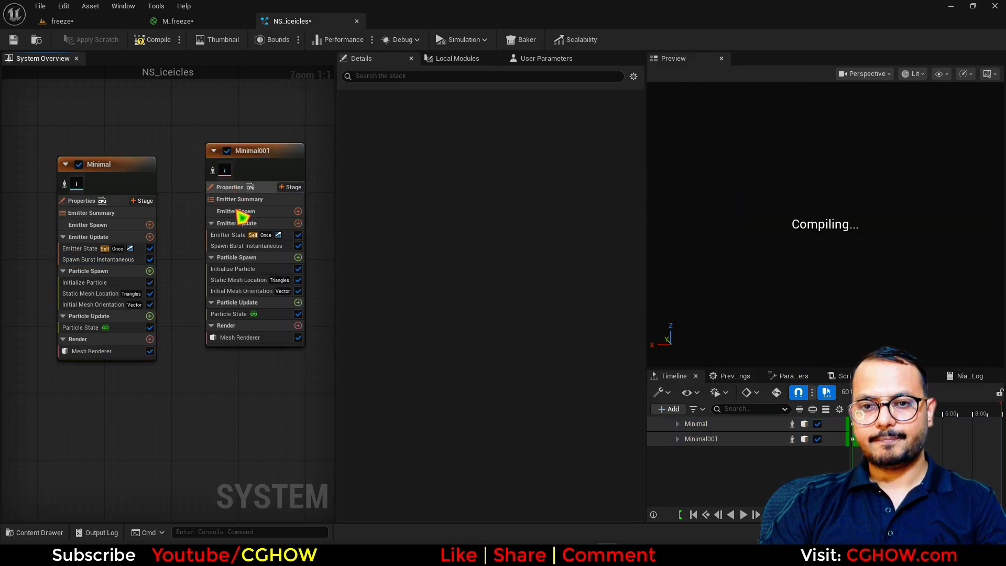
left_click(149, 225)
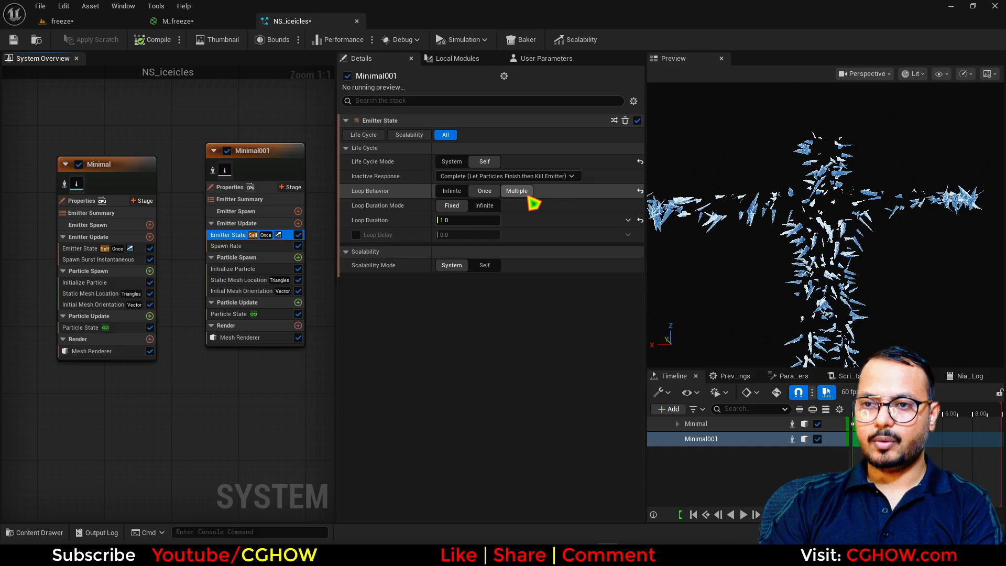
left_click(228, 314)
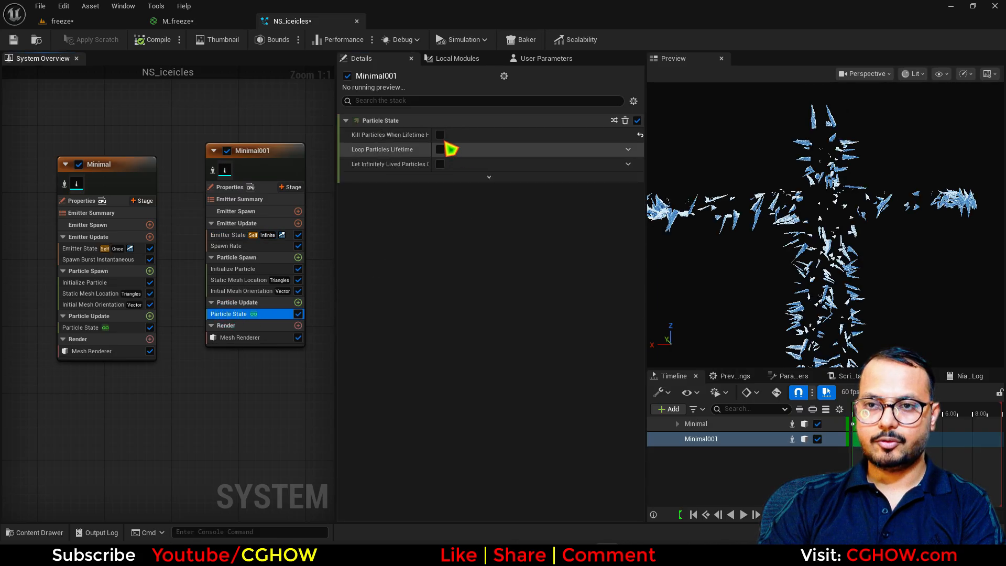
left_click(240, 336)
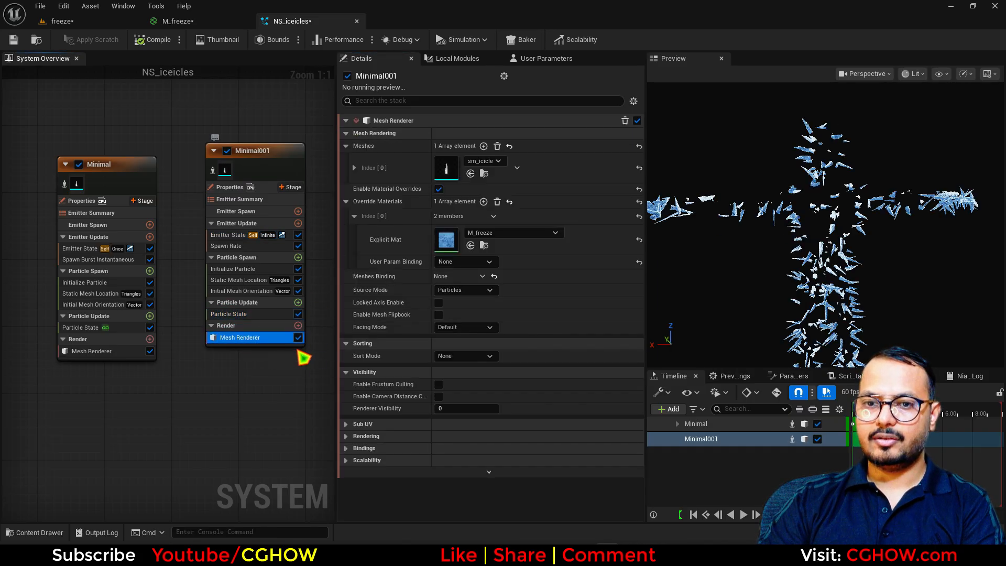
left_click(239, 337)
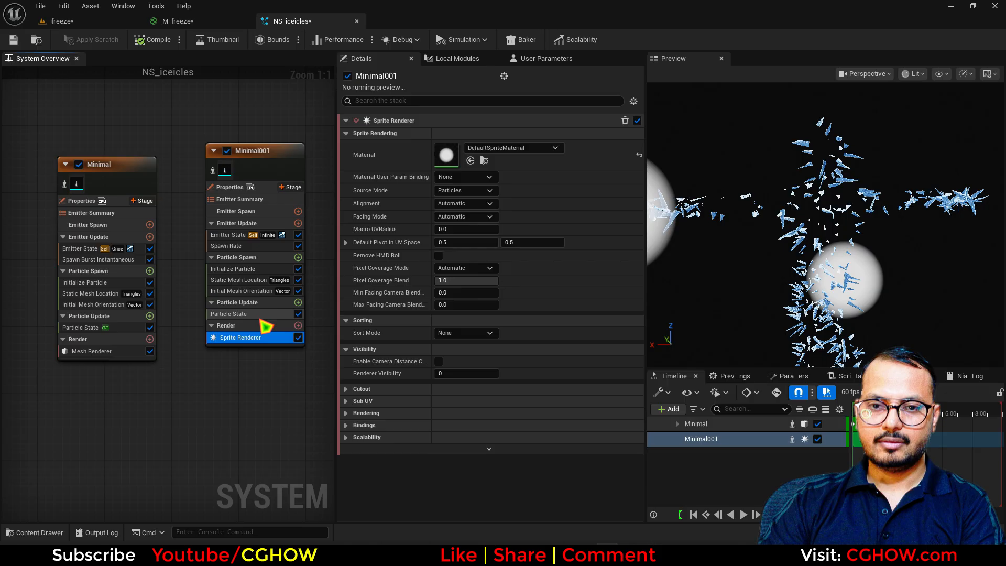
left_click(57, 21)
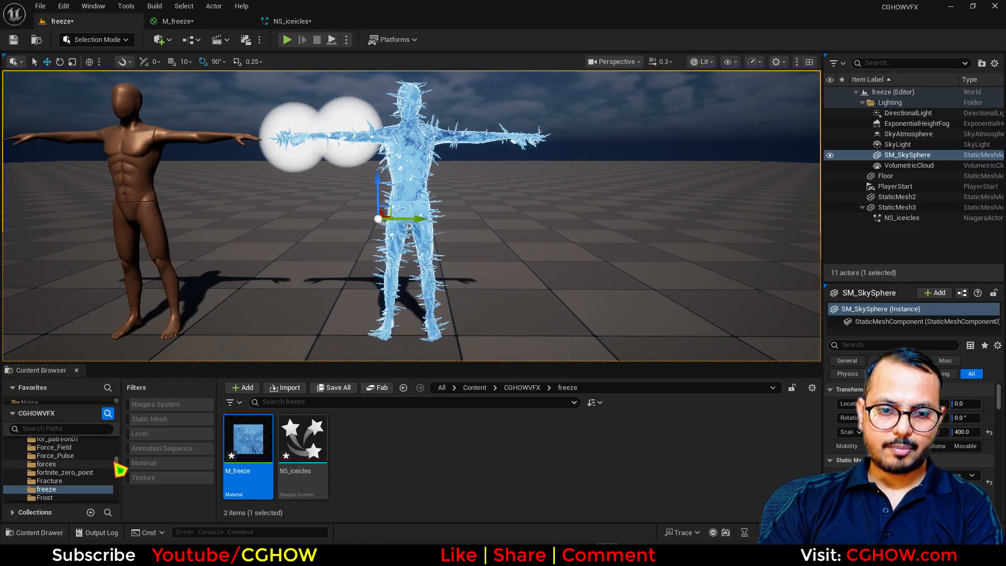
Assign M_smoke_subUV as the sprite material and set Sub Image Size to 8.
left_click(54, 482)
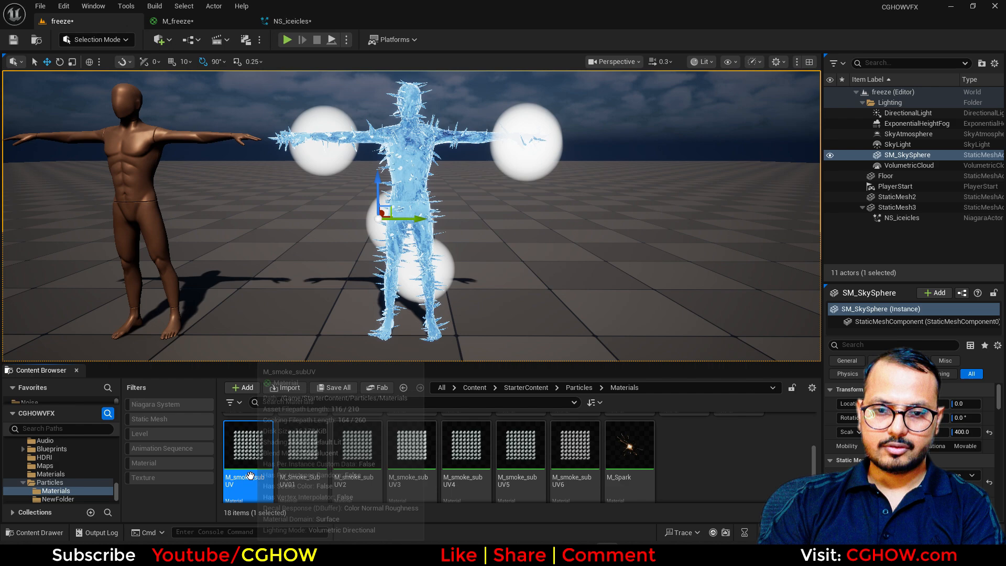
left_click(292, 21)
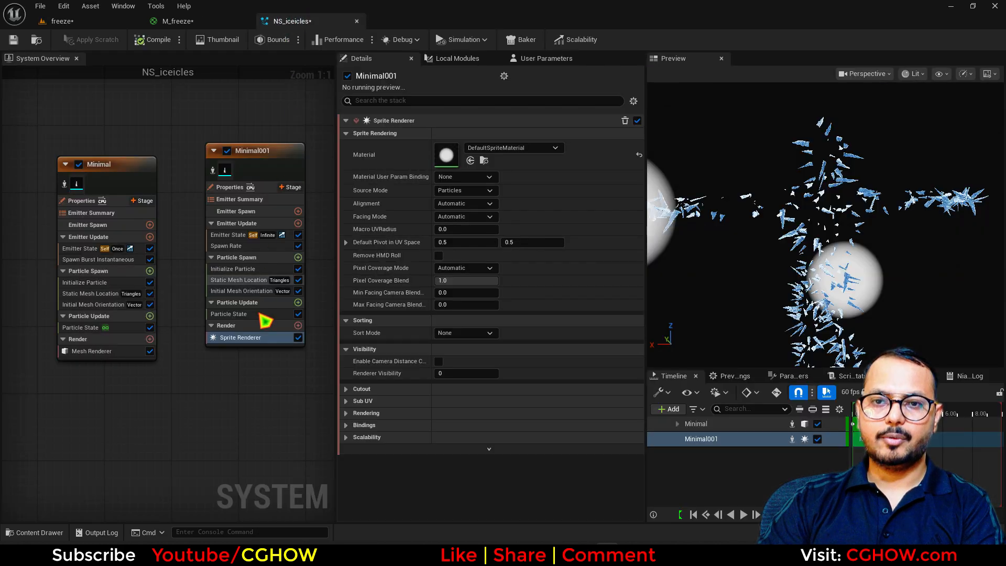
left_click(346, 401)
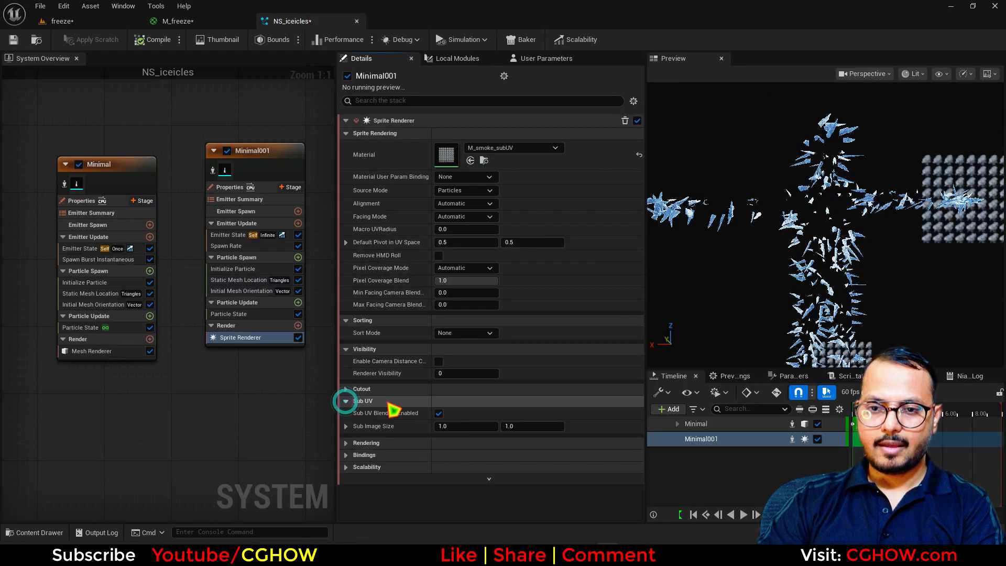
type("8.0")
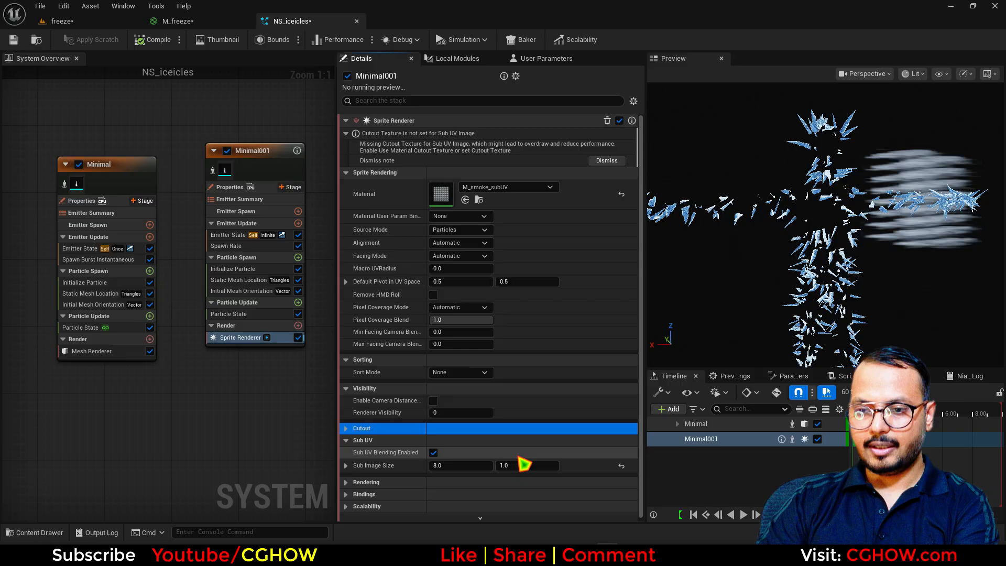
left_click(298, 302)
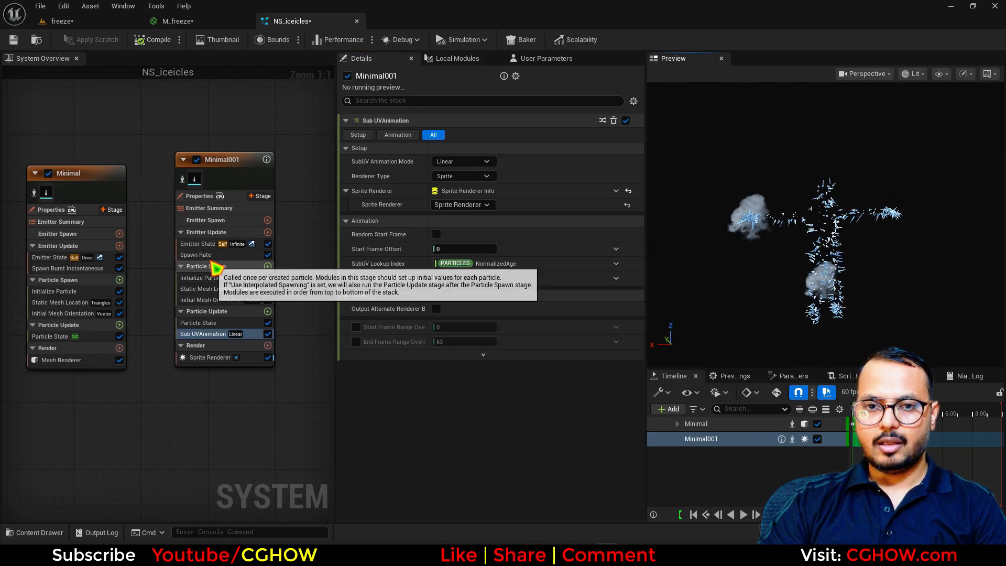
Add a Gravity Force module to the smoke and weaken it so puffs fall slowly.
left_click(196, 254)
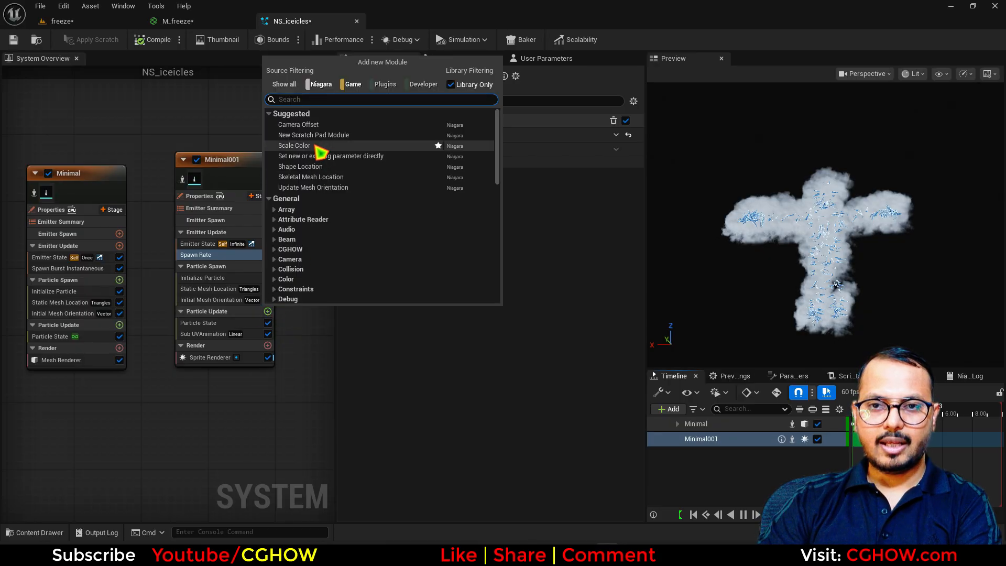
type("gra")
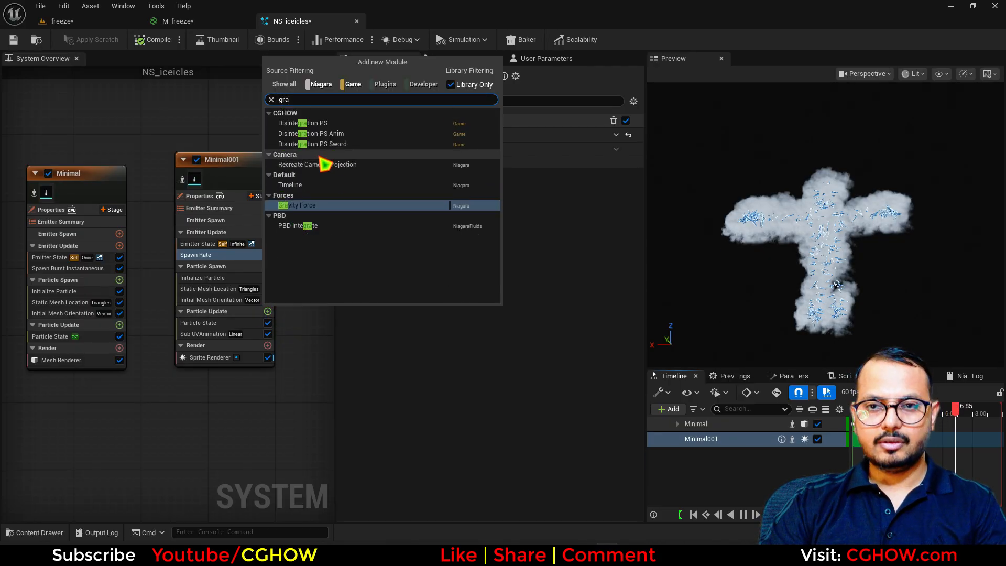
left_click(299, 205)
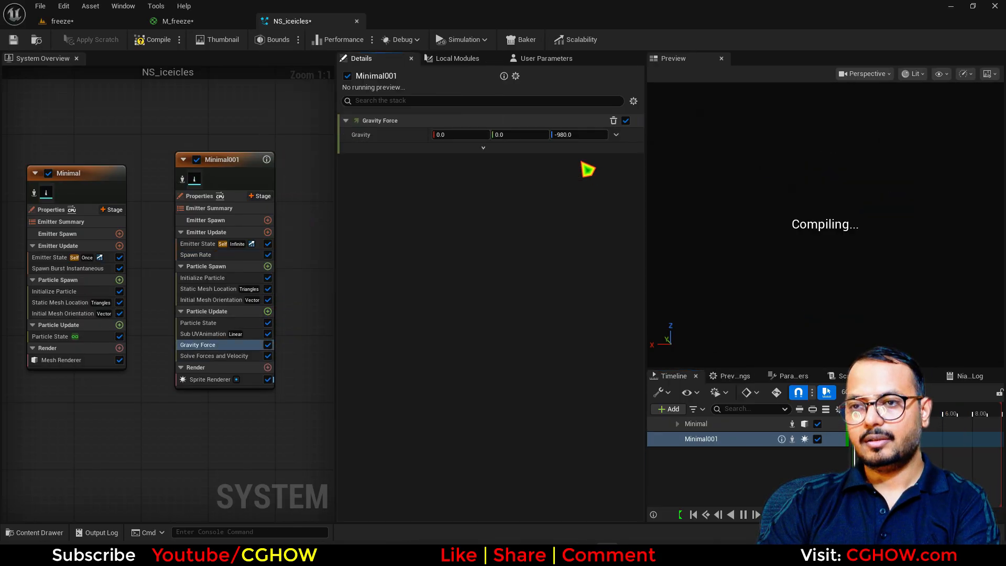
left_click_drag(577, 134, 577, 134)
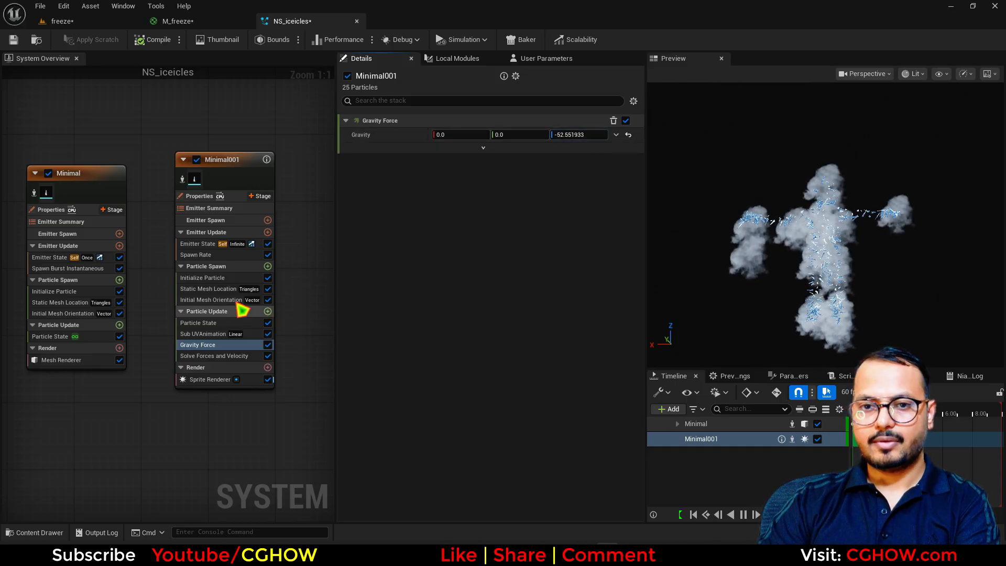
In Initialize Particle, give smoke sprites random uniform size 40–50 and a rotation mode.
left_click(203, 277)
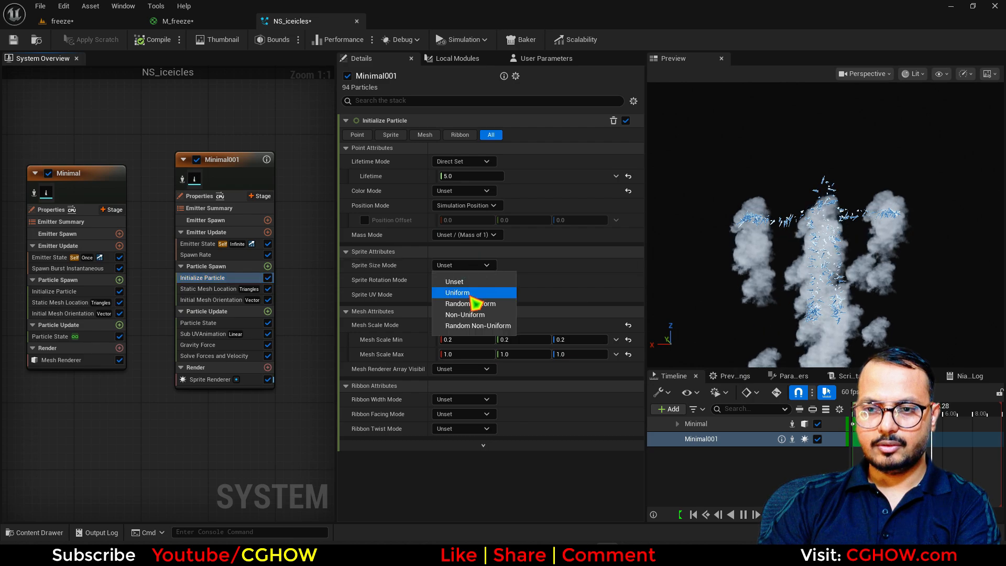
left_click(461, 293)
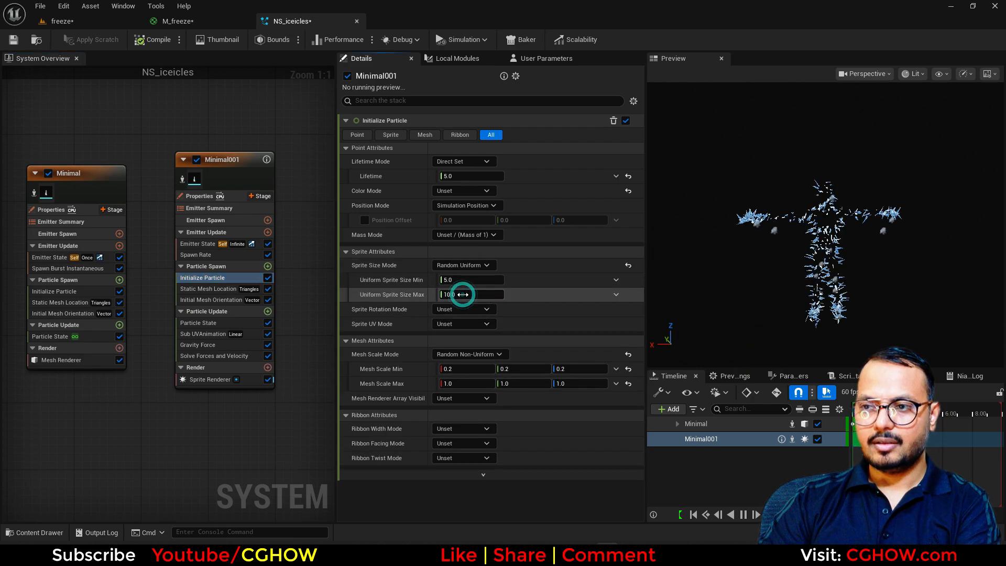
type("40")
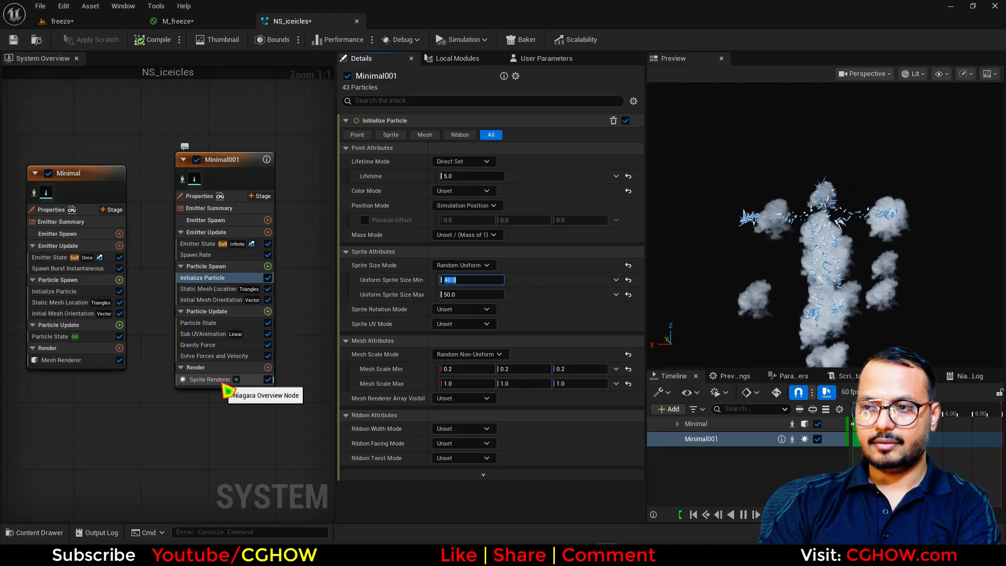
left_click(463, 309)
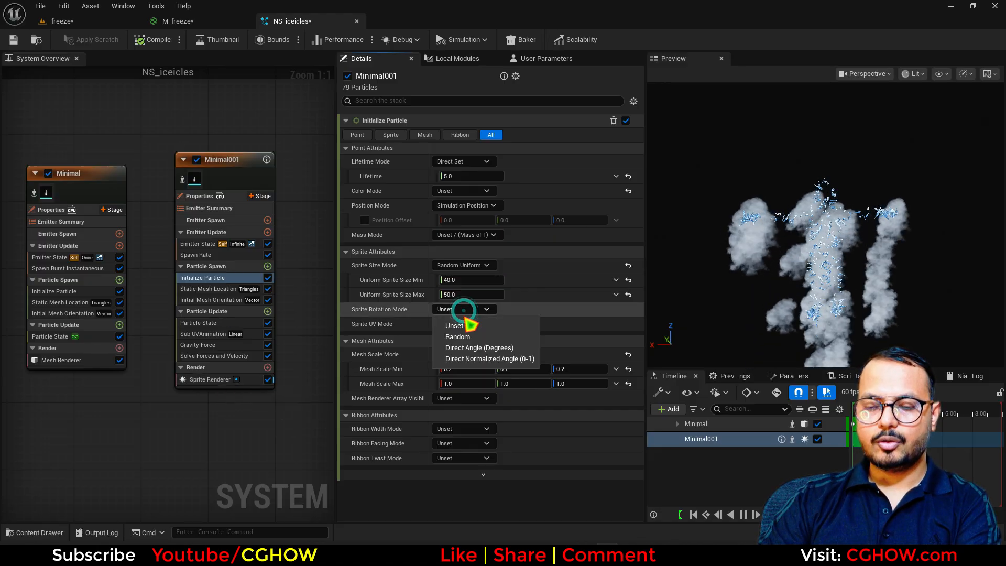
left_click(457, 336)
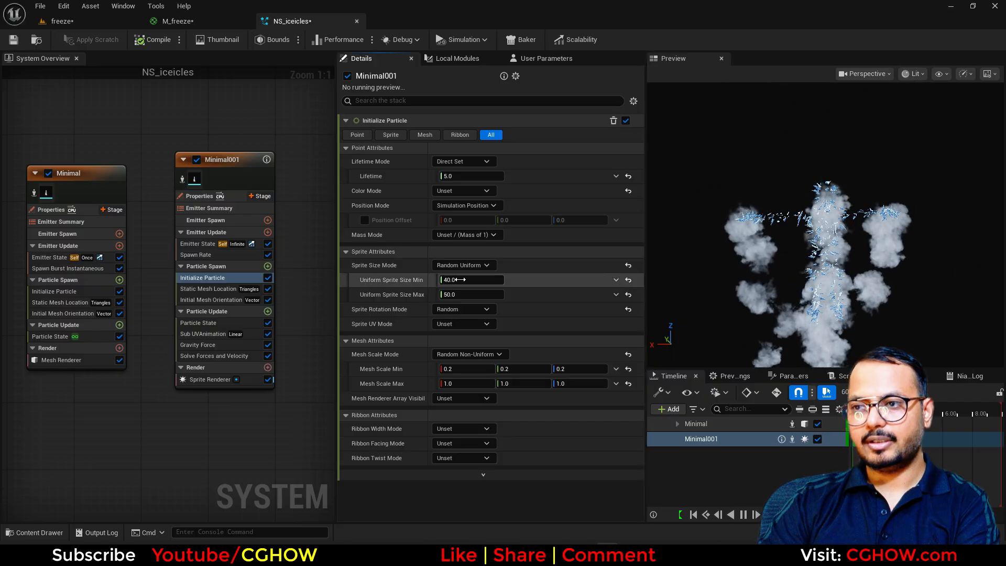
left_click(268, 311)
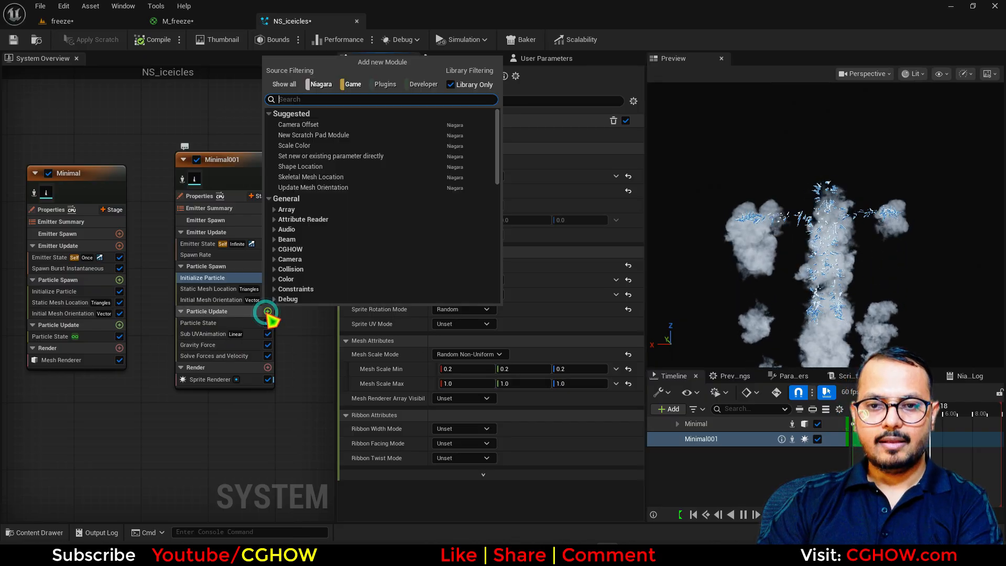
Add a Scale Color module and set smoke lifetime to random 1–3 seconds.
type("s")
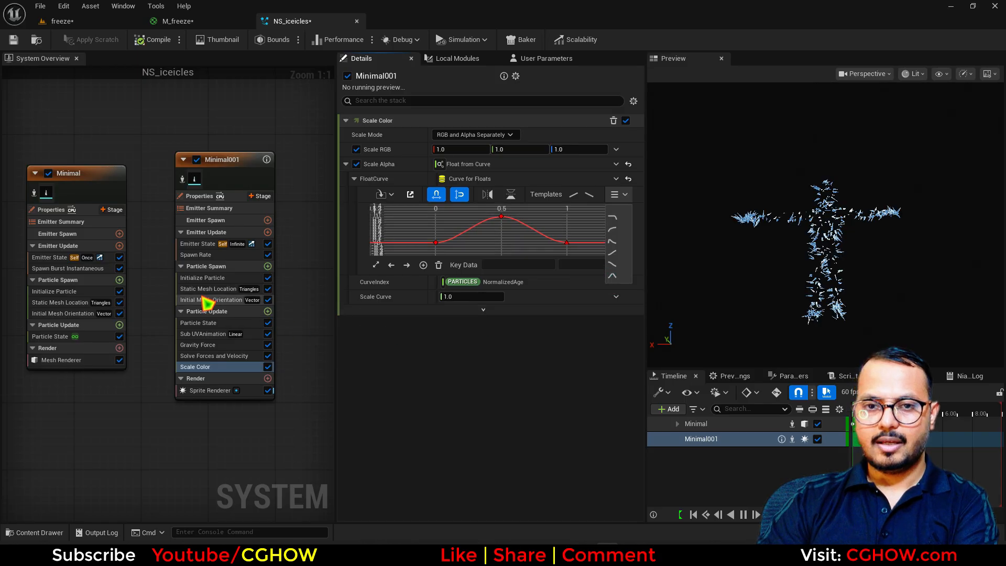
left_click(202, 277)
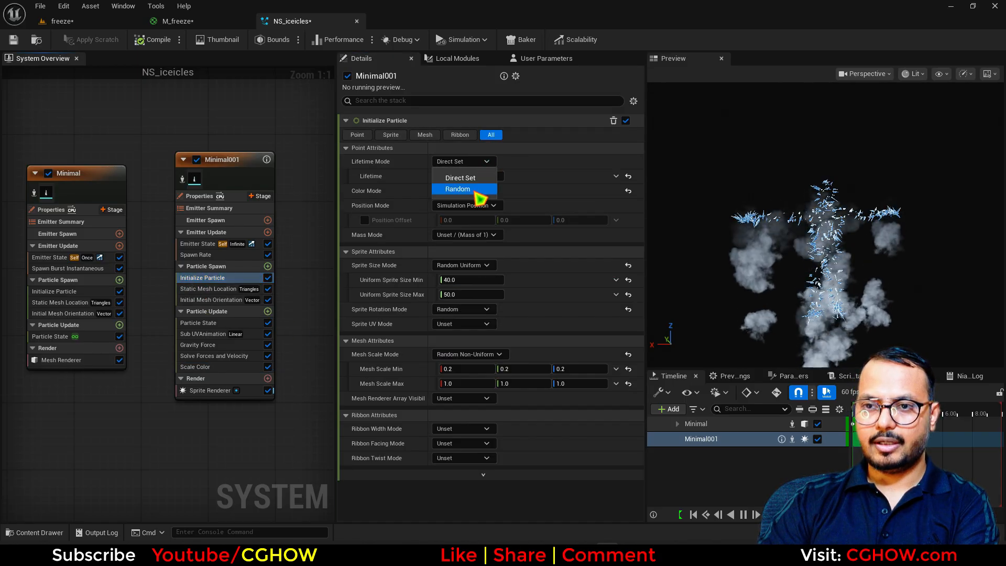
left_click(458, 189)
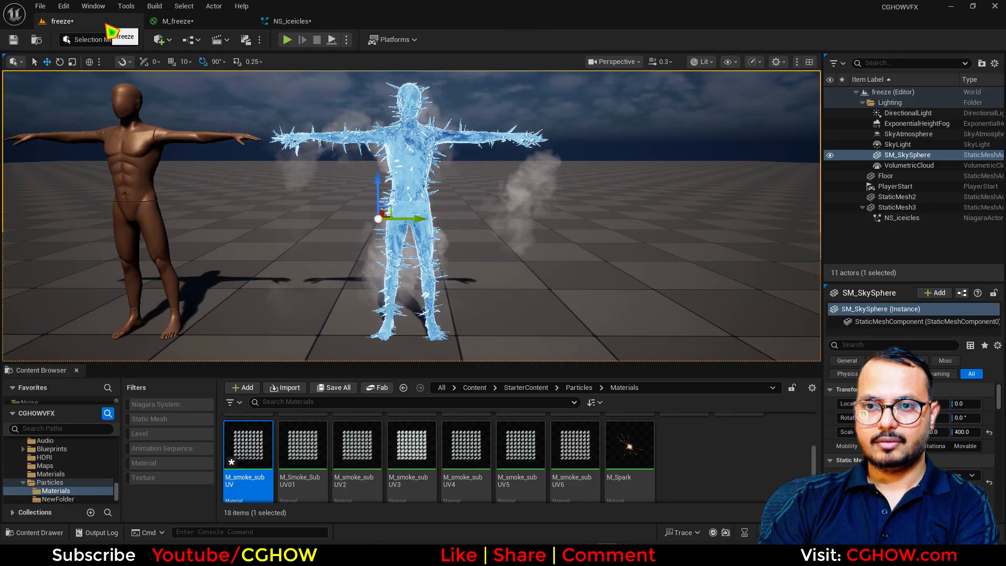
Set the smoke color mode to Direct Set with a light blue colour.
left_click(295, 20)
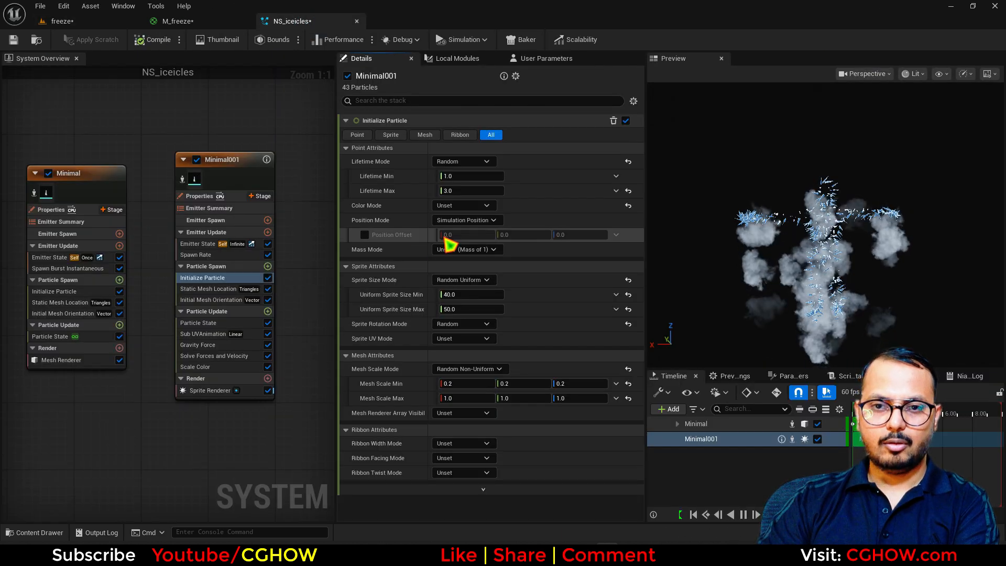
left_click(463, 205)
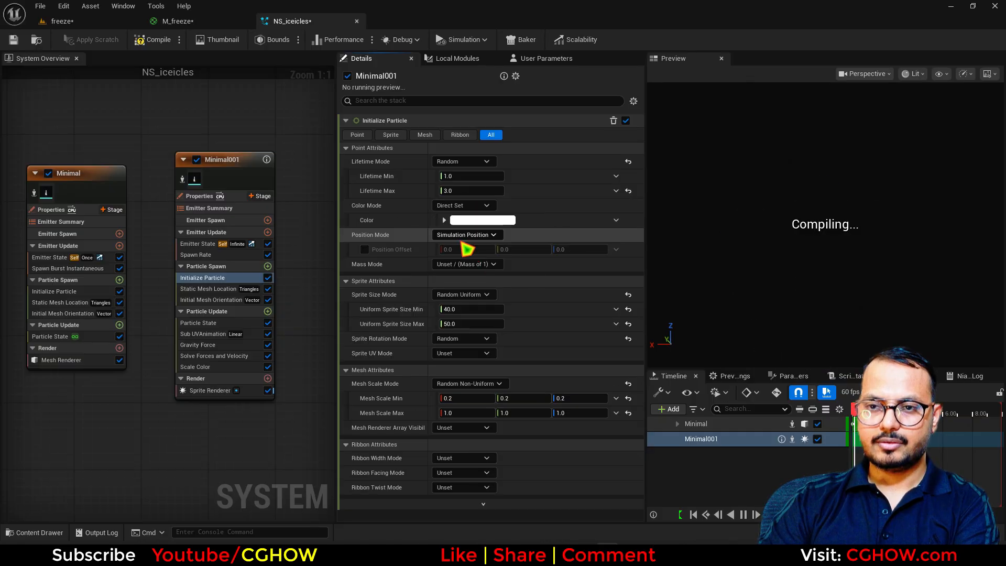
left_click(483, 219)
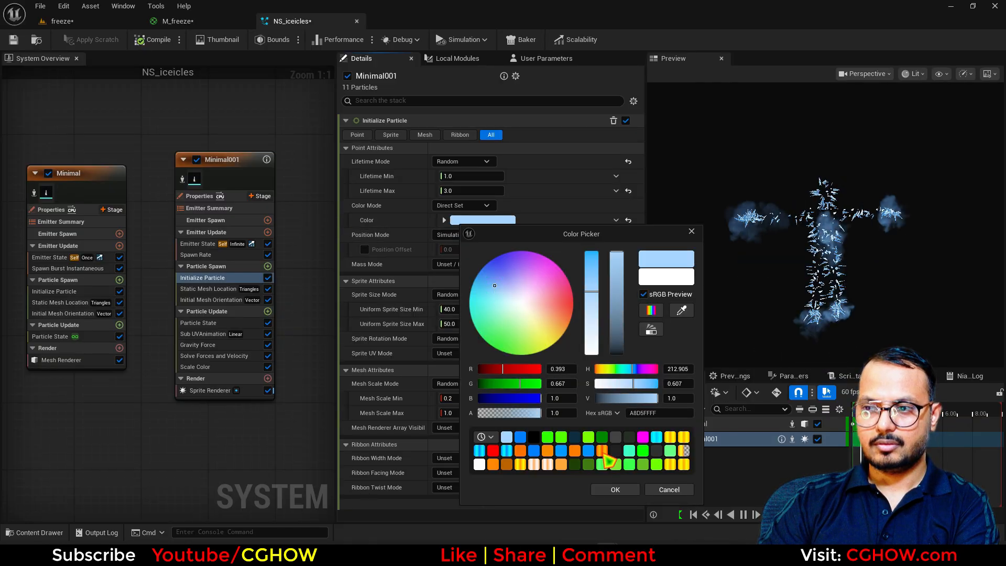
left_click(613, 489)
type("2")
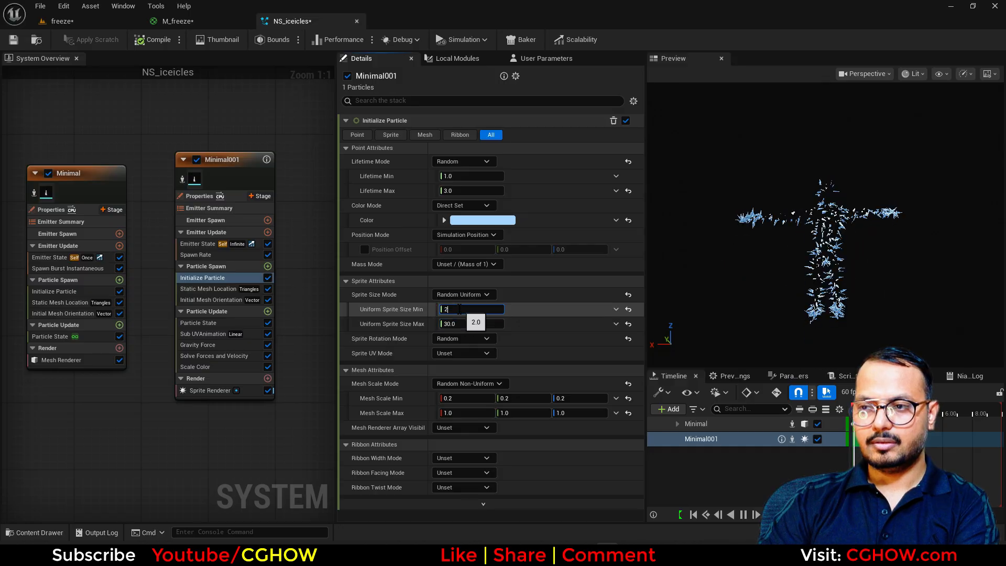
View the smaller blue smoke in the level, then recheck gravity and initial settings.
left_click(64, 21)
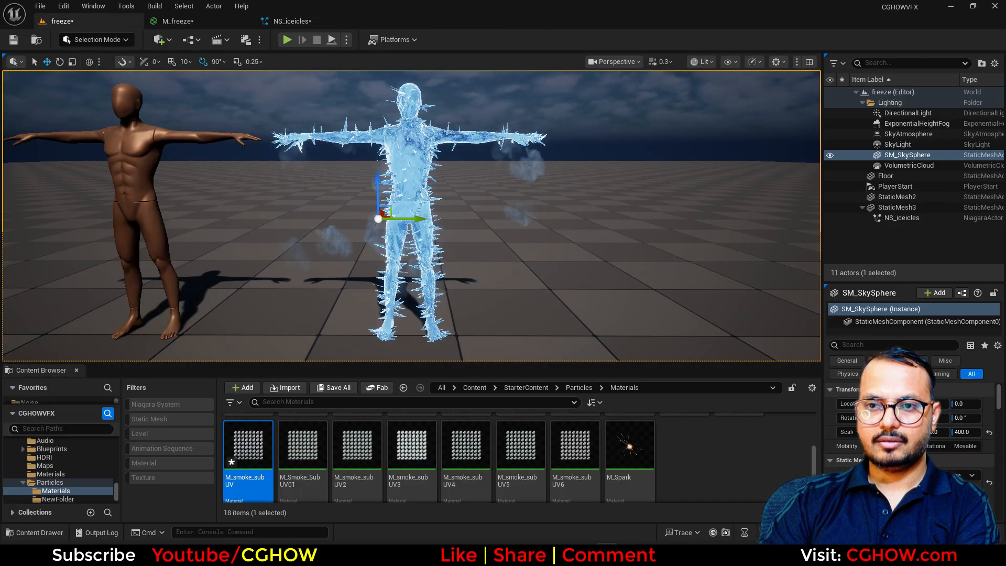
left_click(294, 21)
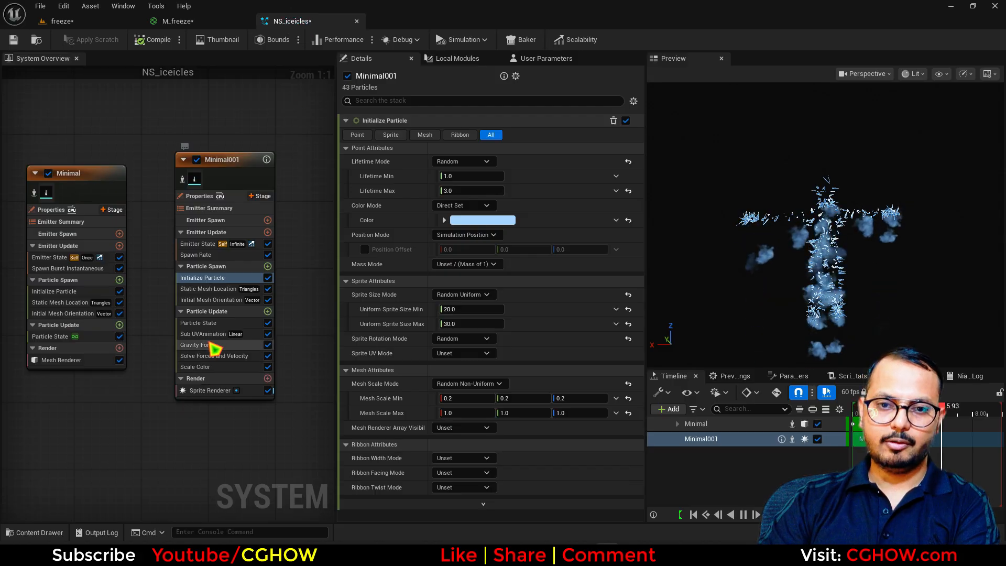
left_click(198, 345)
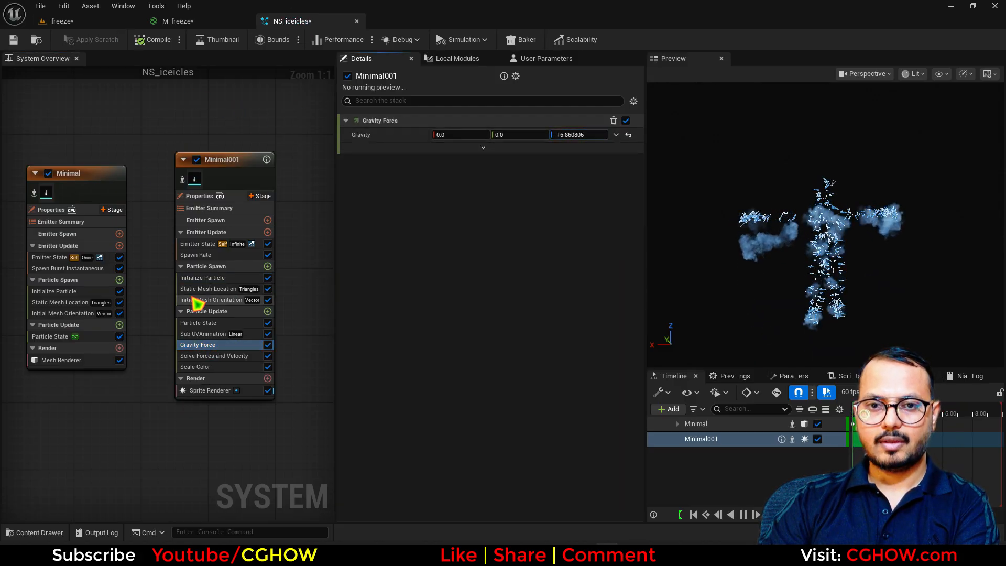
left_click(201, 277)
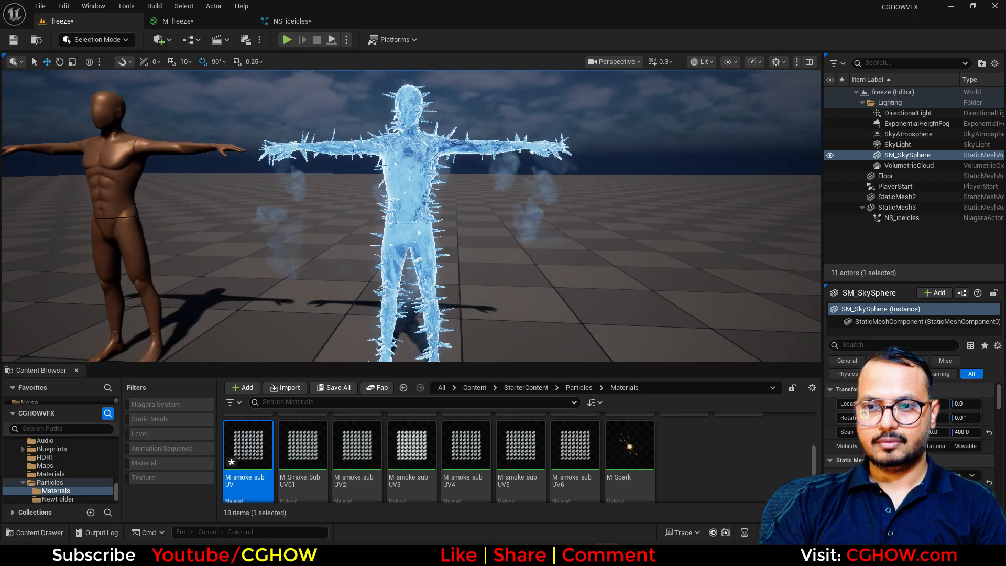
Add emitter Minimal002 with 2–4 s lifetime, blue colour and Curl Noise Force.
left_click(289, 21)
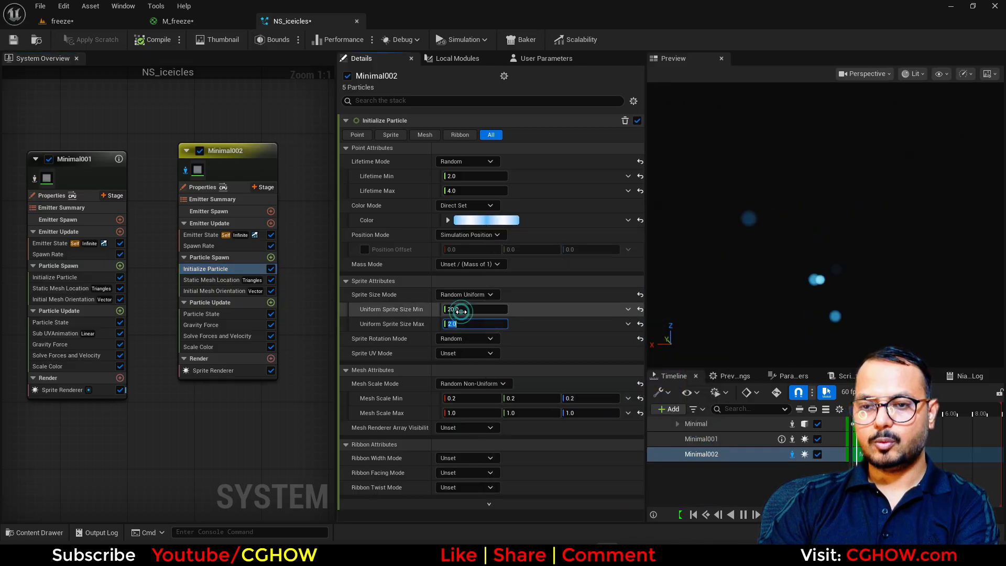
left_click(270, 303)
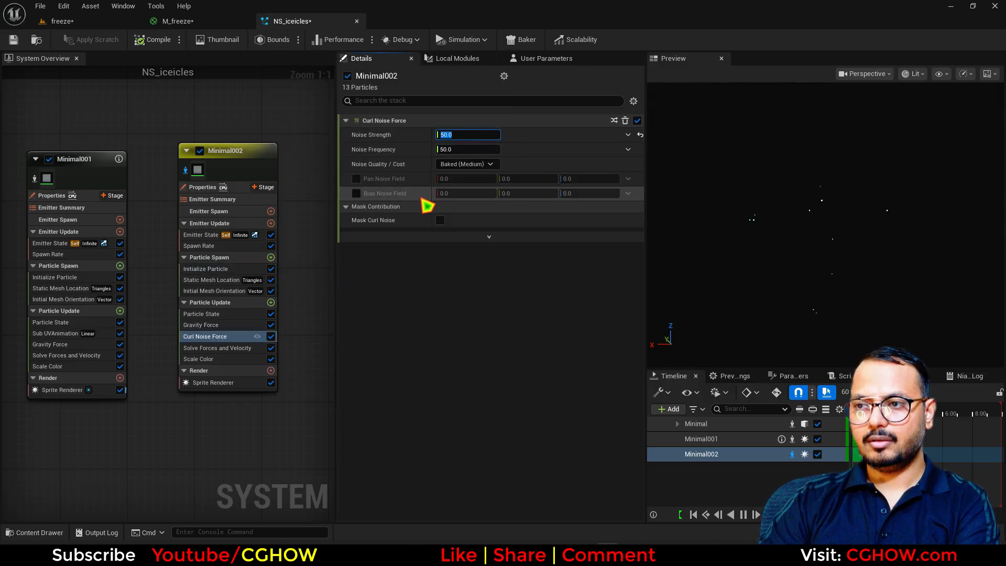
Set the curl noise strength to 200 and the glowing particles' spawn rate to 100.
type("200.0")
left_click(530, 179)
type("0.2")
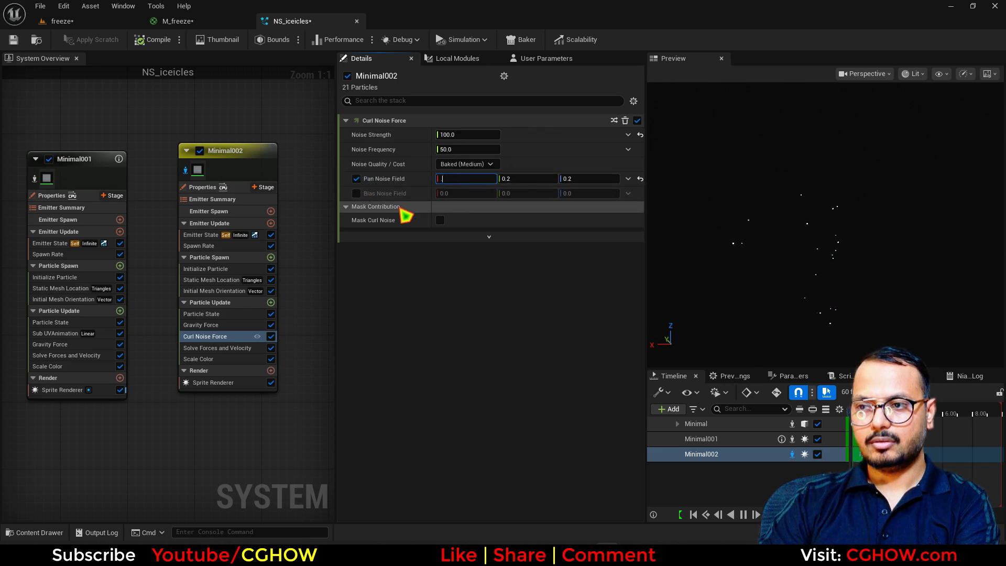
left_click(199, 246)
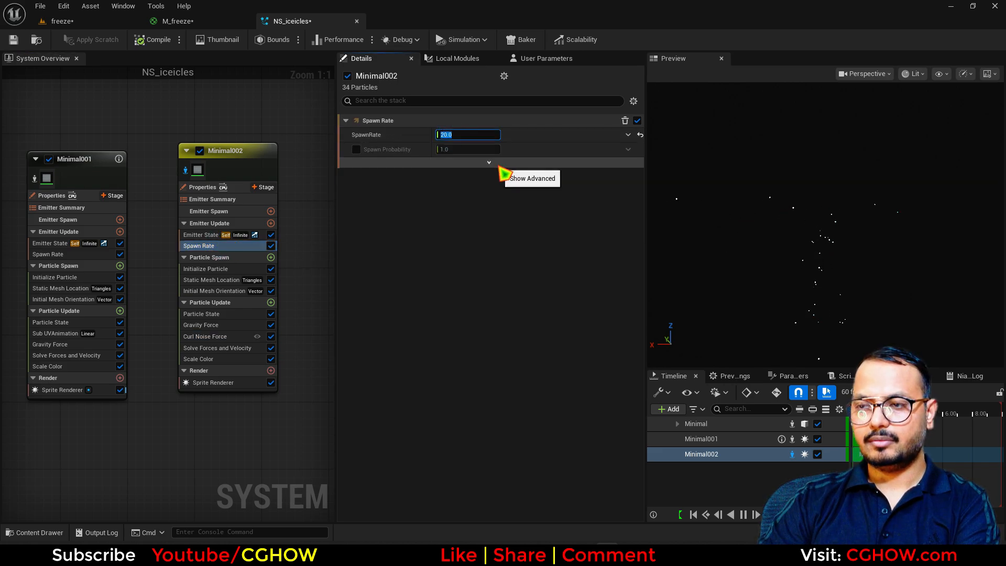
type("100.0")
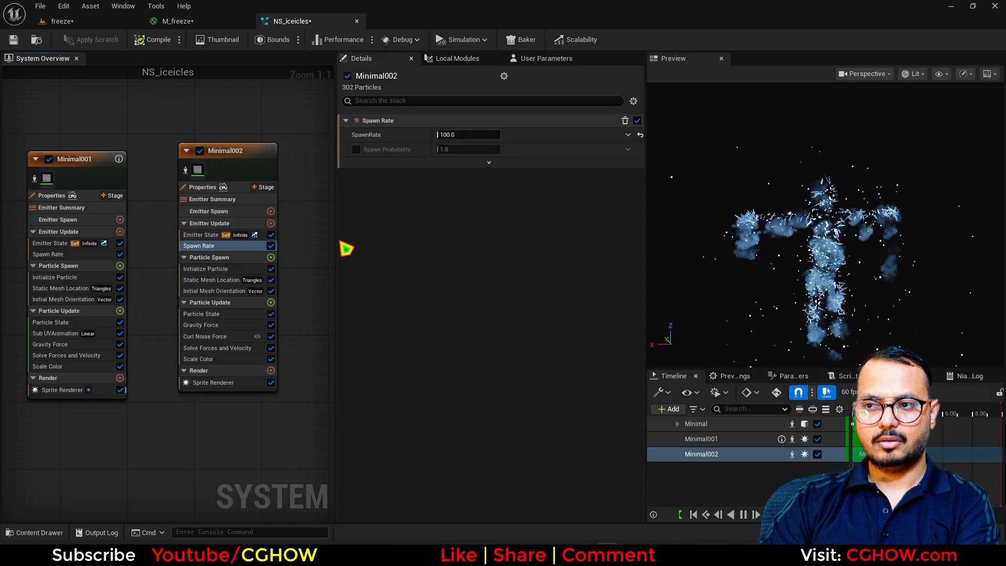
Adjust gravity, set sprite size 0.1–1.0, and tweak the maximum lifetime.
left_click(200, 324)
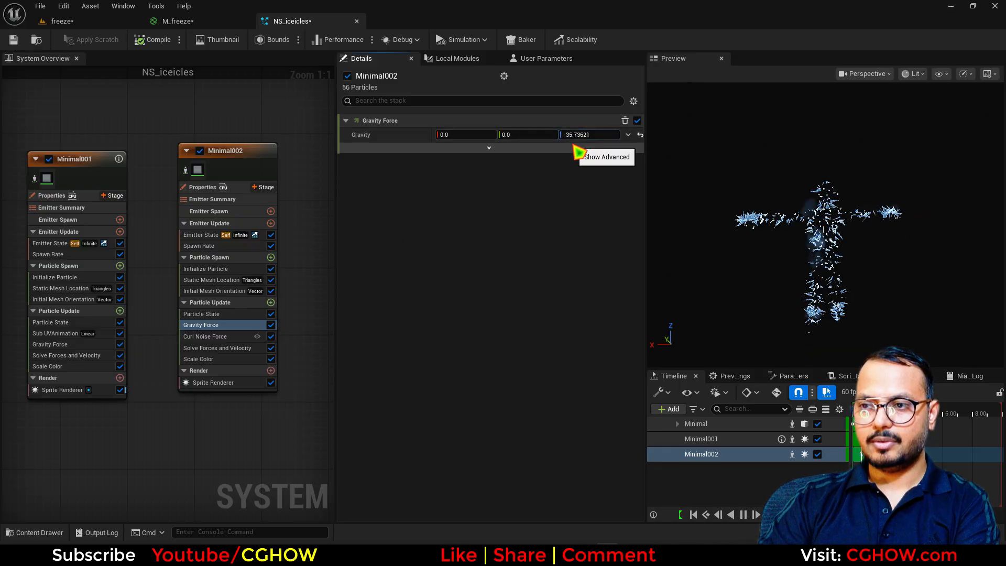
left_click(156, 40)
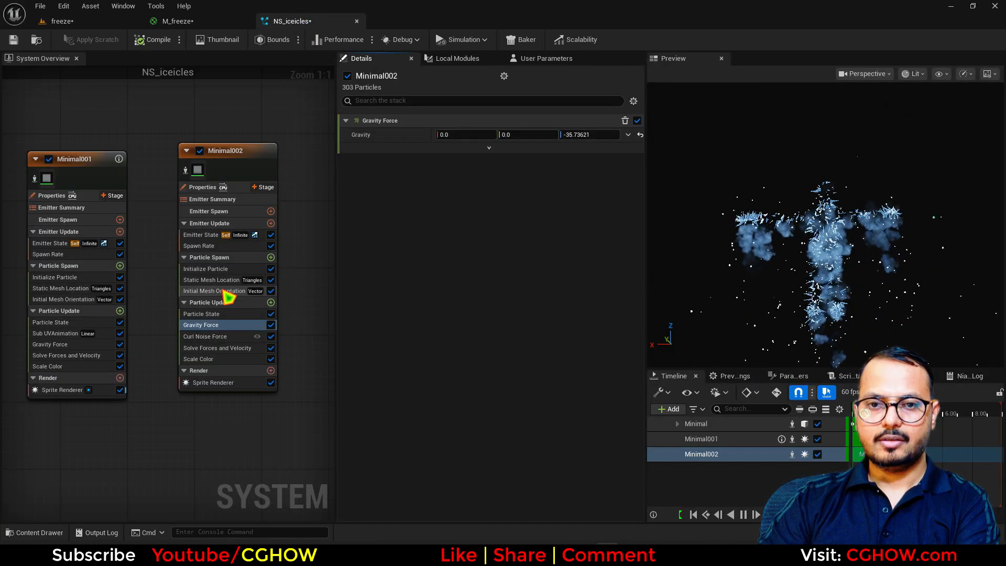
left_click(207, 268)
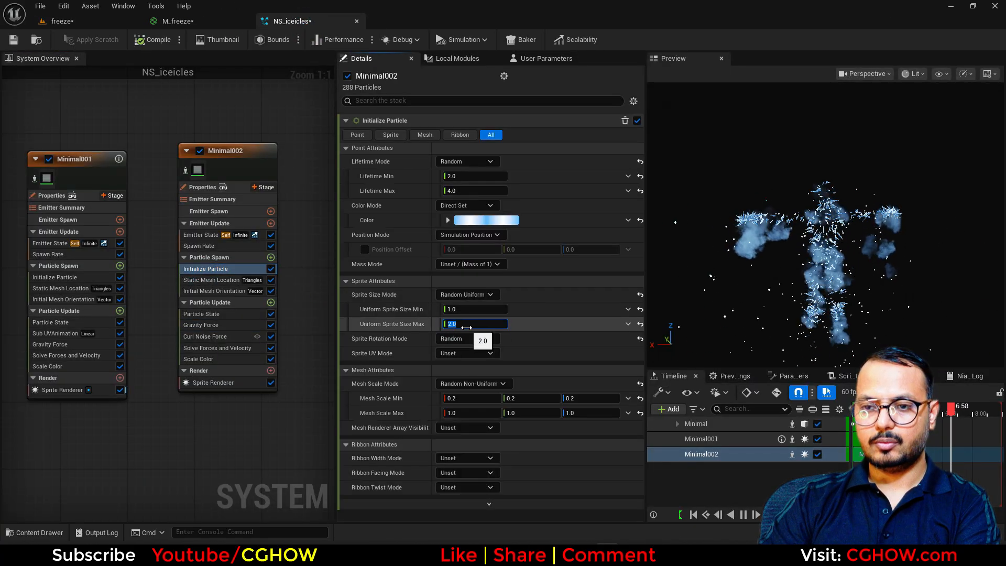
left_click(473, 308)
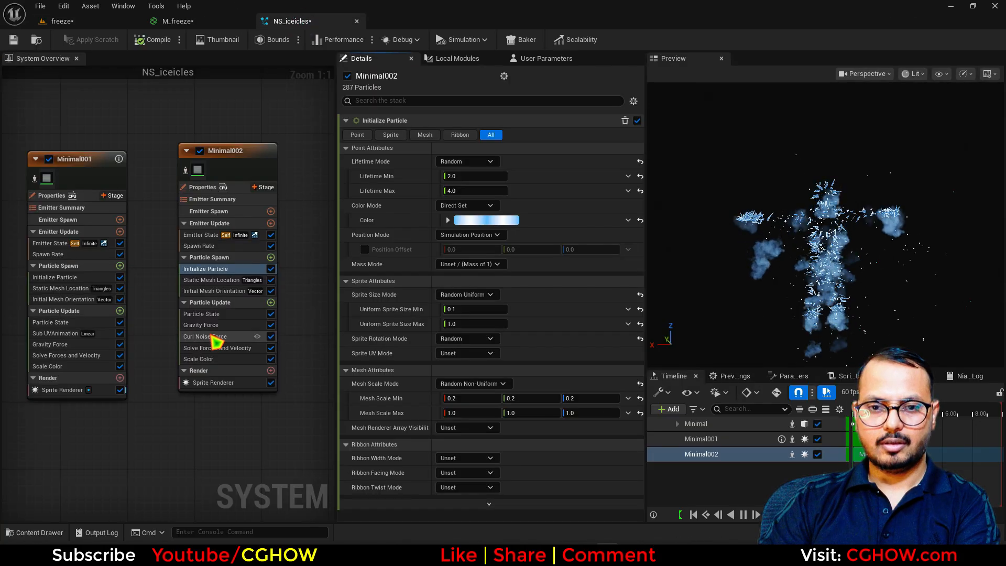
left_click(205, 336)
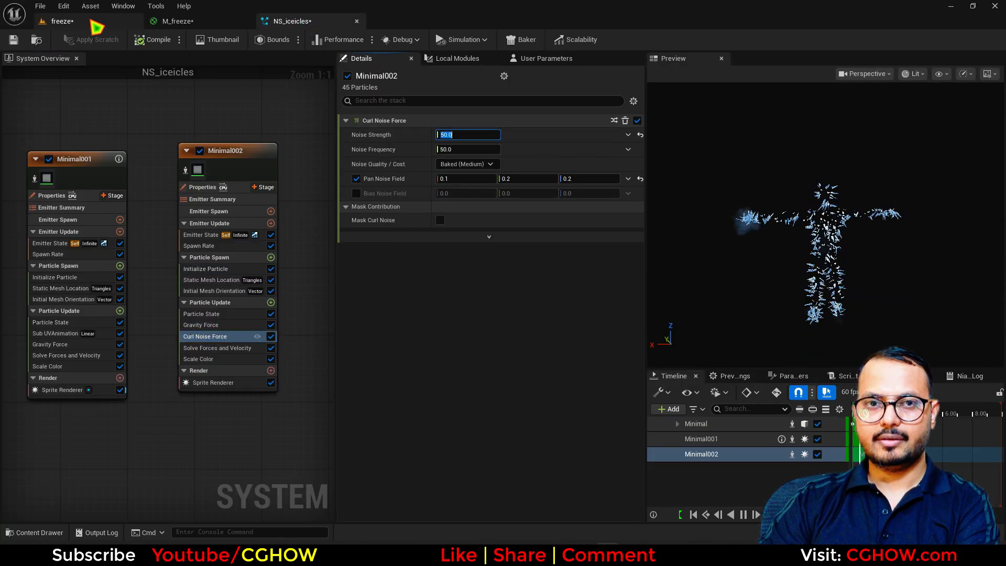
left_click(206, 268)
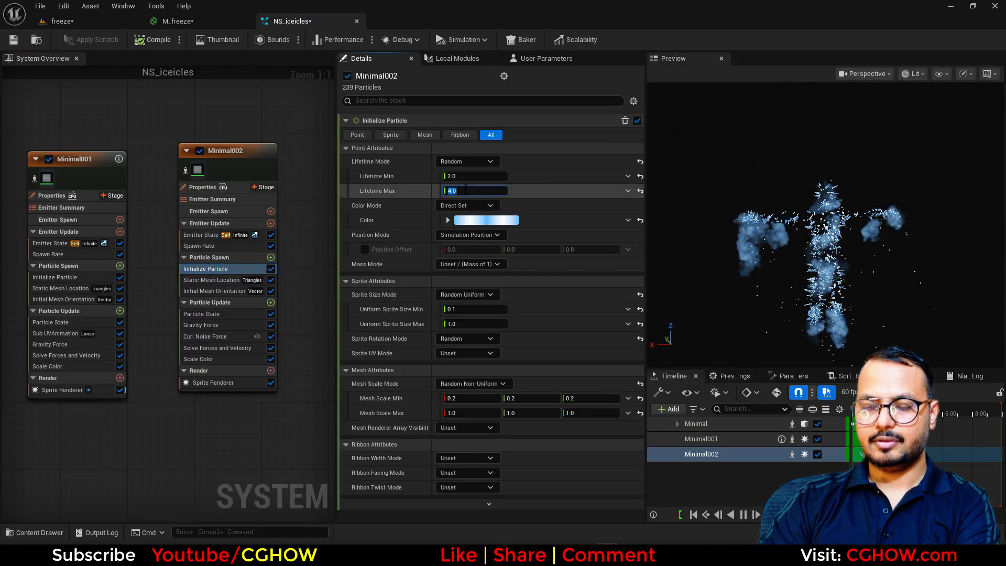